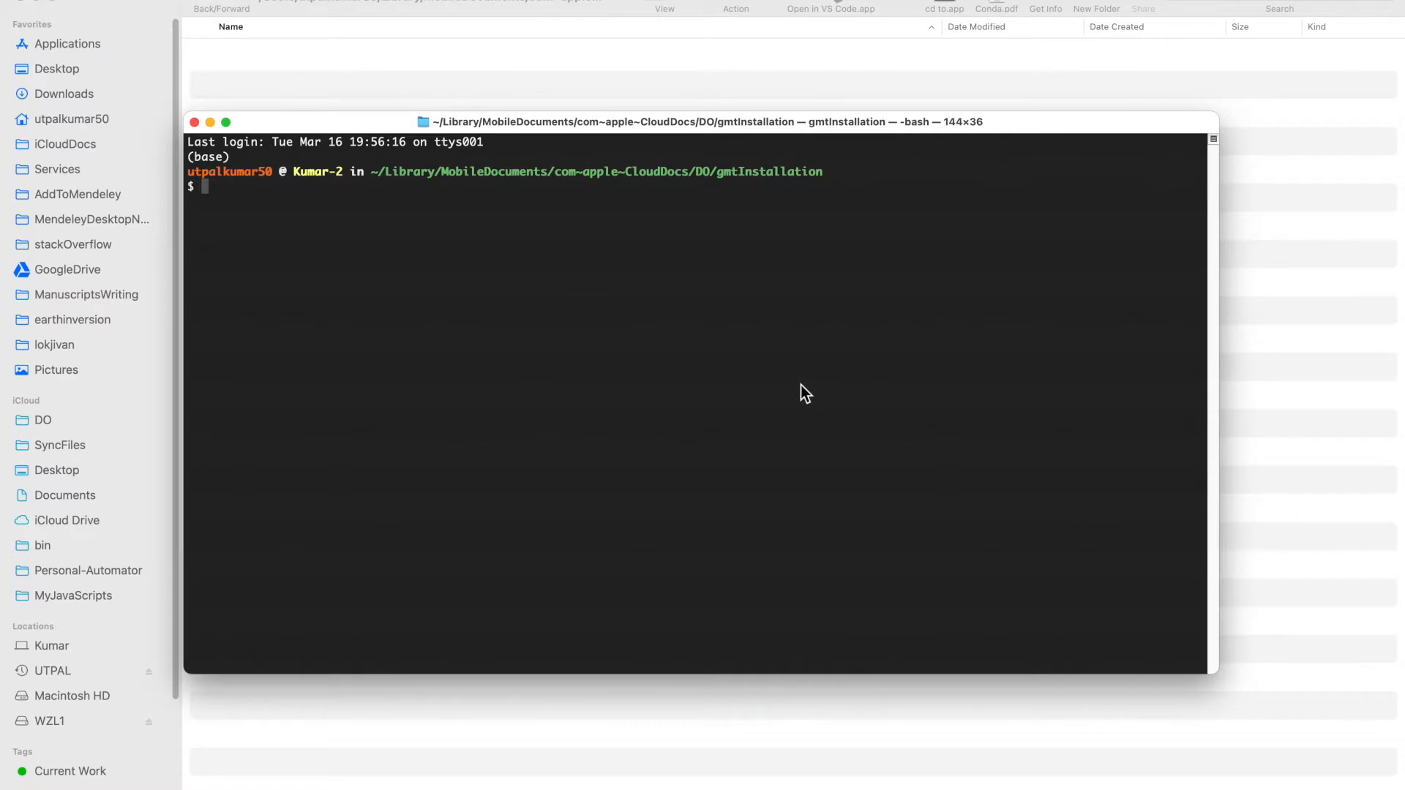
pyautogui.moveTo(786, 423)
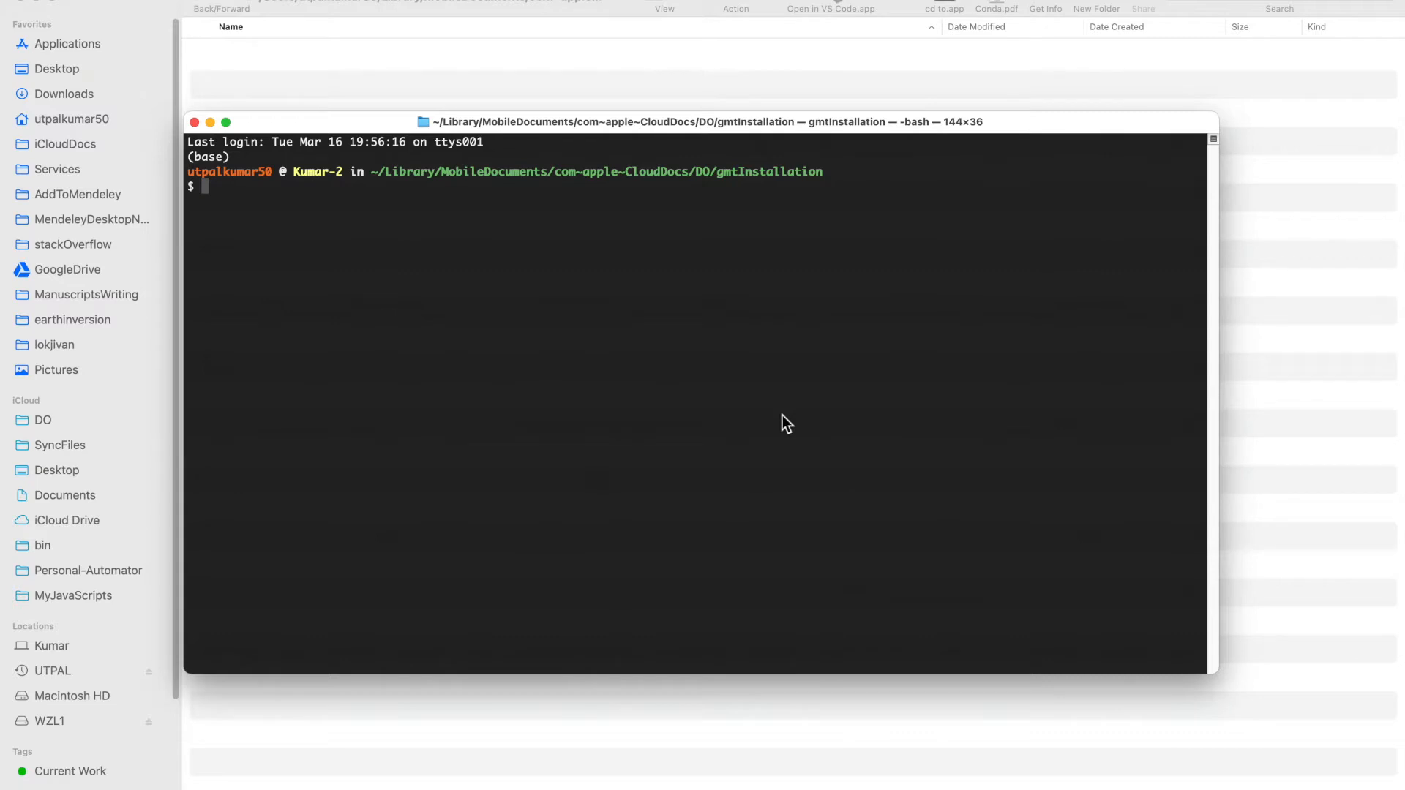
pyautogui.moveTo(764, 422)
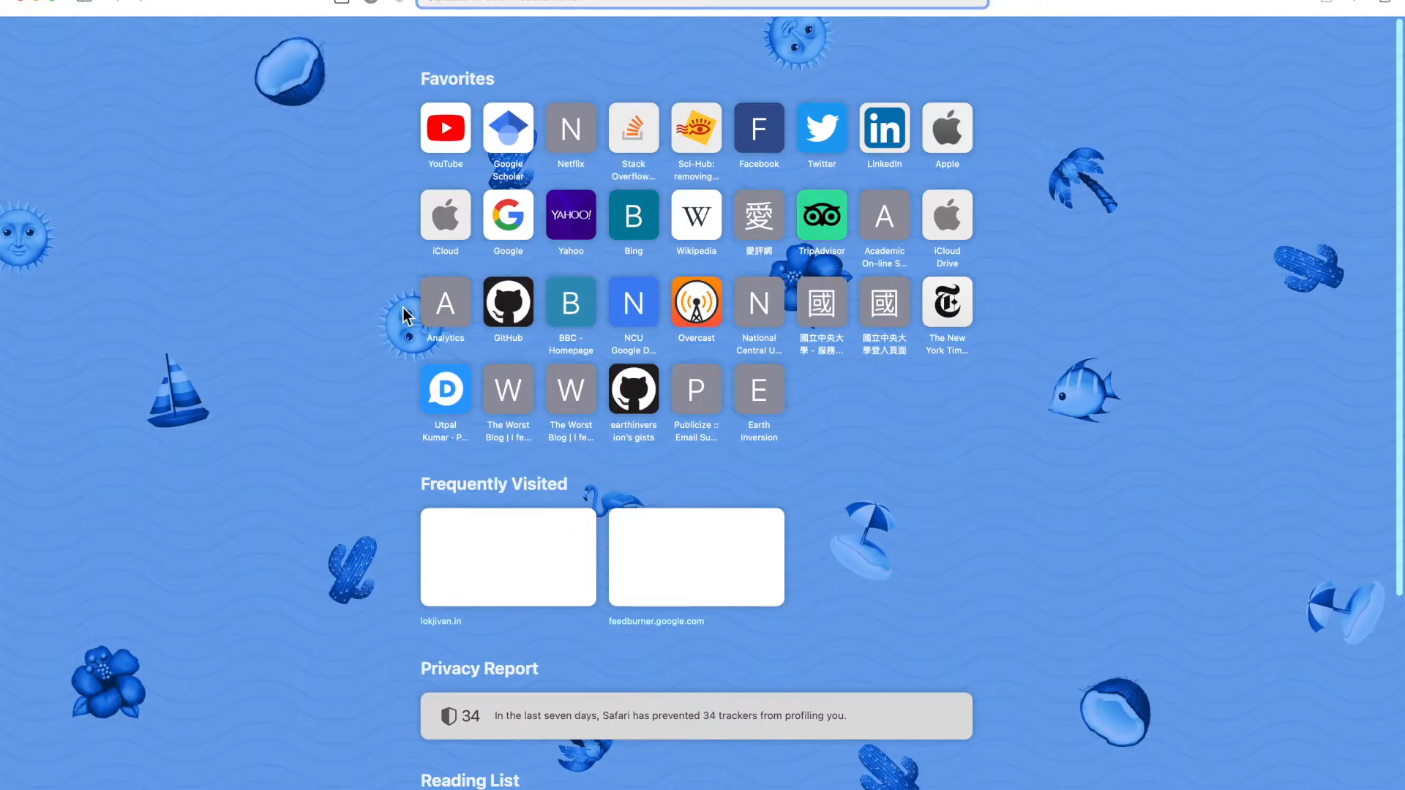
# Step: Search for 'gmt', open the Generic Mapping Tools website and go to its Download page
pyautogui.write('gmt')
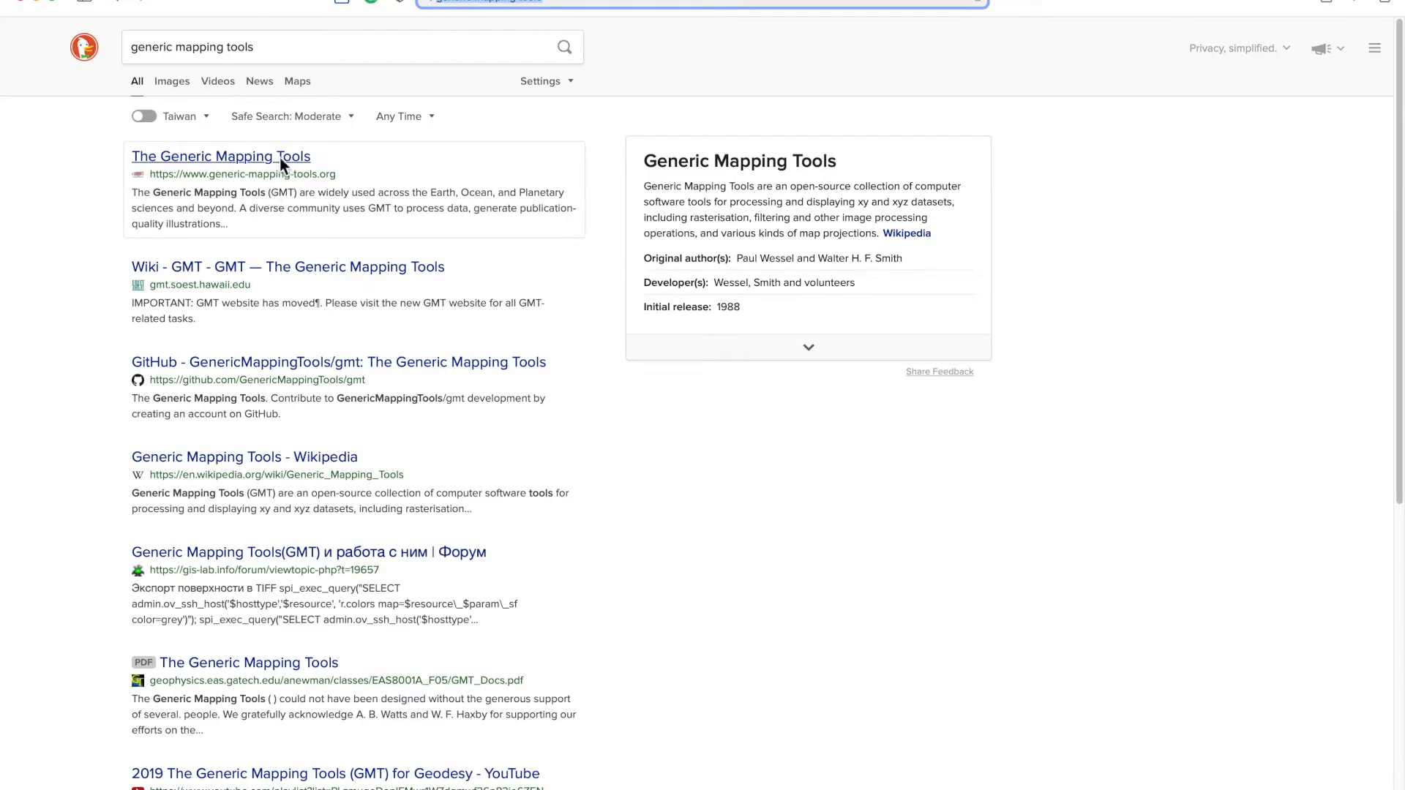
pyautogui.click(220, 156)
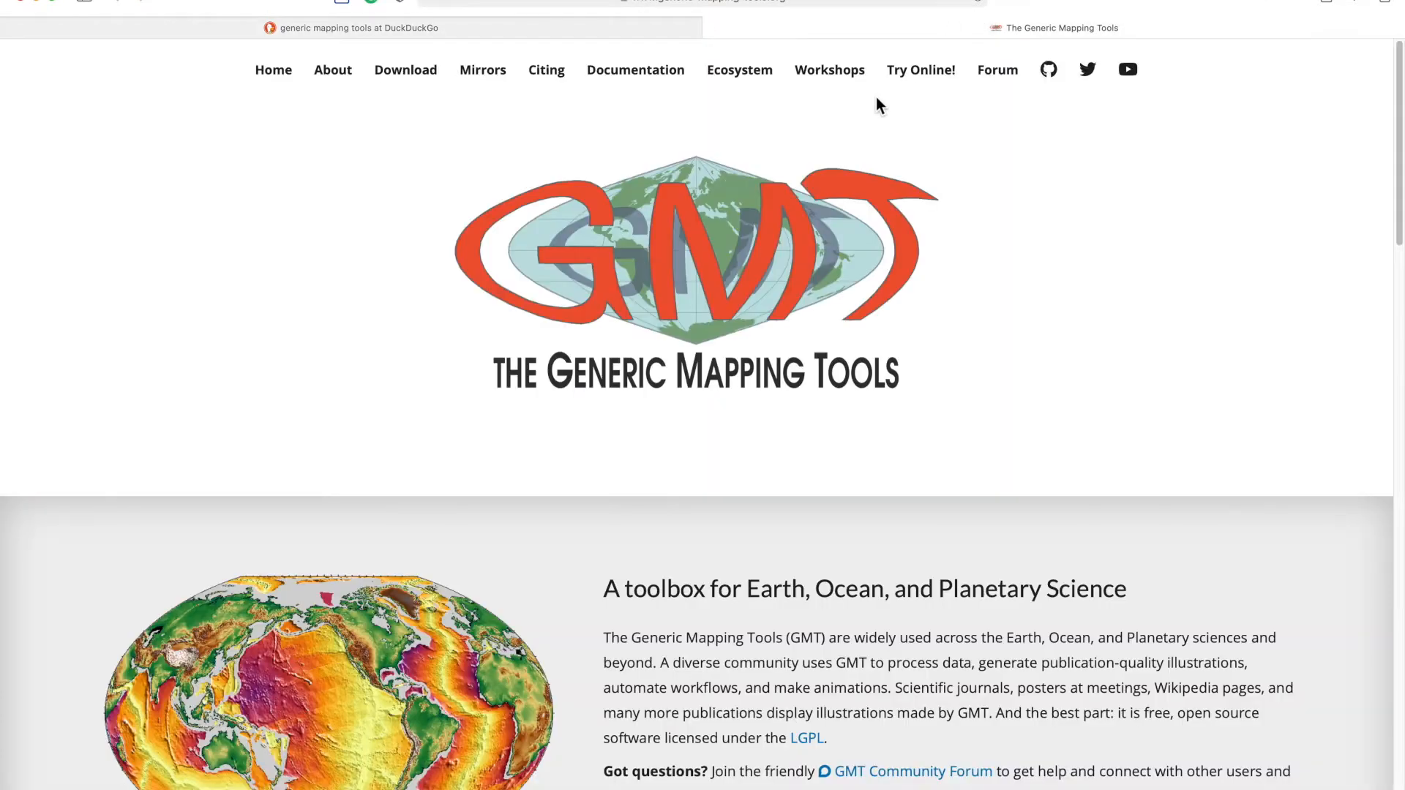
pyautogui.click(404, 70)
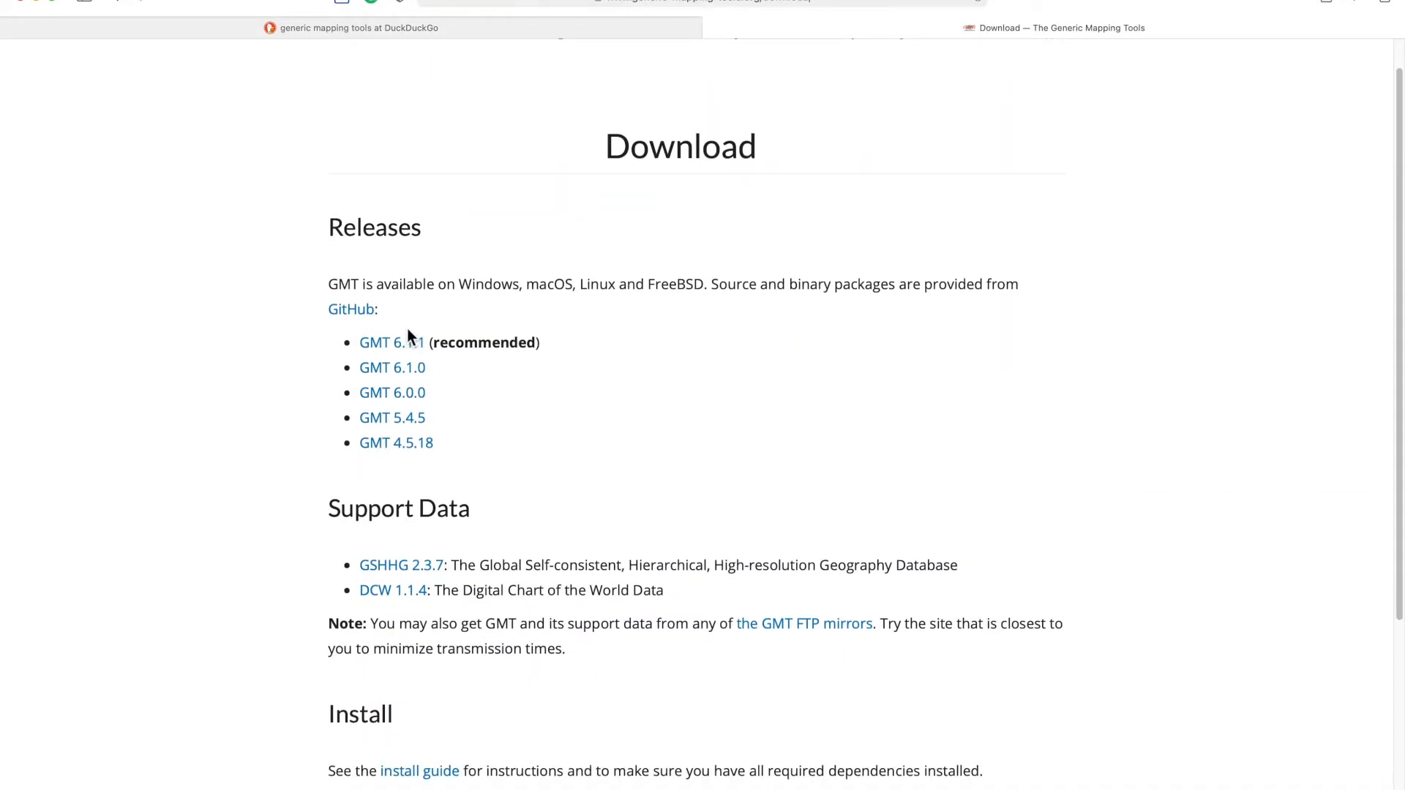
pyautogui.moveTo(551, 436)
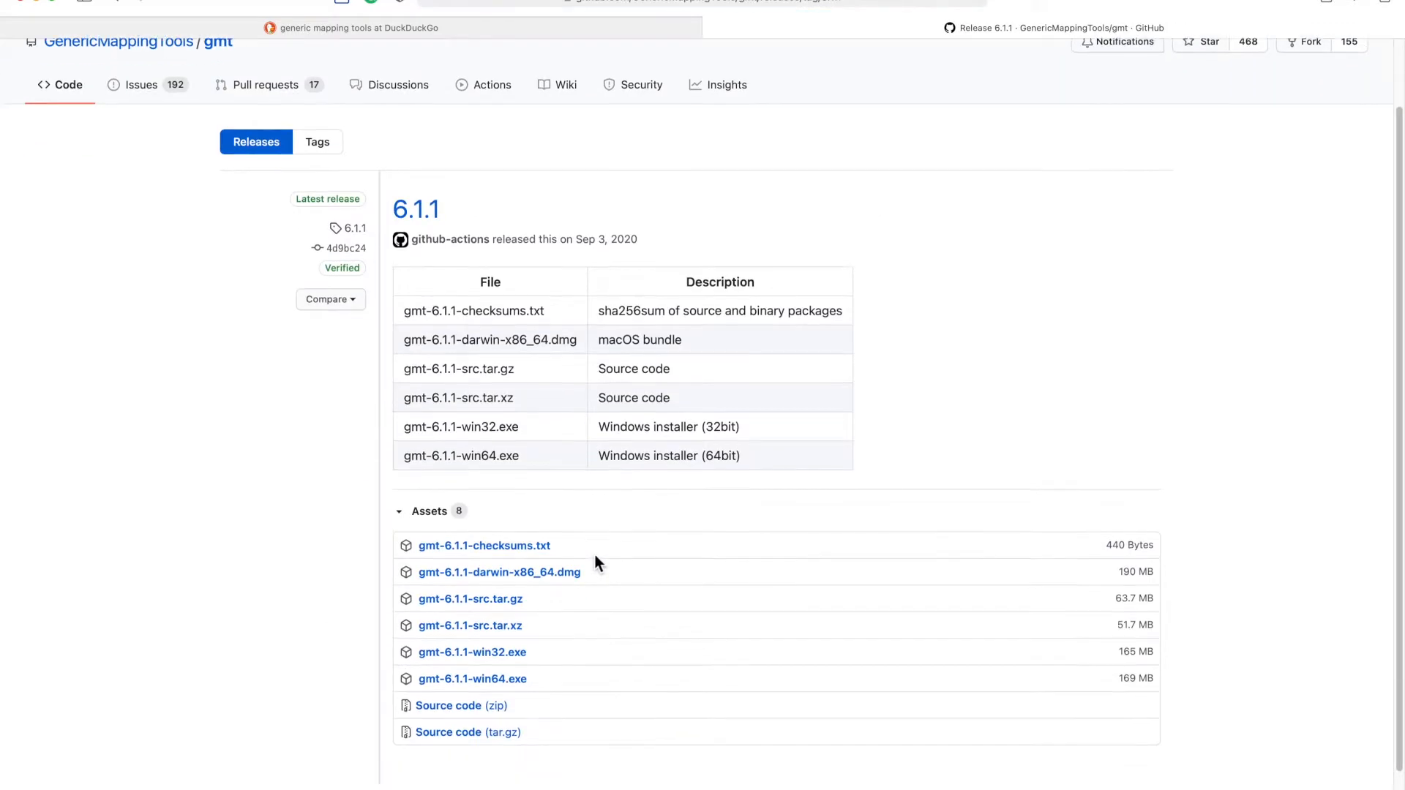
pyautogui.moveTo(582, 453)
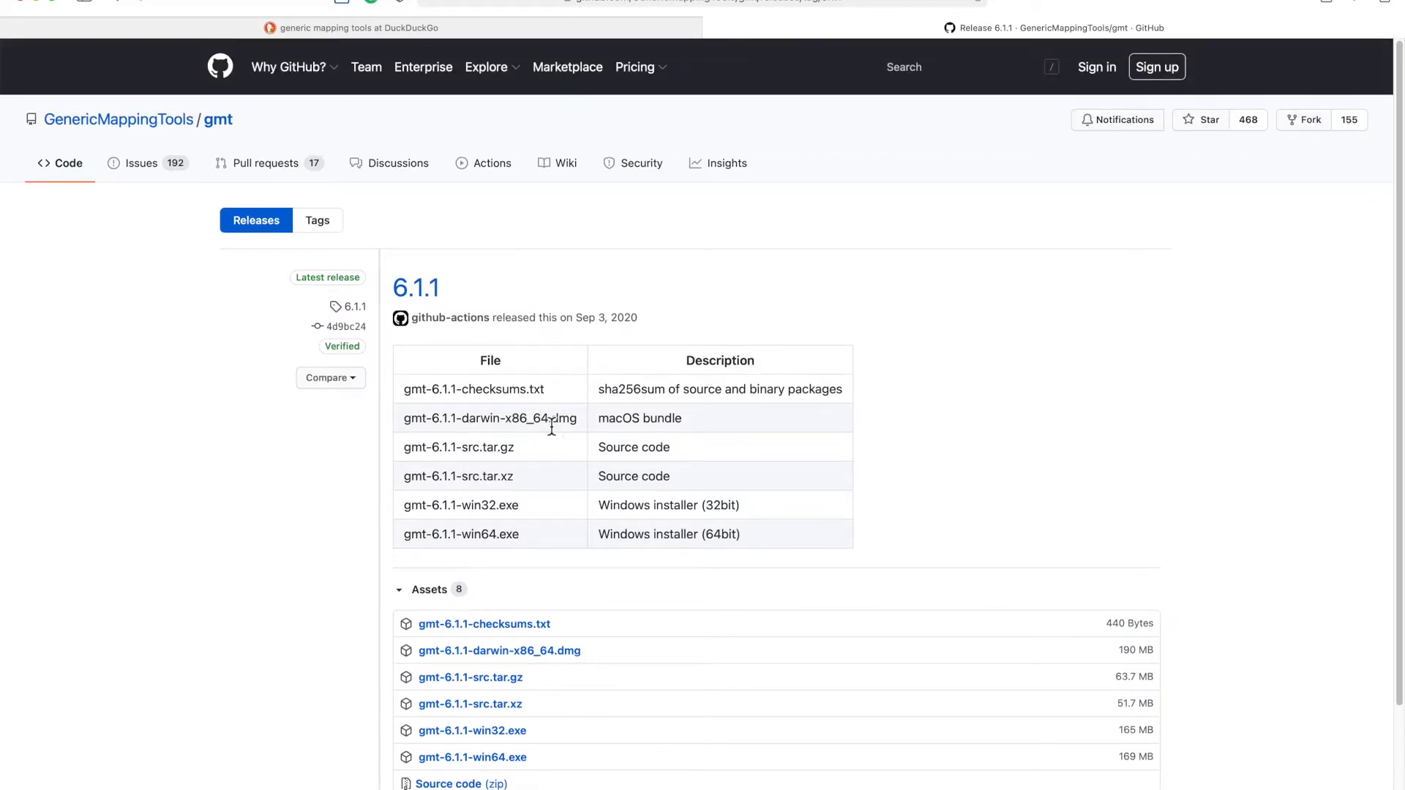
pyautogui.moveTo(640, 280)
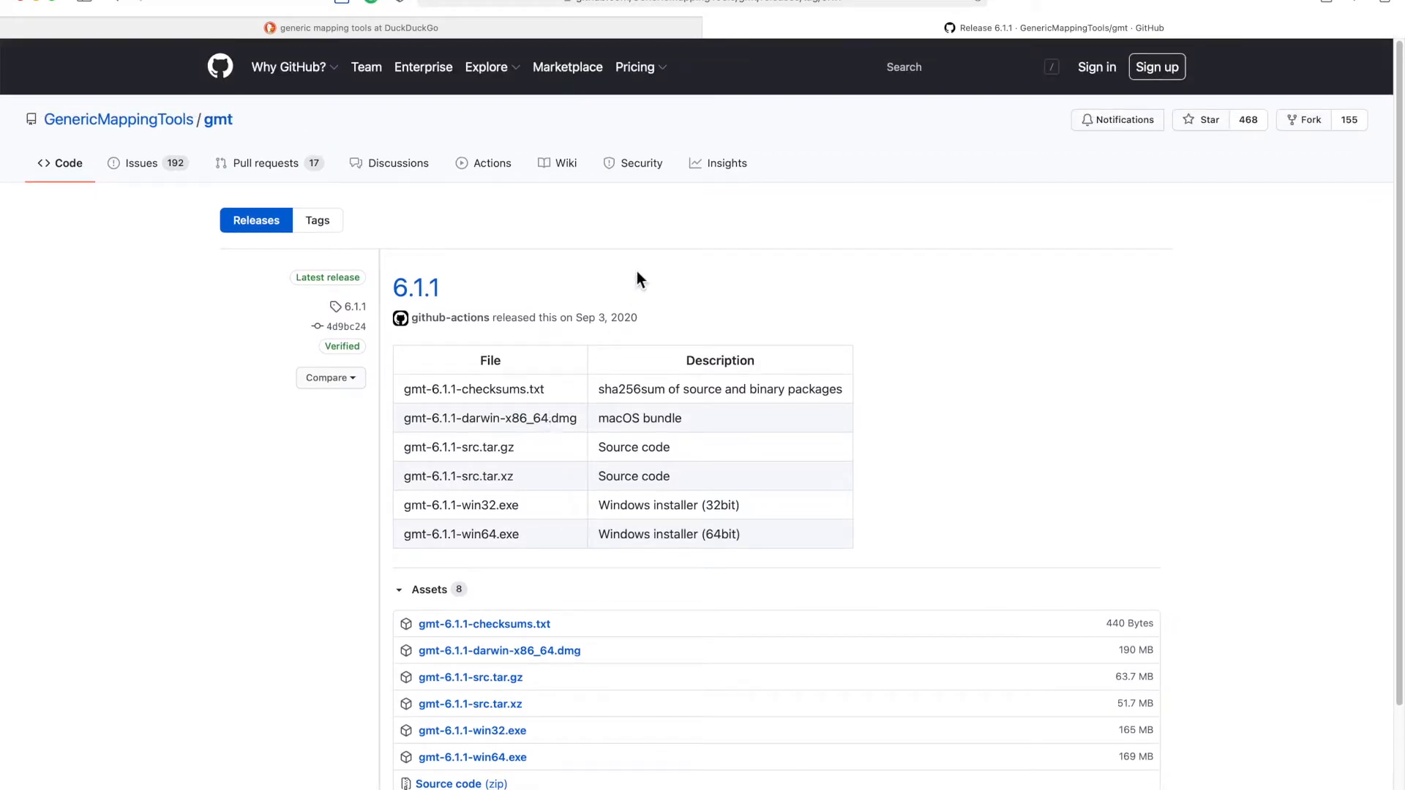
pyautogui.moveTo(679, 255)
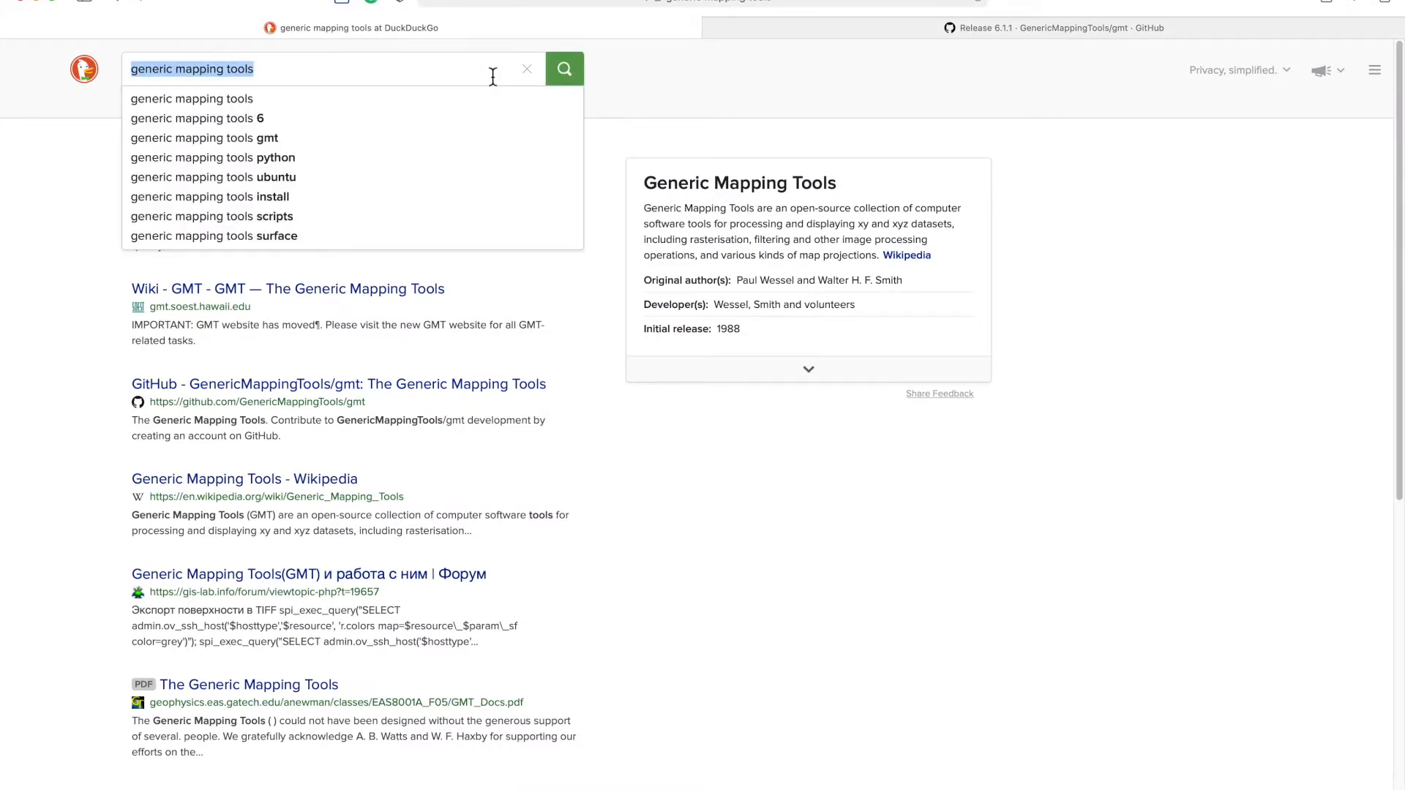
# Step: Search 'ubuntu gmt installation' and scroll the GMT wiki Installing page toward Install via conda
pyautogui.write('ubuntu gmt installatio')
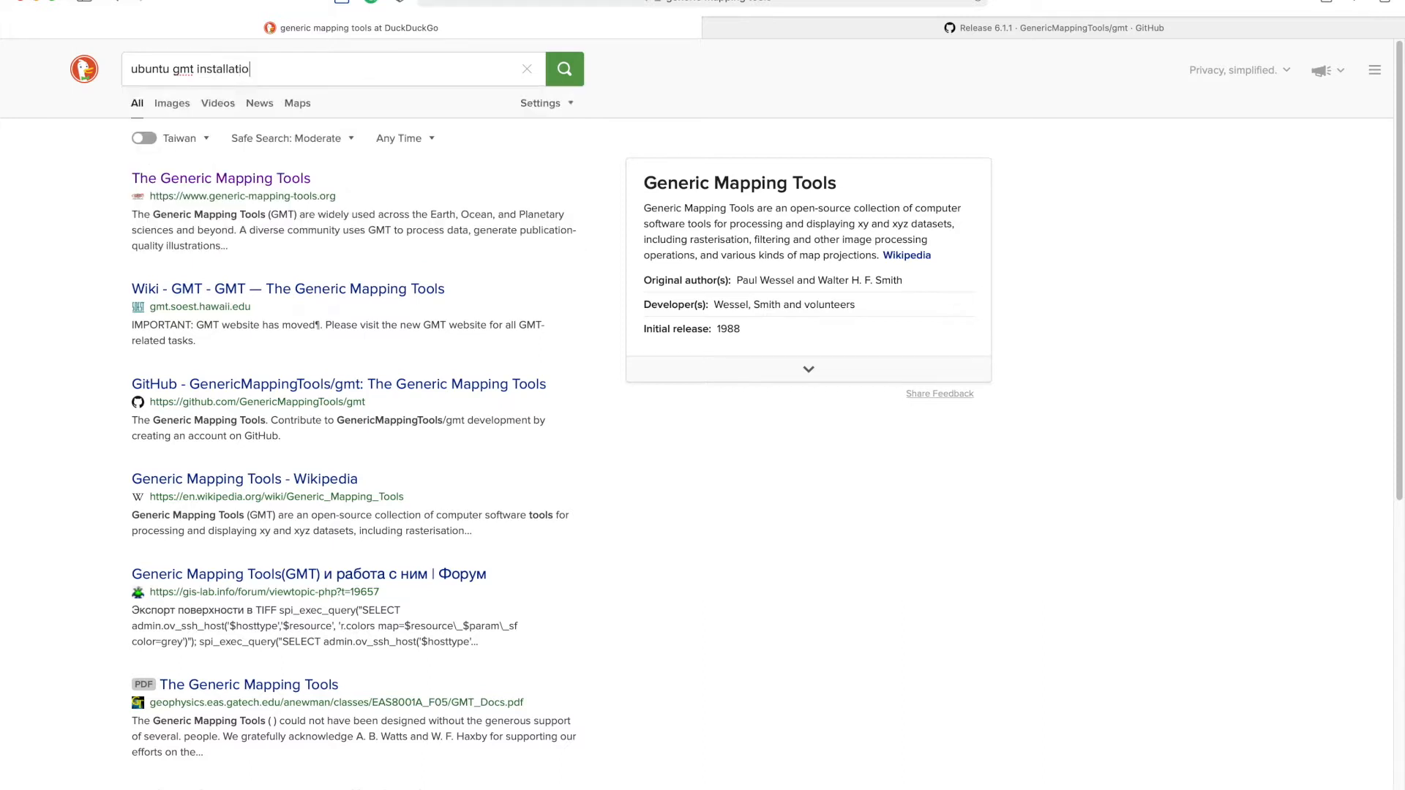
pyautogui.click(564, 69)
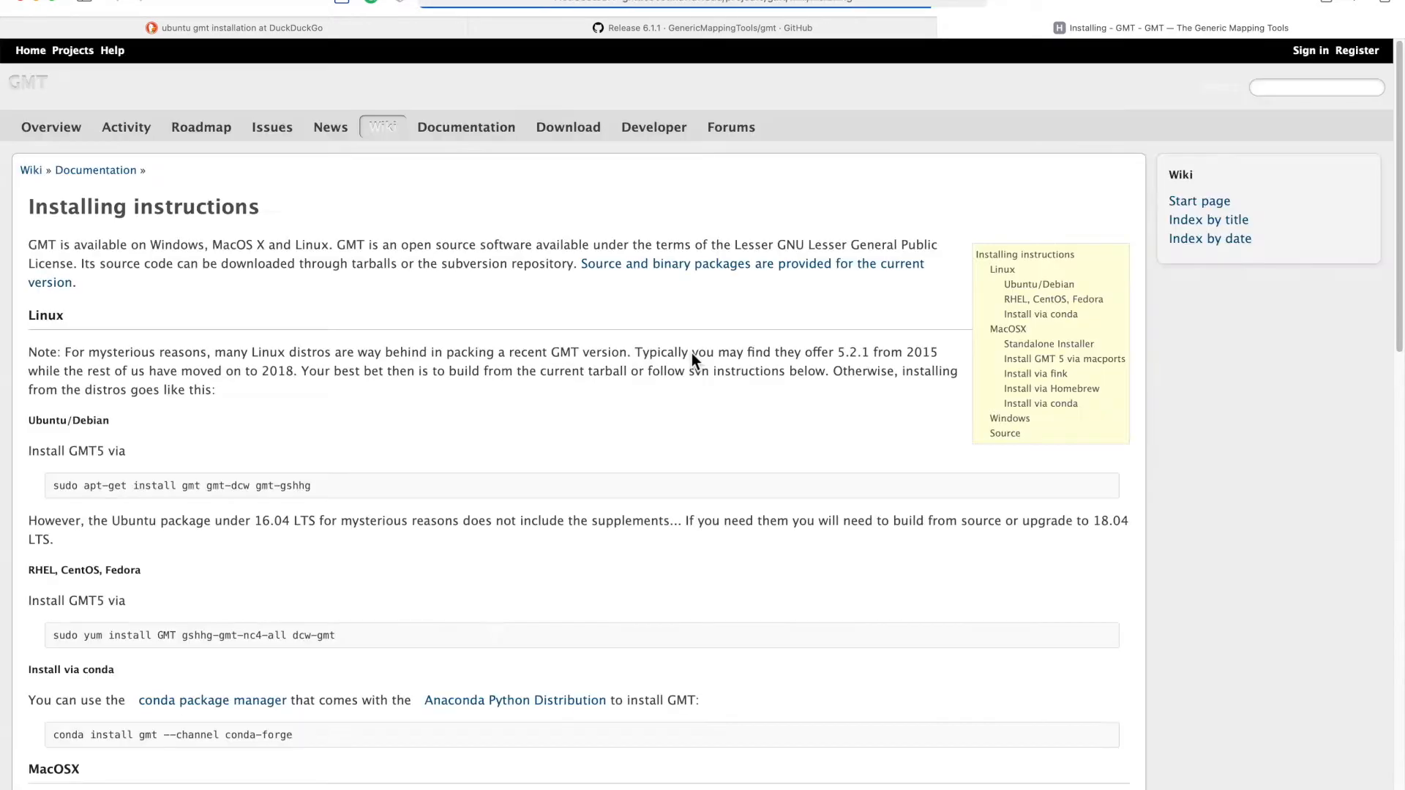
pyautogui.scroll(-3)
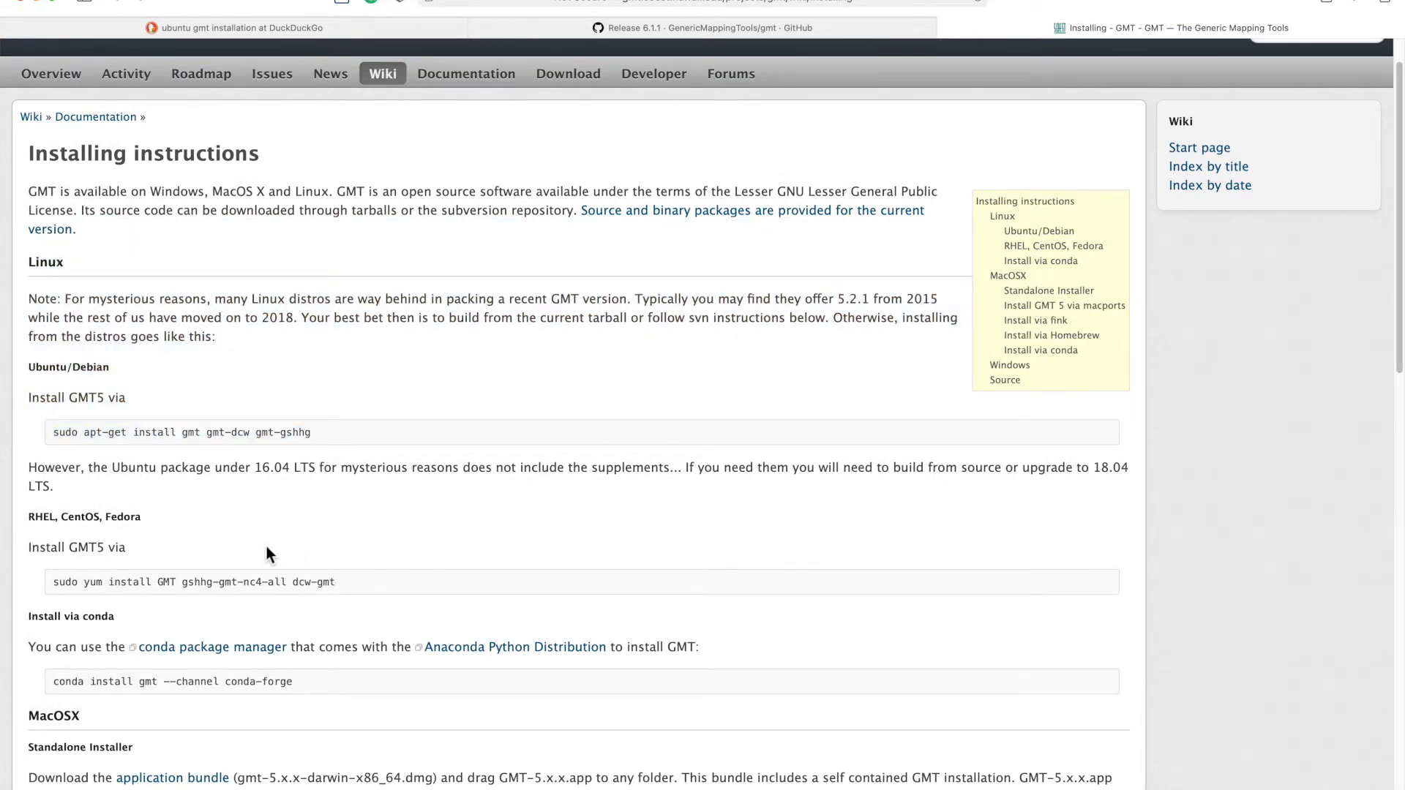
pyautogui.scroll(-3)
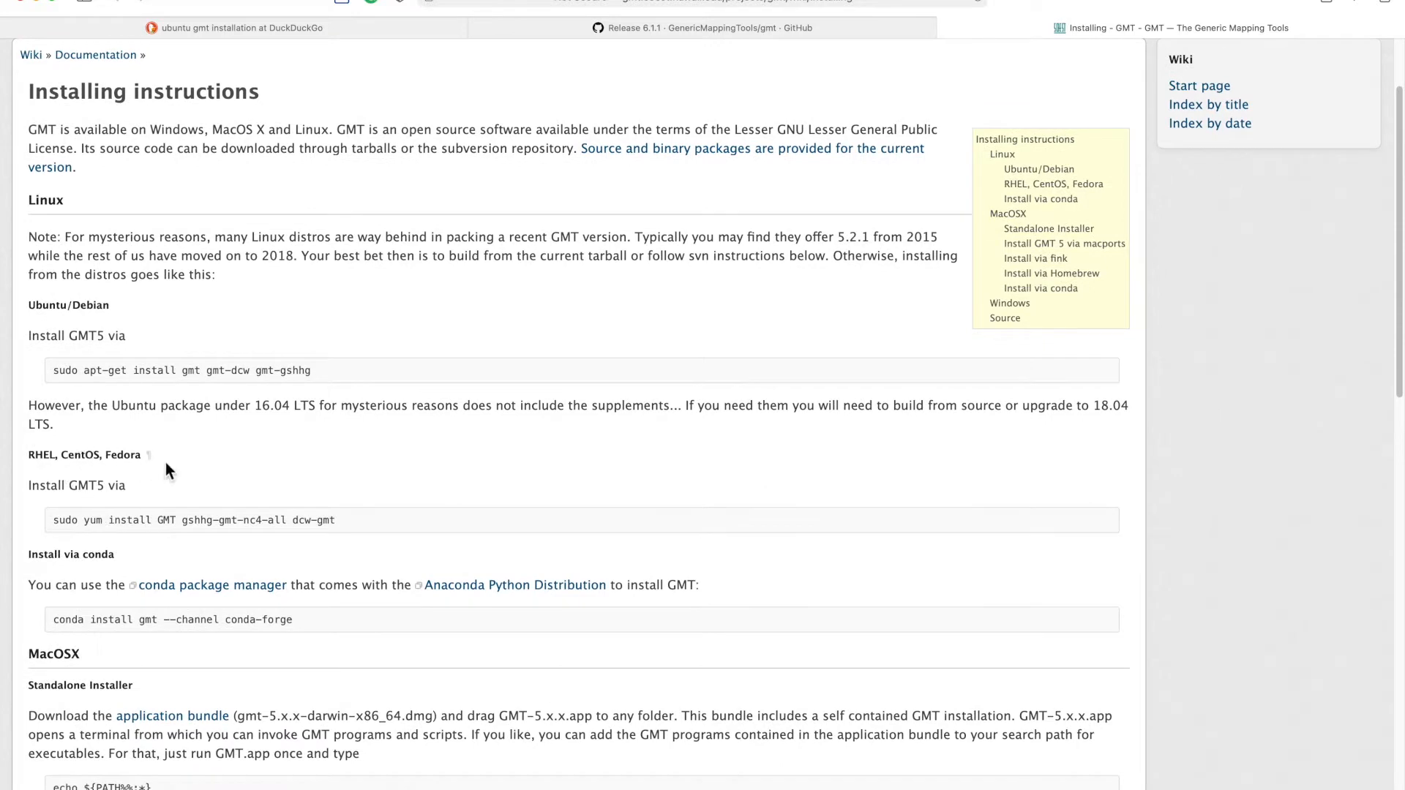
pyautogui.scroll(-3)
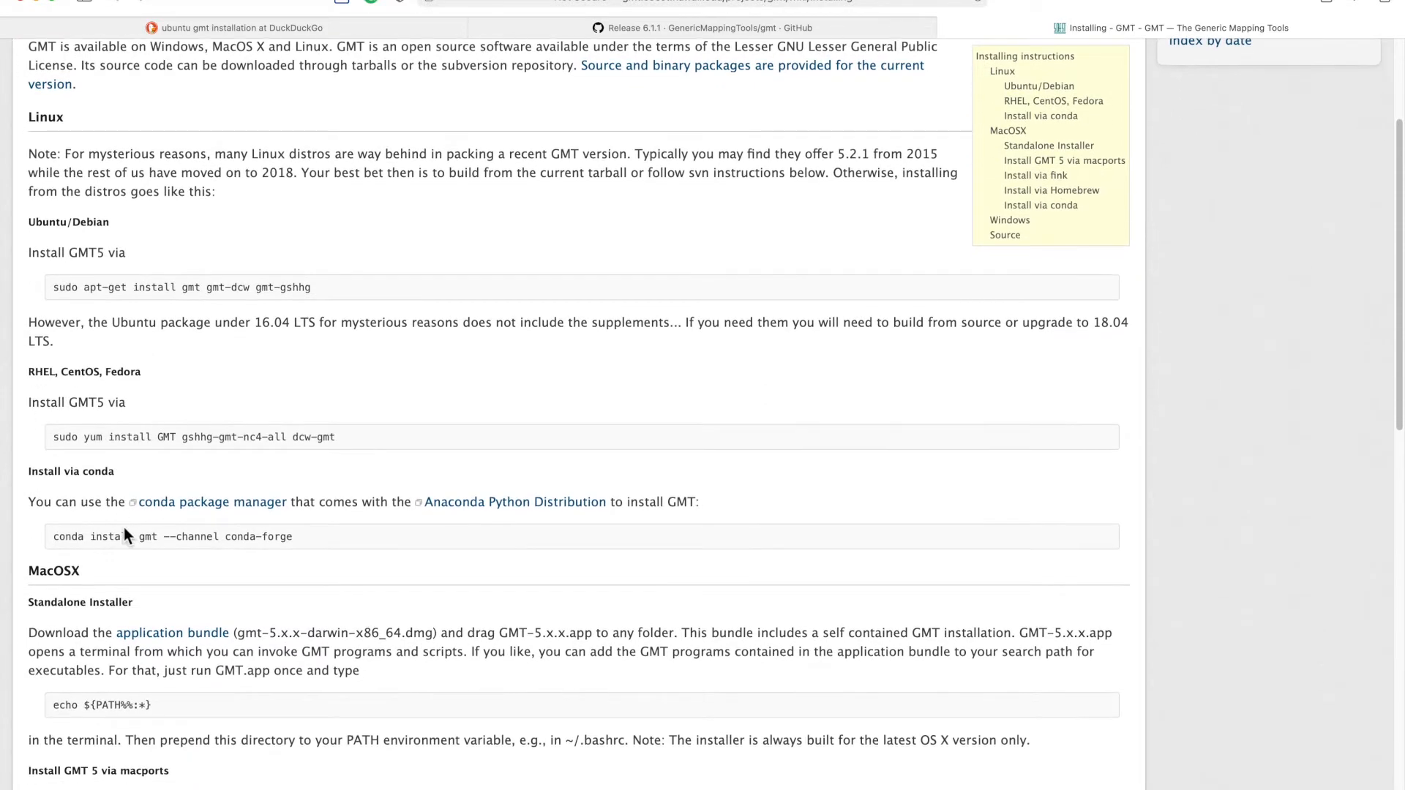
pyautogui.scroll(-3)
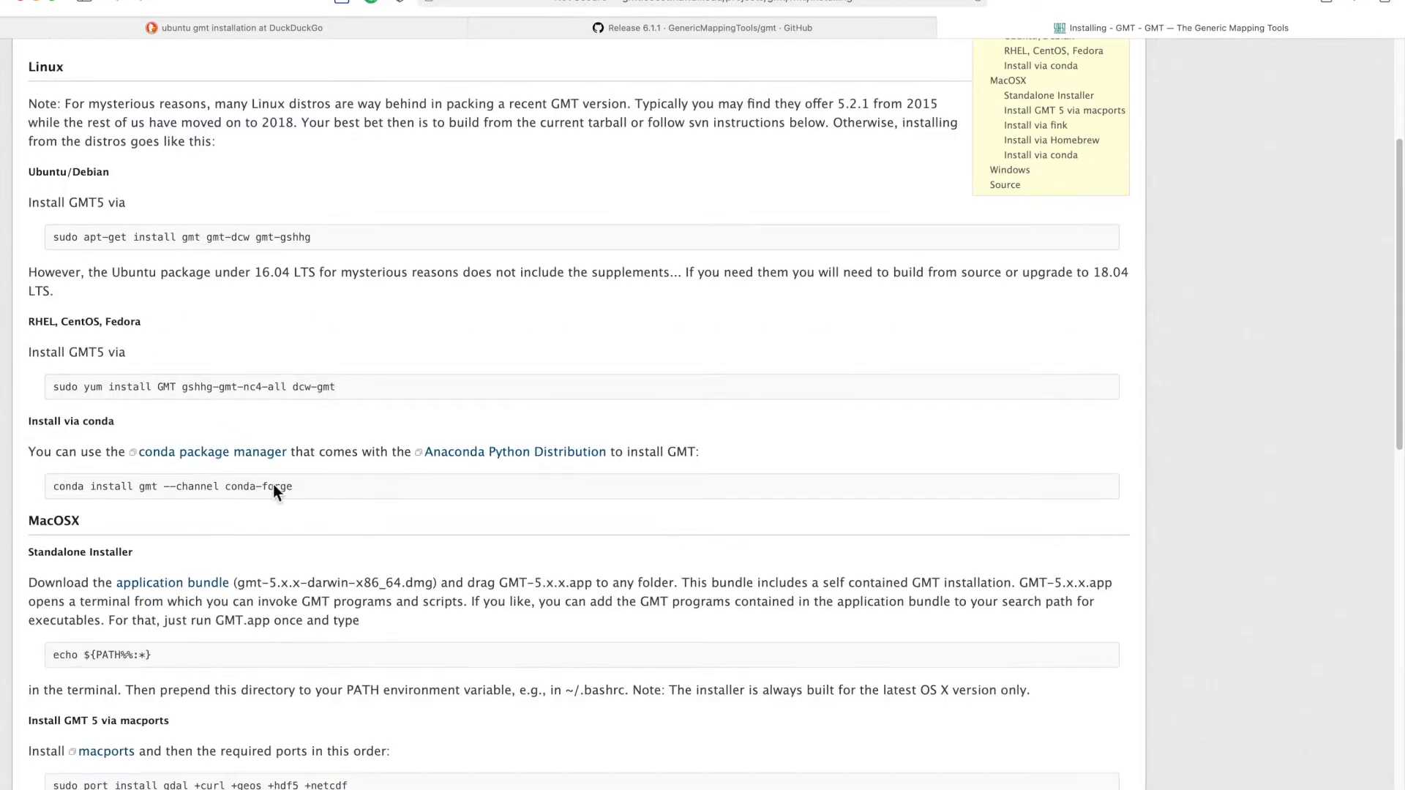
pyautogui.scroll(-3)
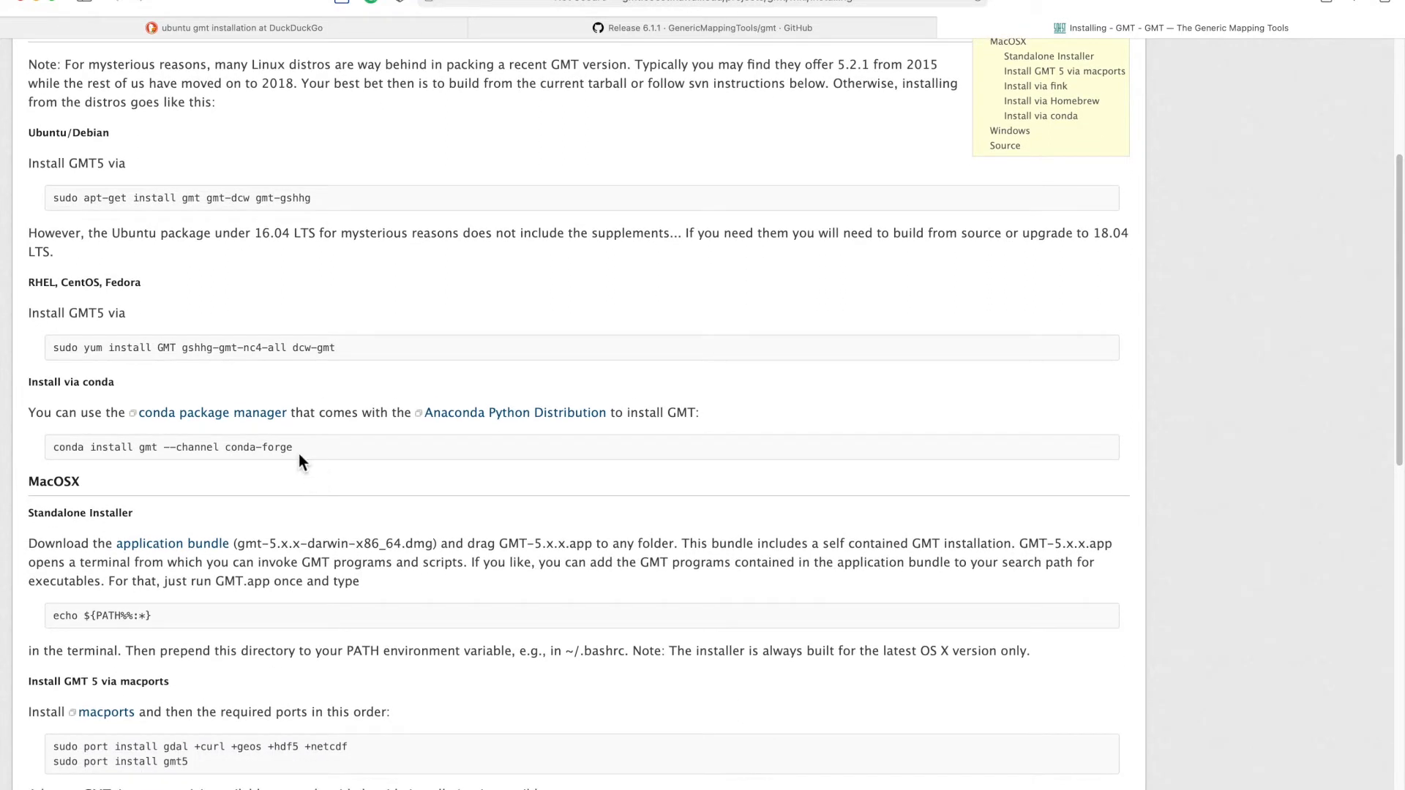
# Step: Select the 'conda install gmt' command on the GMT wiki page
pyautogui.moveTo(172, 447); pyautogui.dragTo(293, 447)
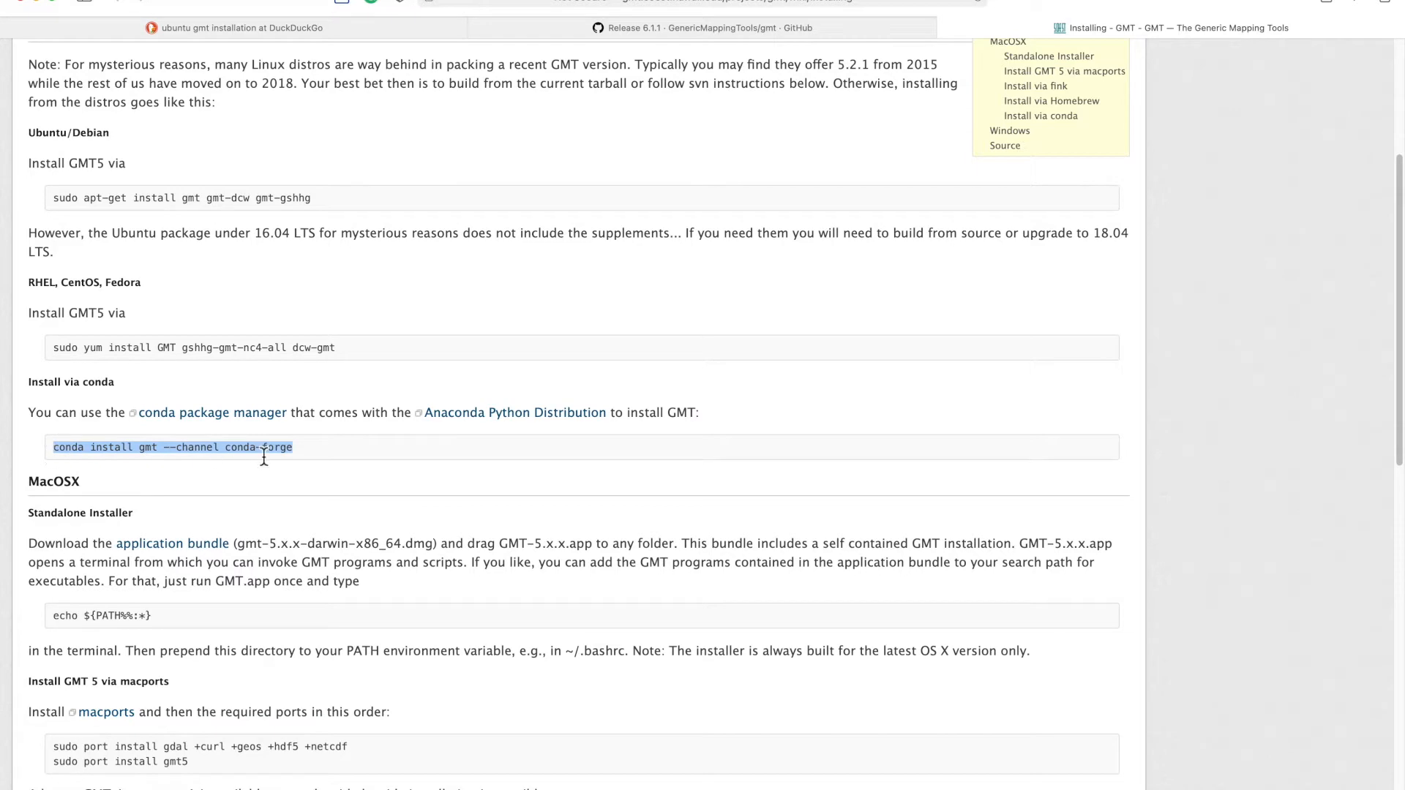
pyautogui.scroll(-3)
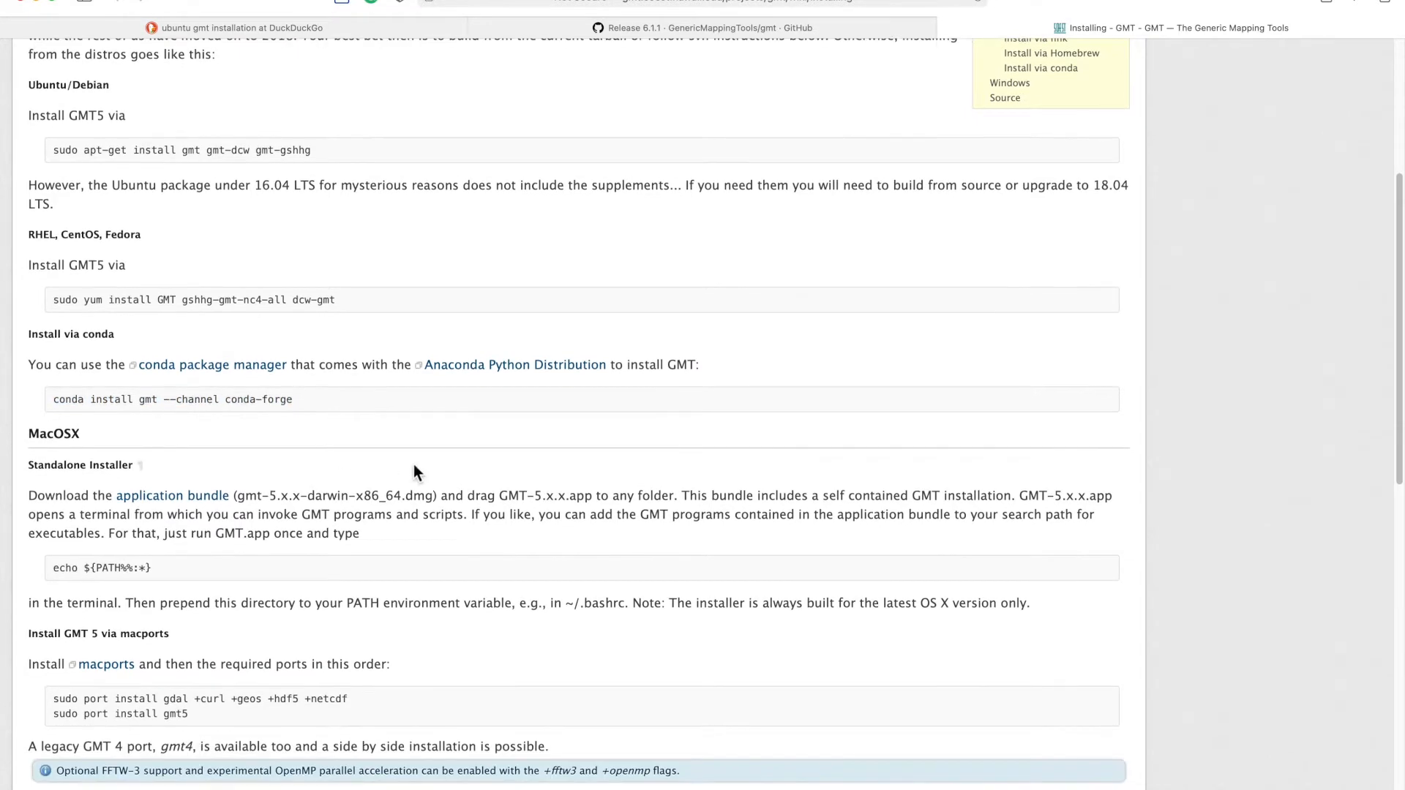
pyautogui.scroll(3)
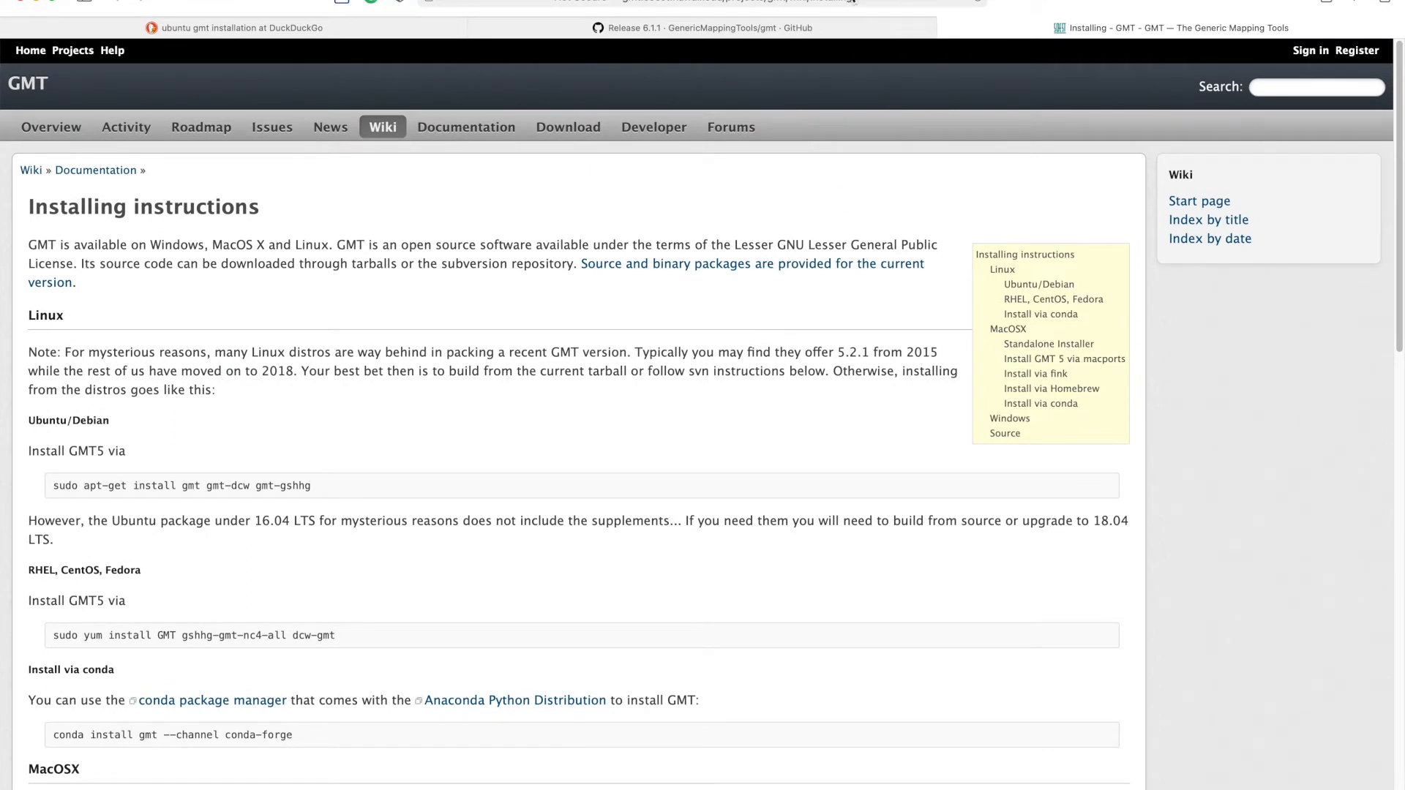
pyautogui.scroll(-3)
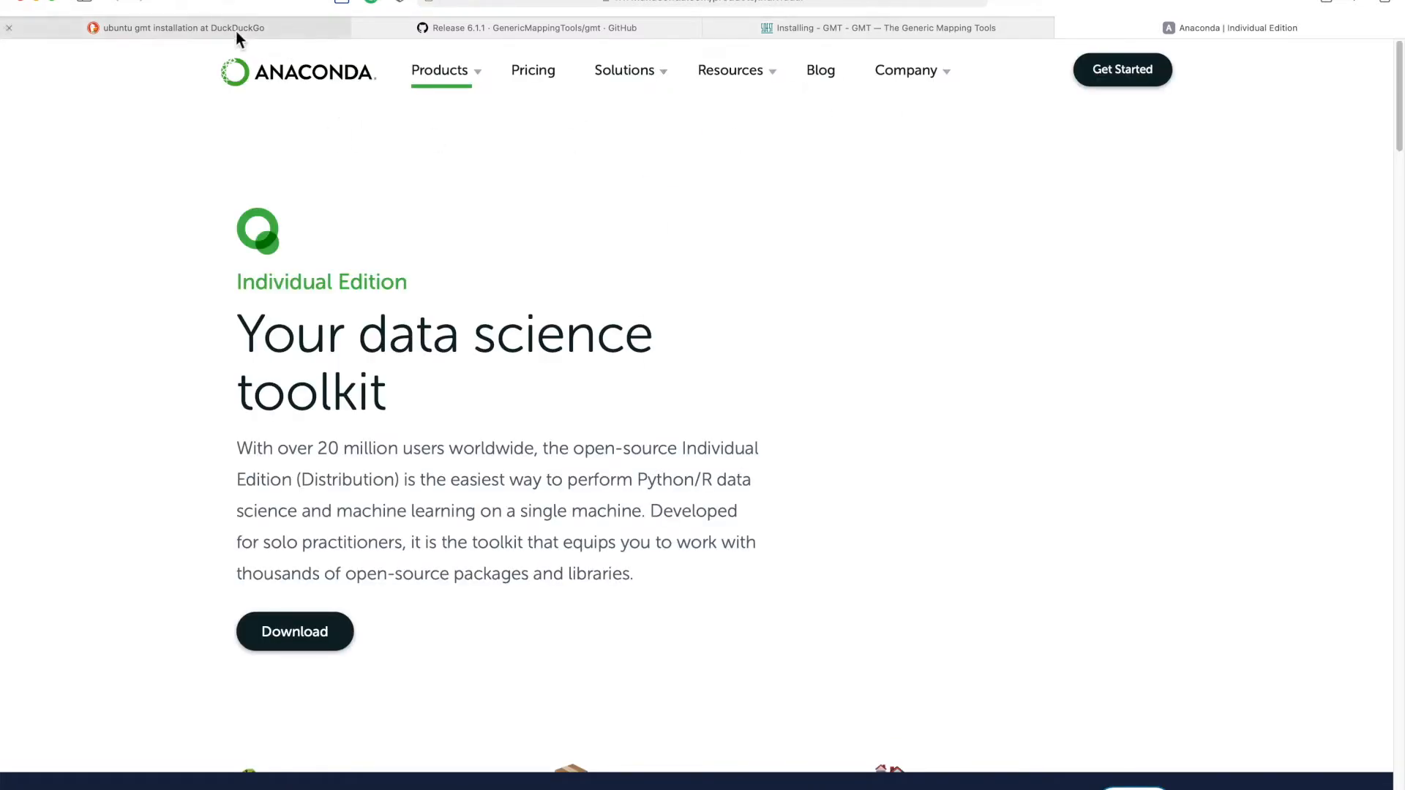
# Step: Search for Miniconda and browse the installer tables in its conda documentation
pyautogui.click(175, 27)
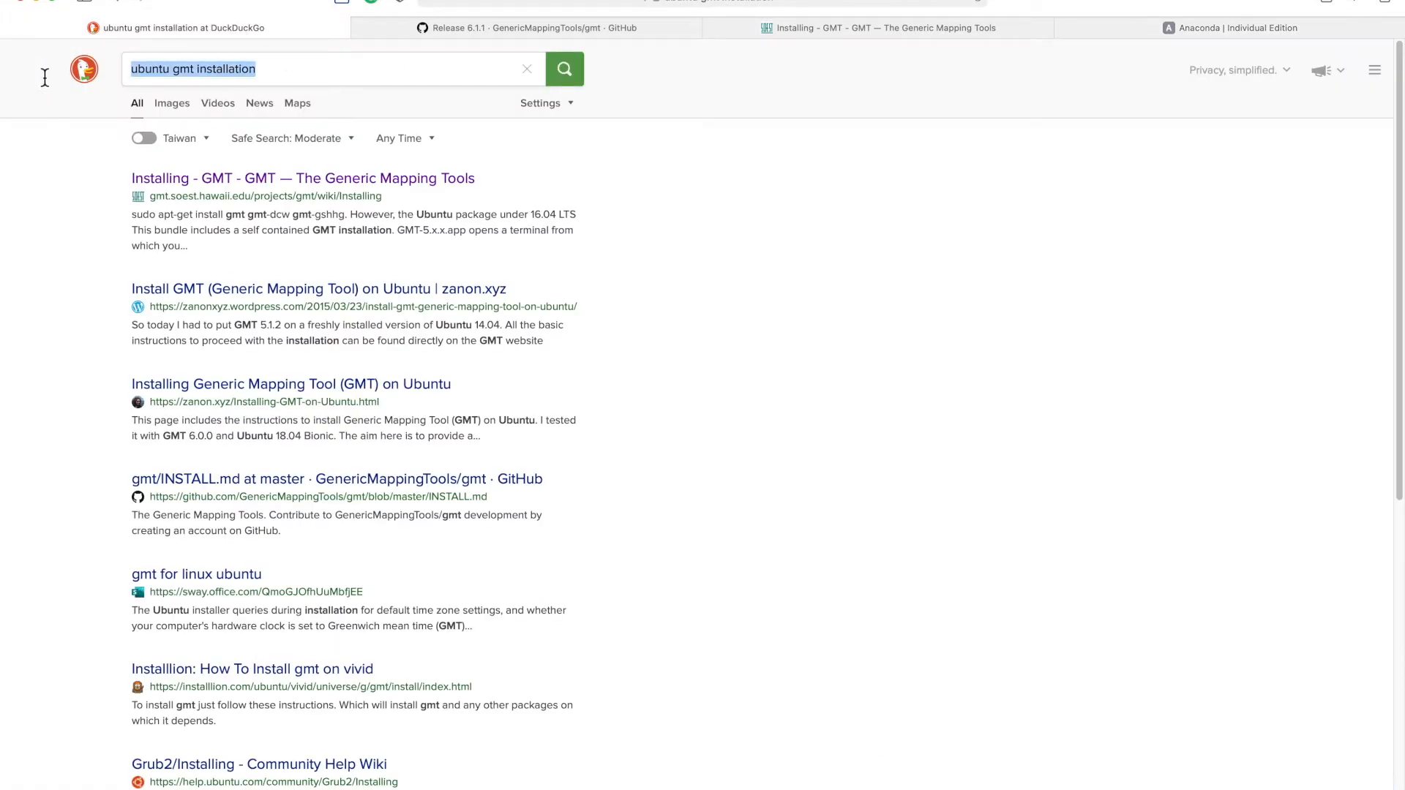
pyautogui.write('miniconda download')
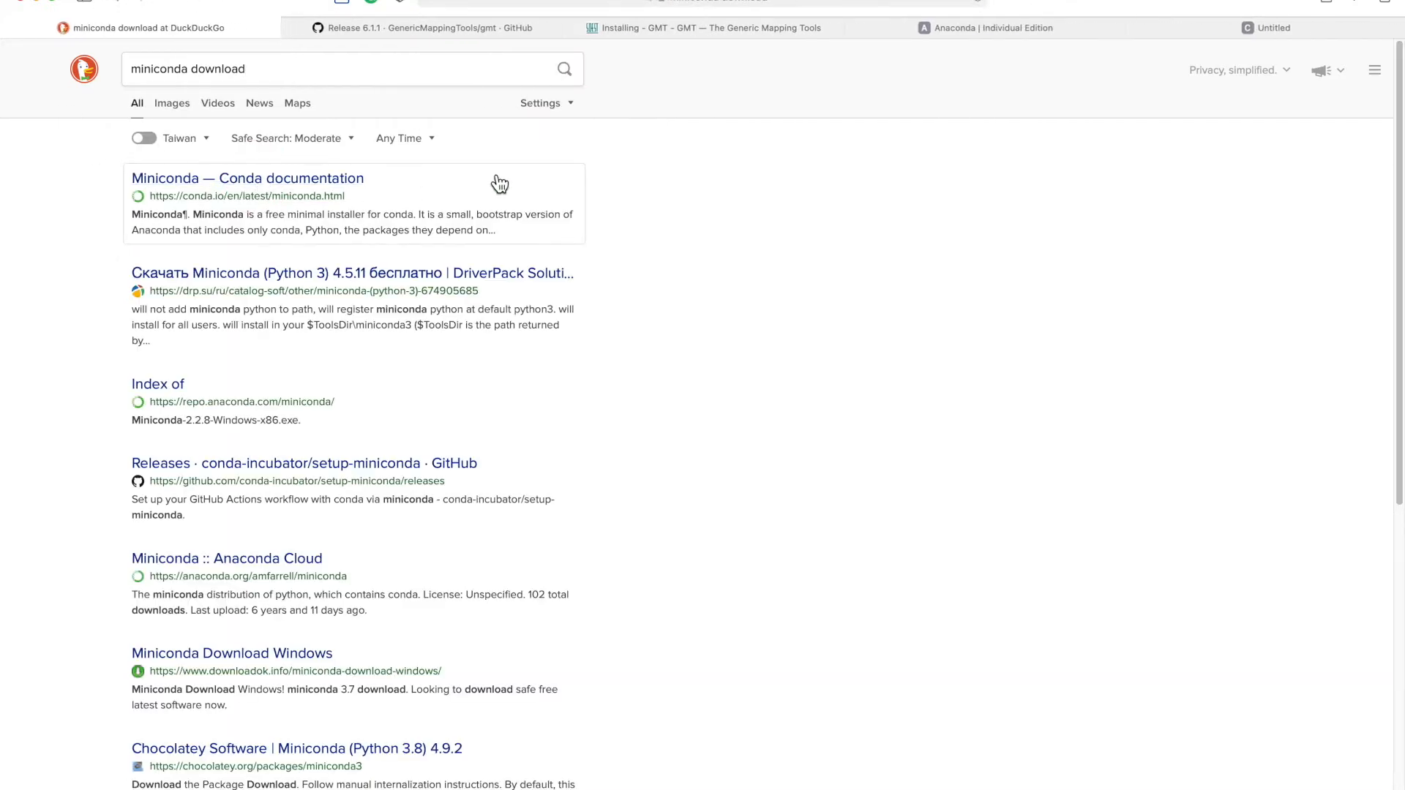
pyautogui.click(248, 178)
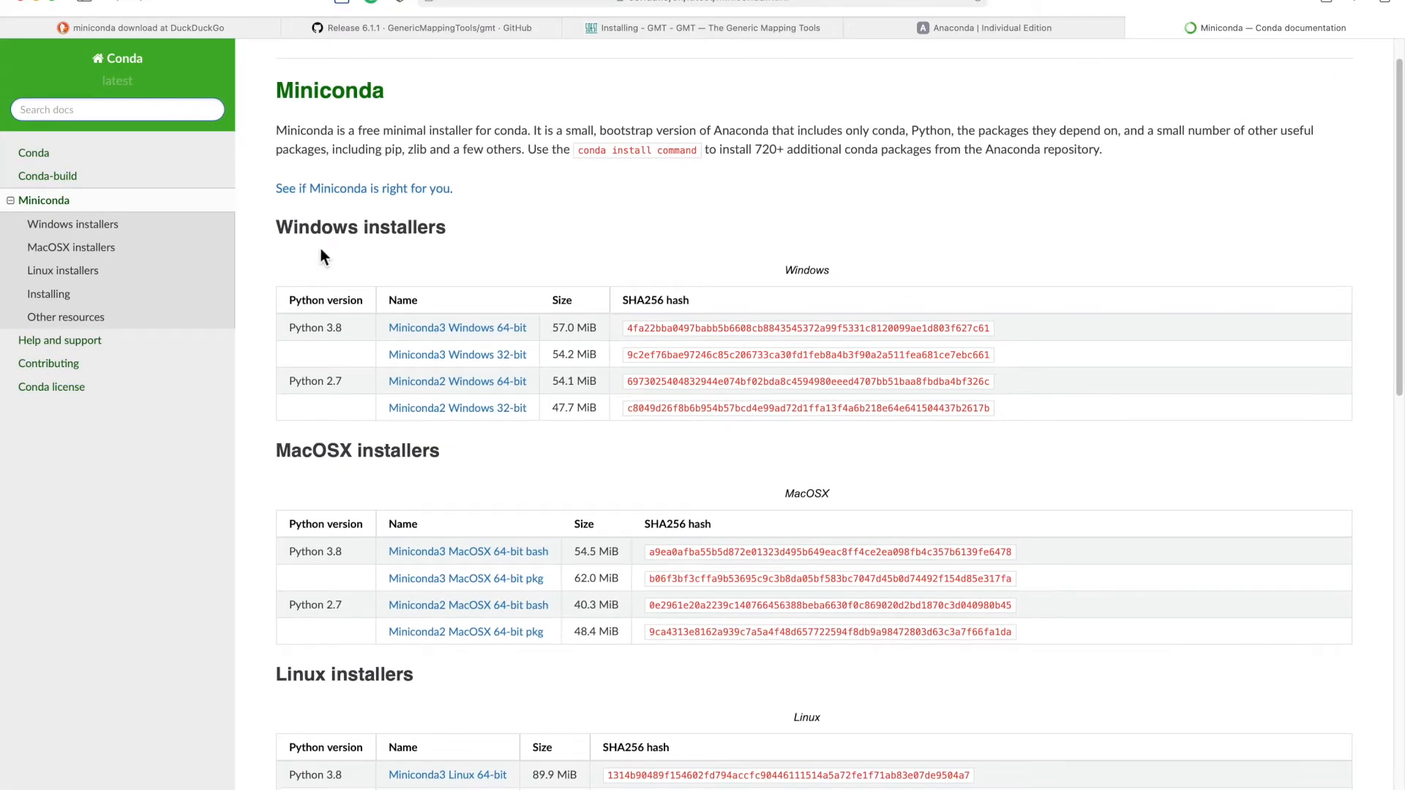
pyautogui.moveTo(447, 347)
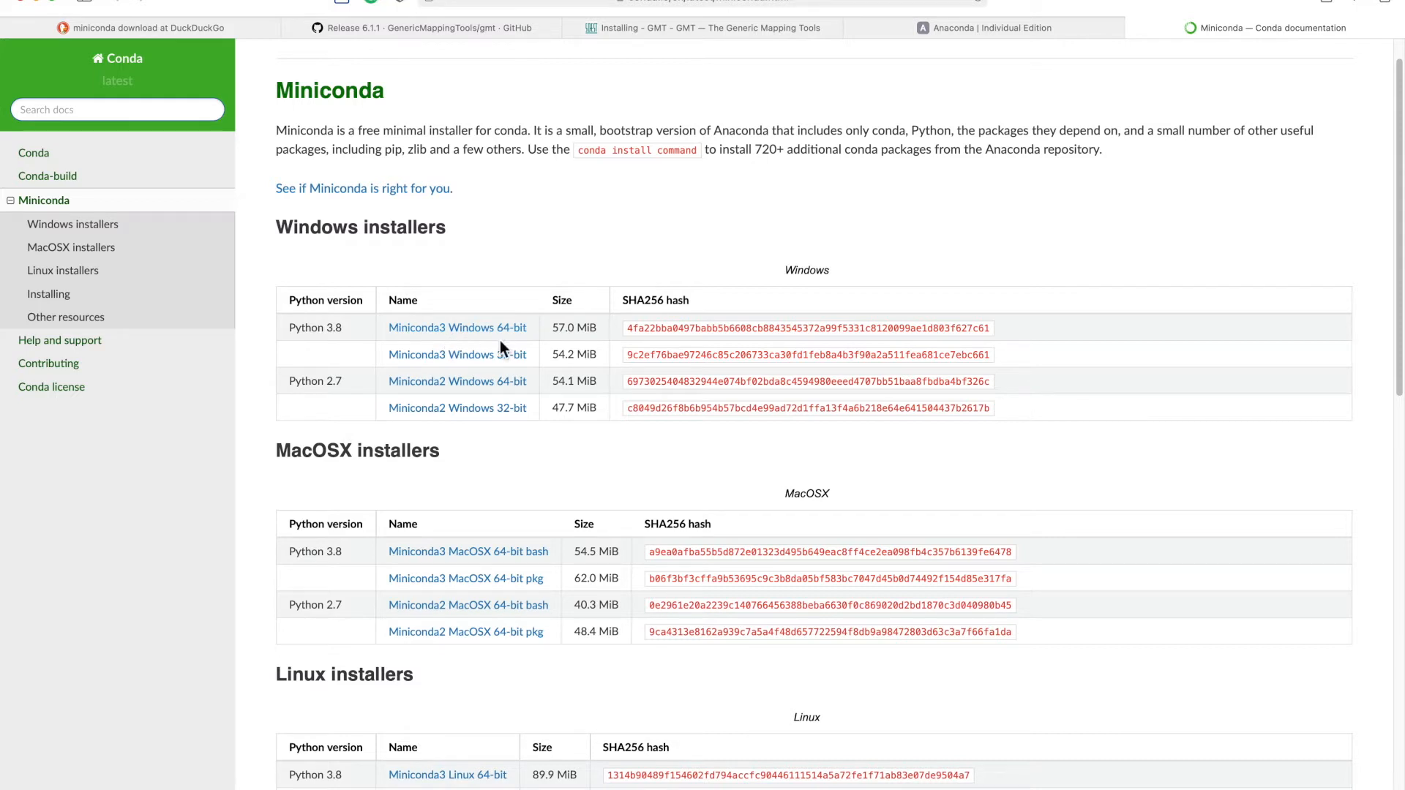
pyautogui.moveTo(504, 346)
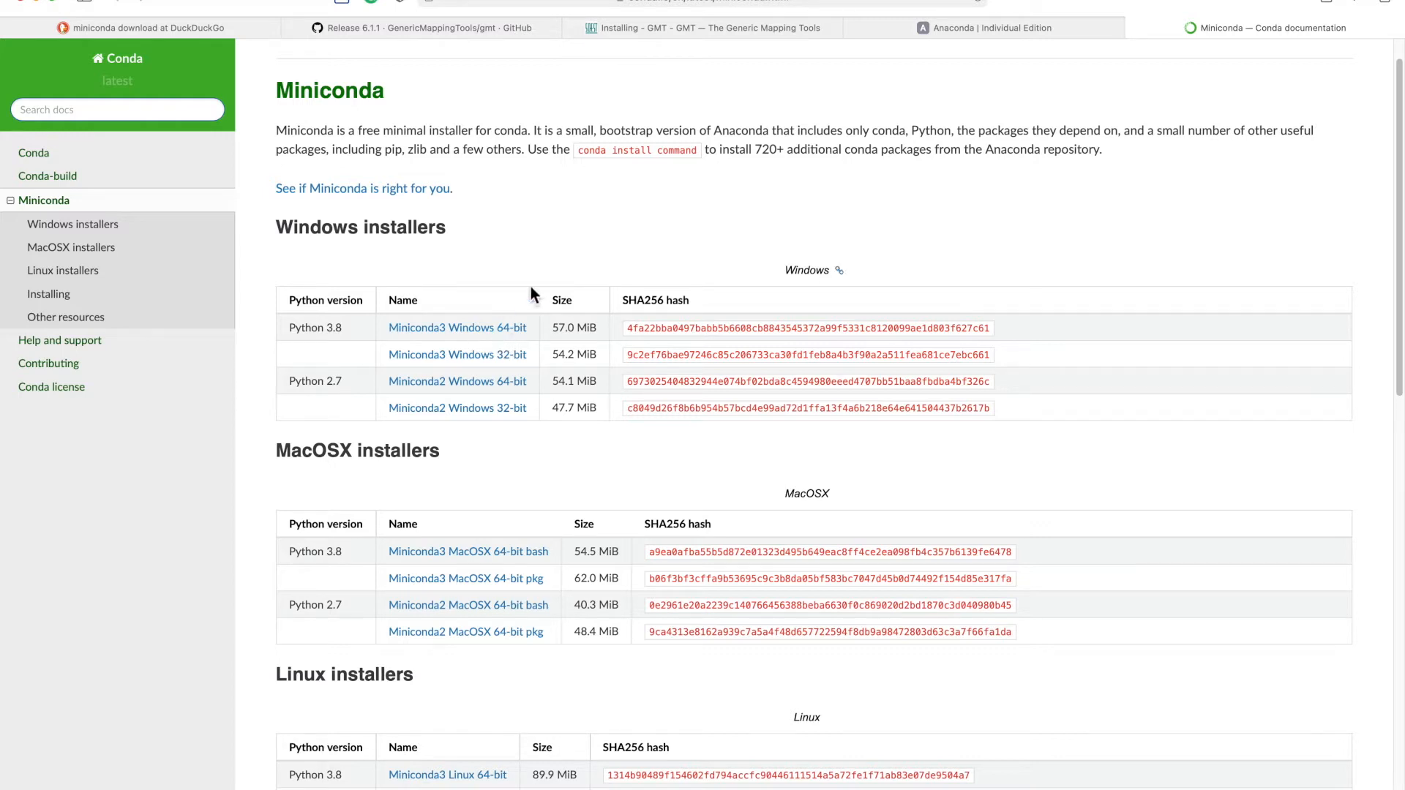
pyautogui.scroll(-3)
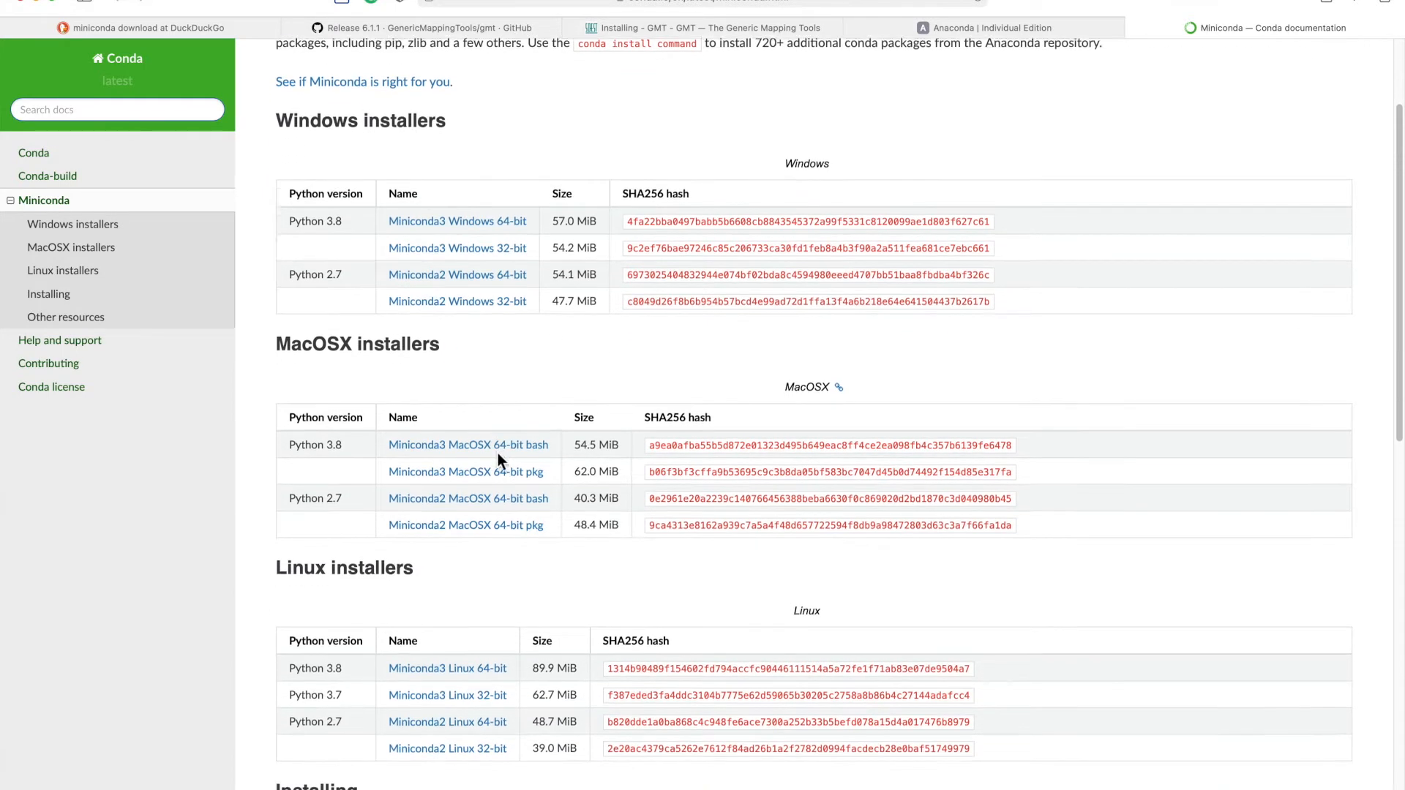
pyautogui.scroll(-3)
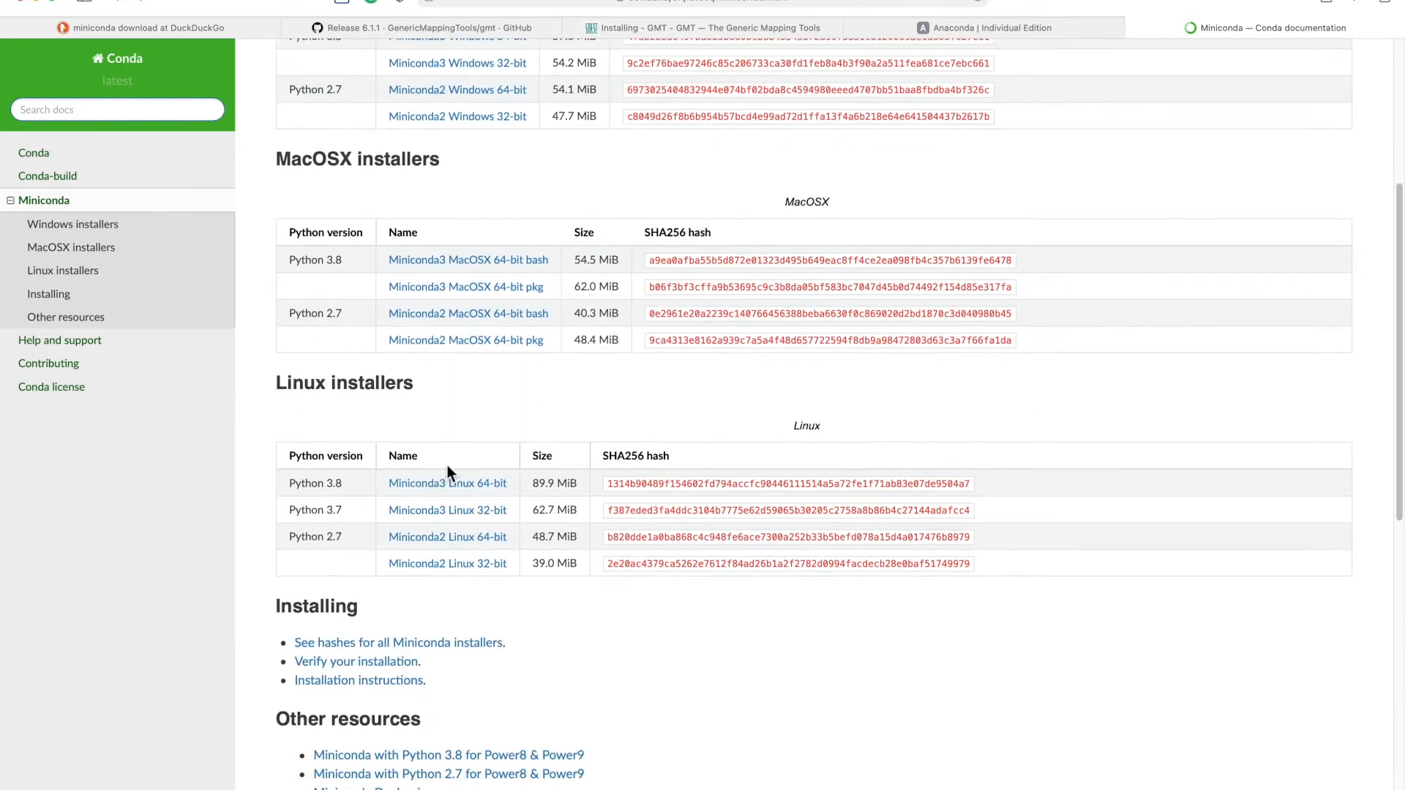
pyautogui.moveTo(480, 494)
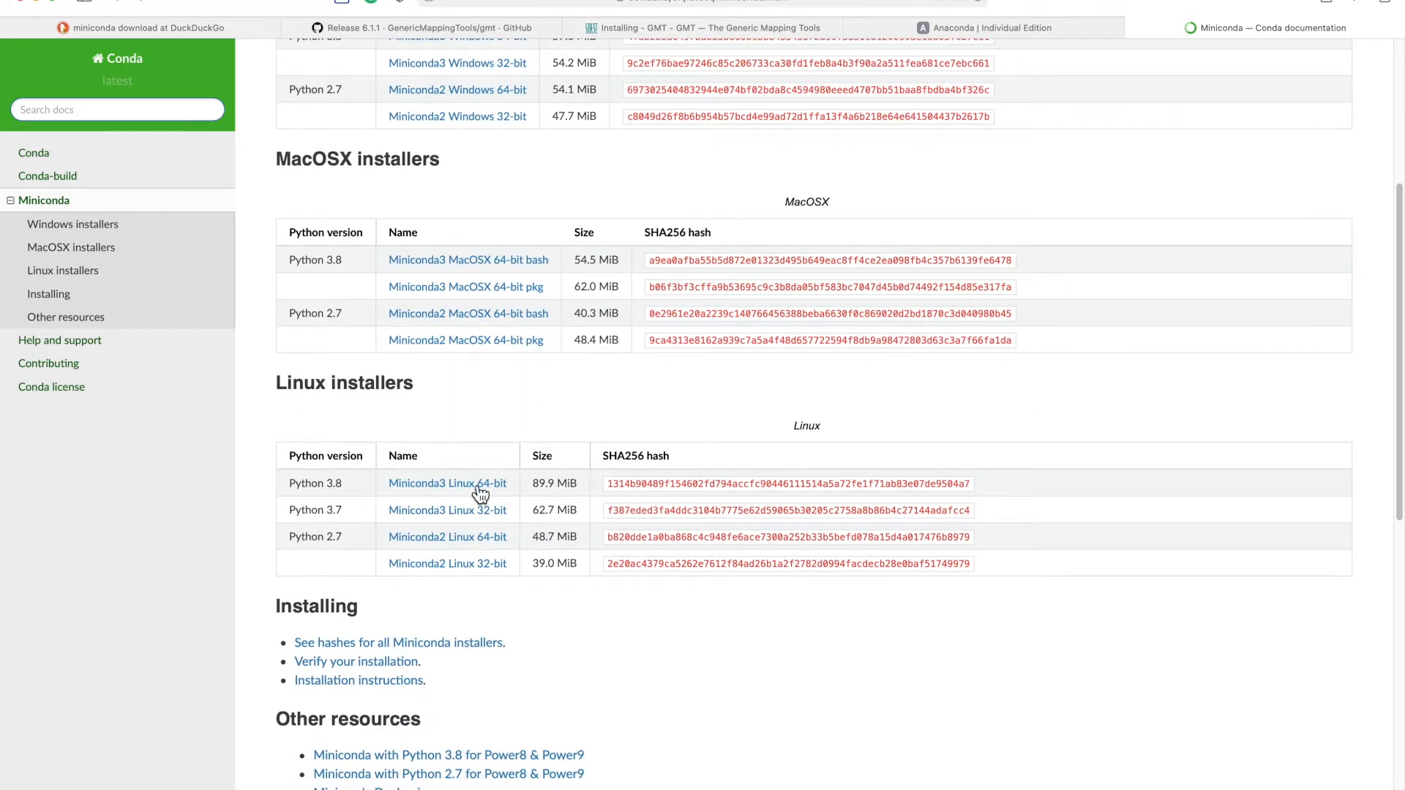
pyautogui.moveTo(538, 418)
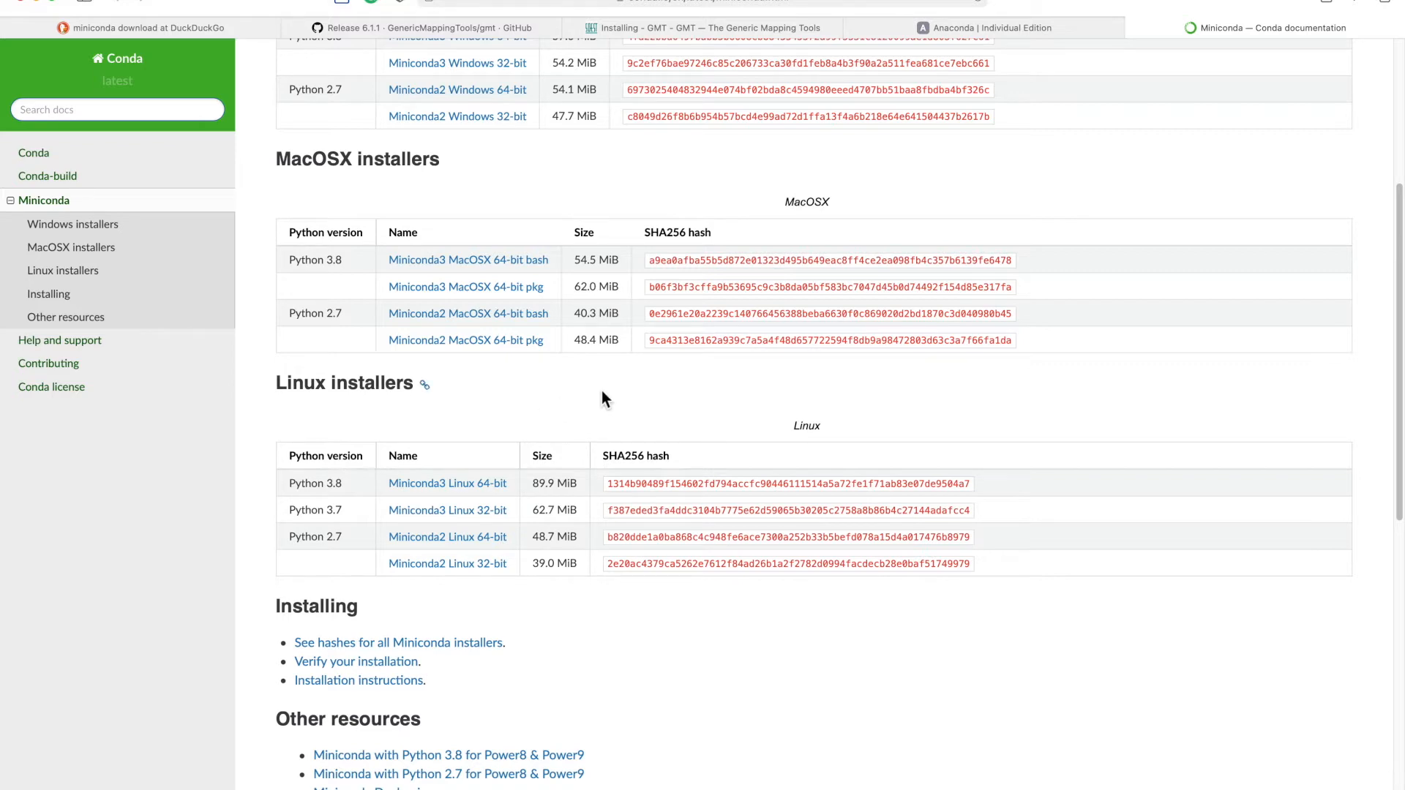
pyautogui.scroll(3)
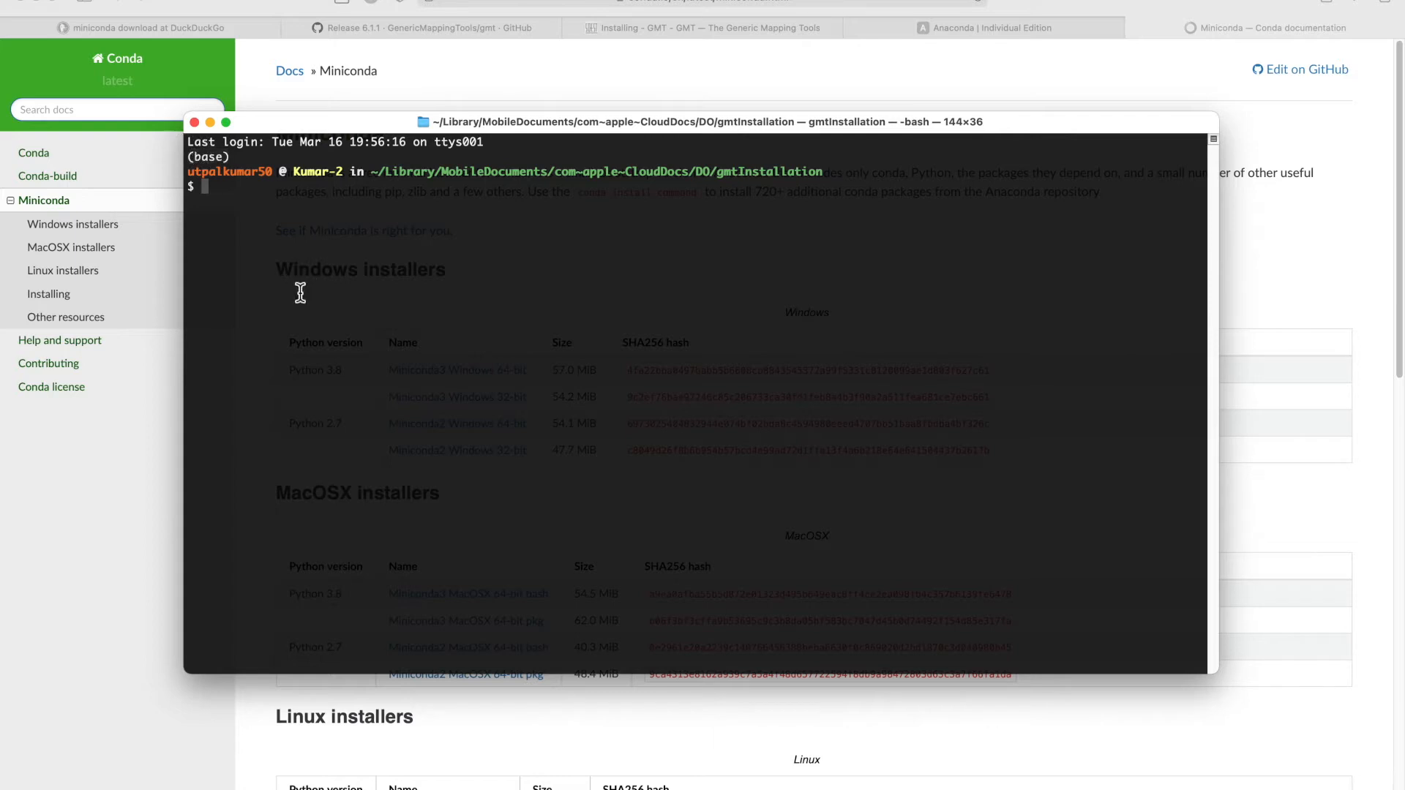
# Step: Check 'which python', then enter 'conda create -n gmtinstallation python=3.7'
pyautogui.write('which python')
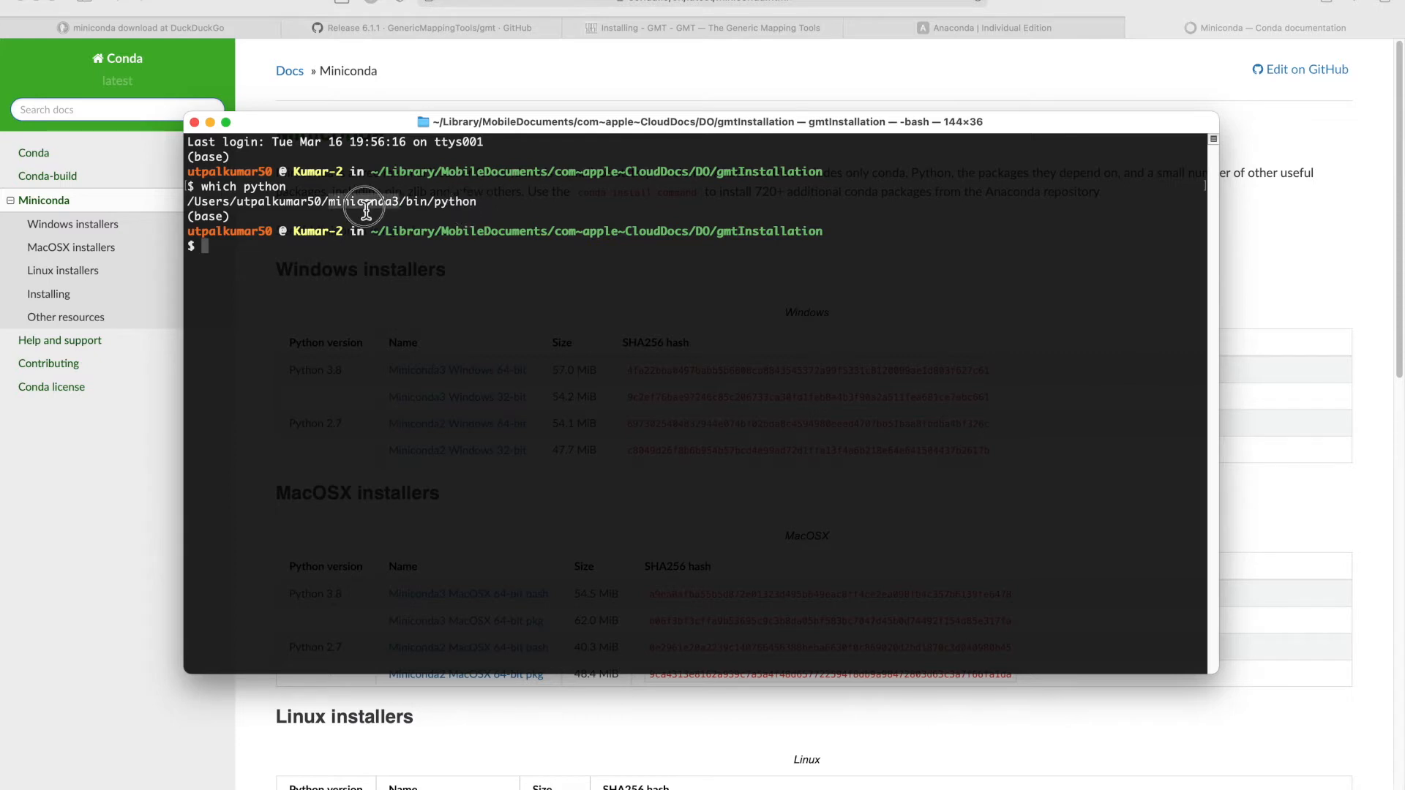
pyautogui.moveTo(404, 285)
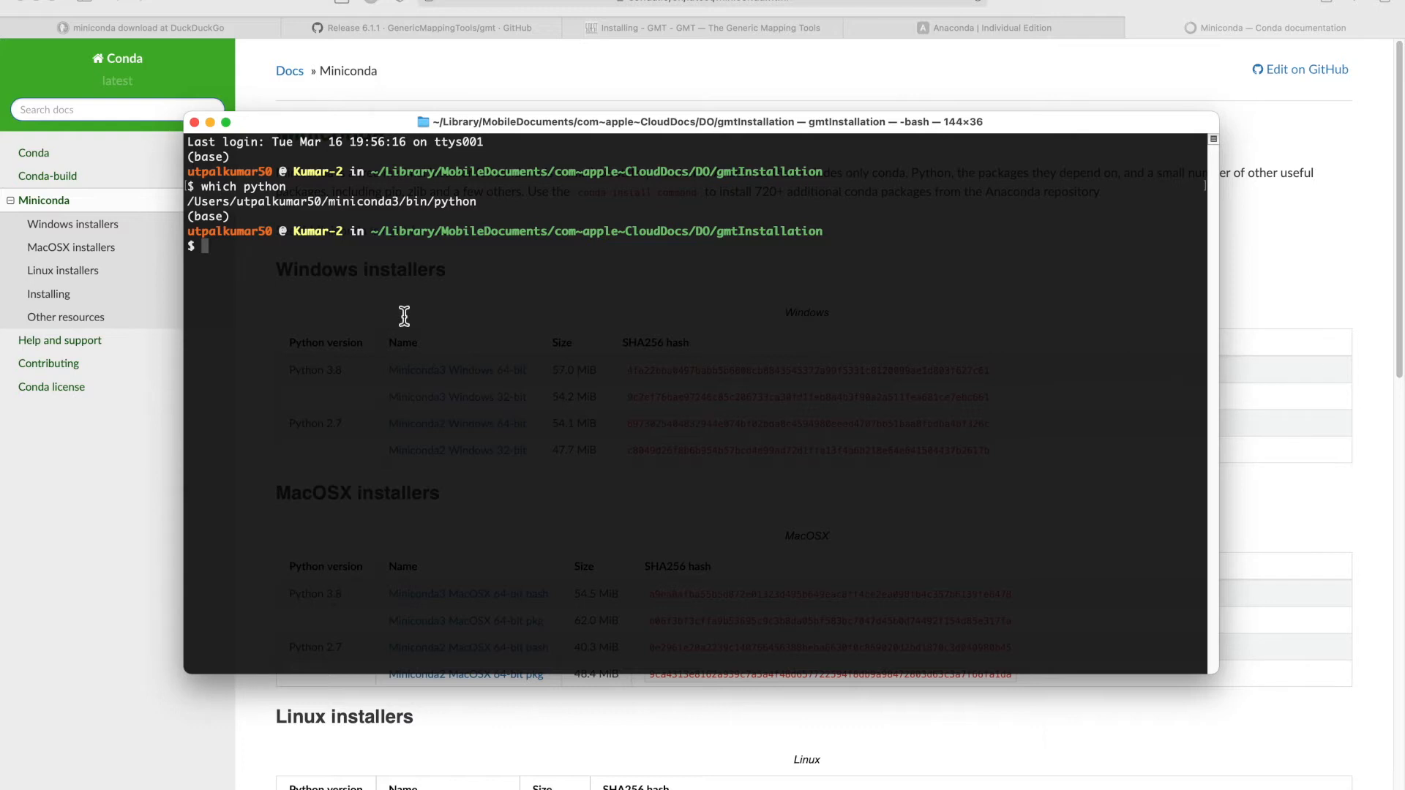
pyautogui.write('conda')
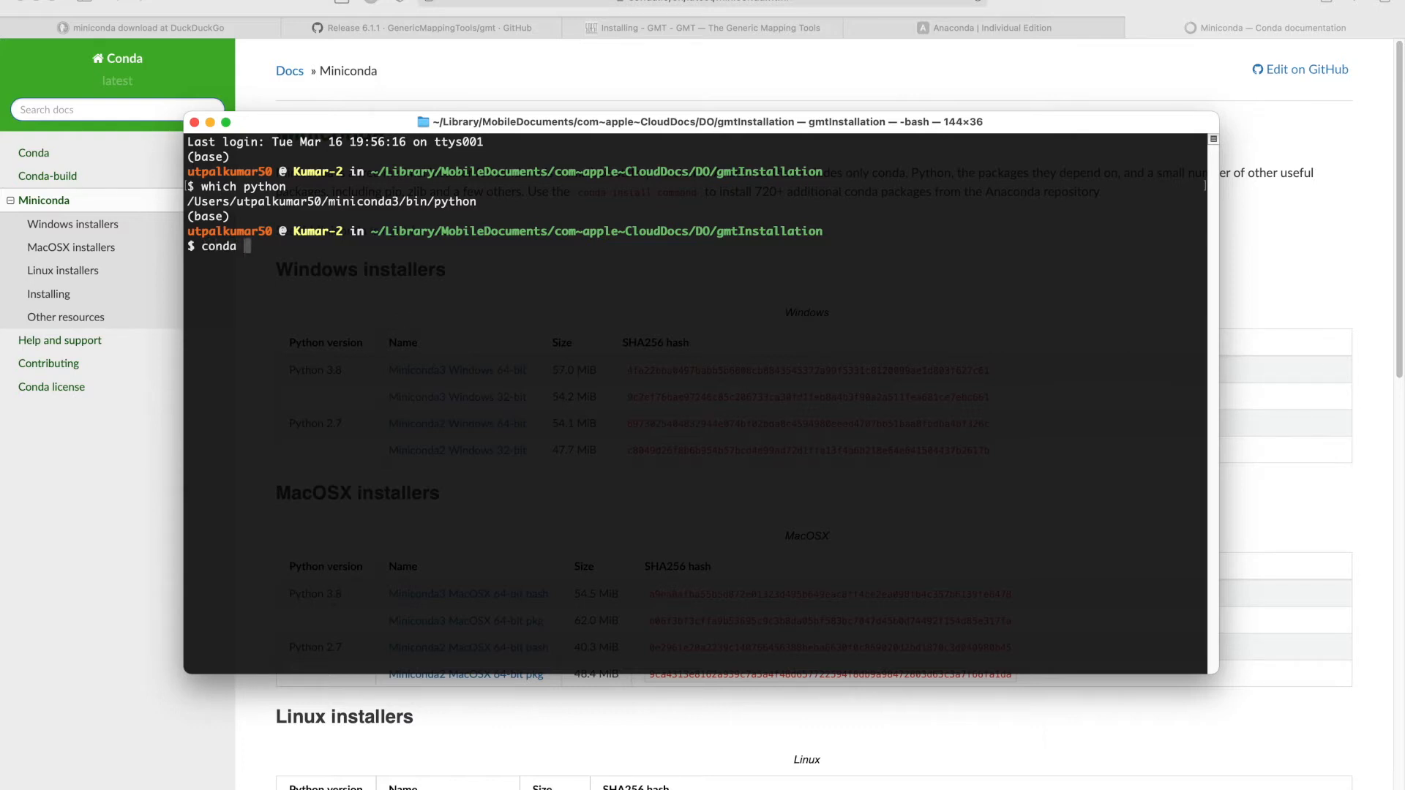
pyautogui.write('create')
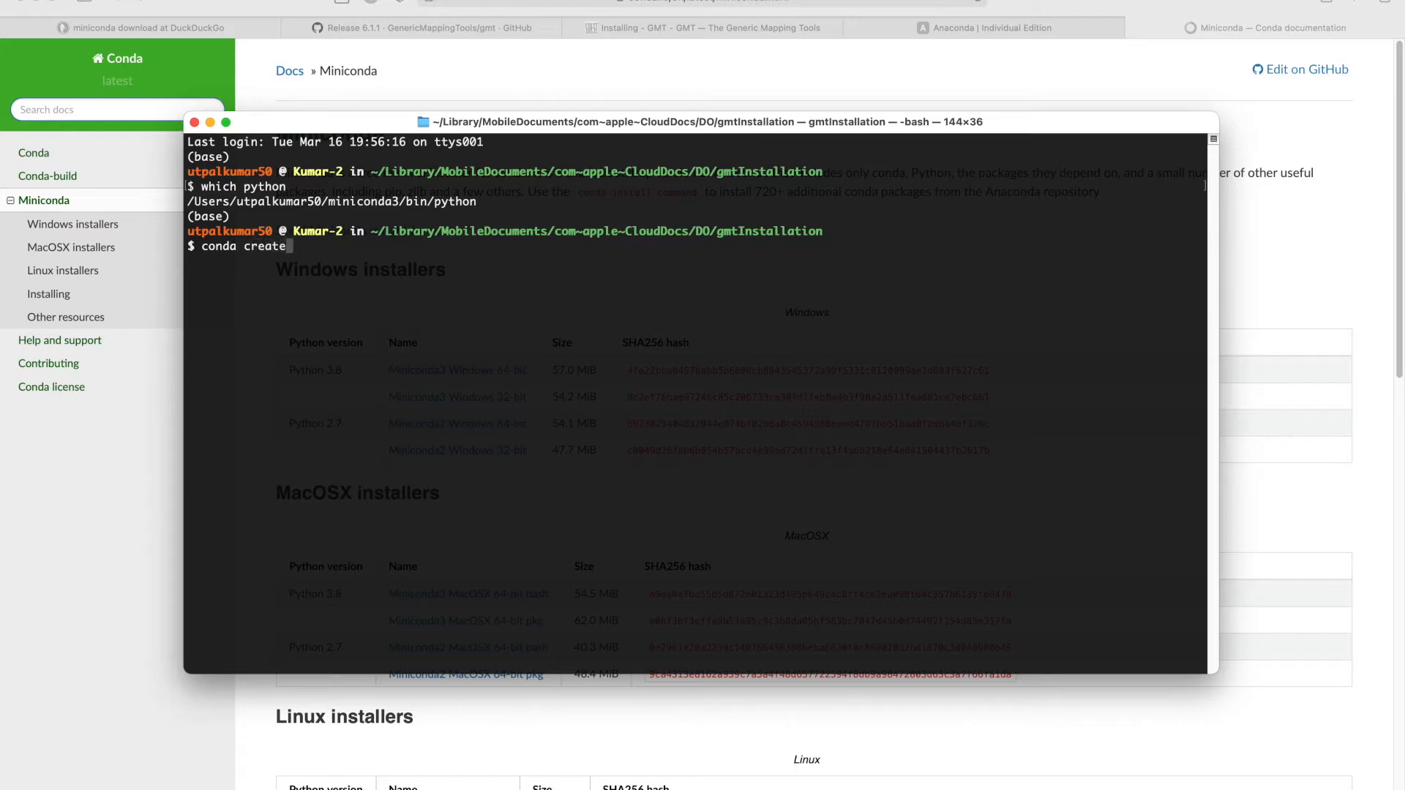
pyautogui.write('-n')
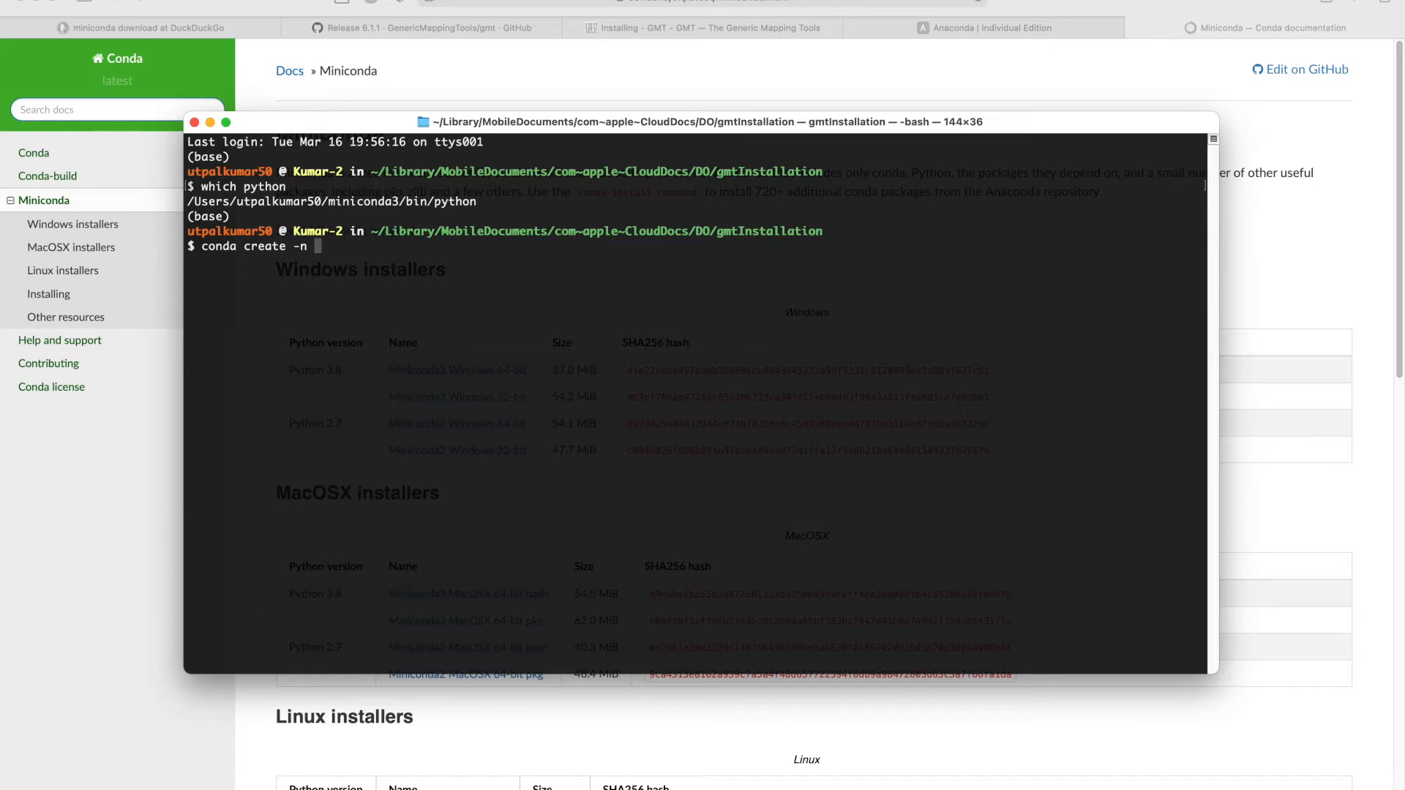
pyautogui.moveTo(338, 303)
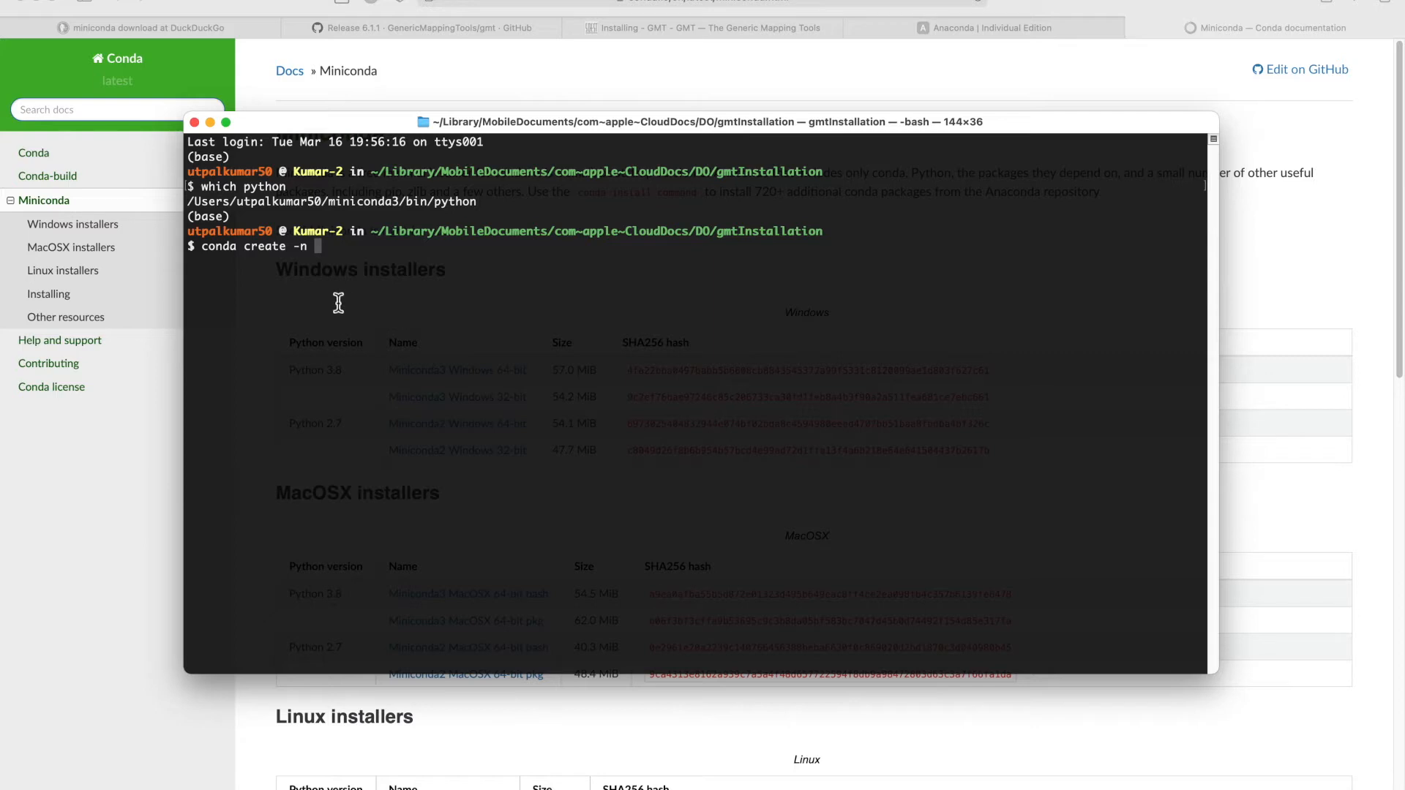
pyautogui.moveTo(332, 280)
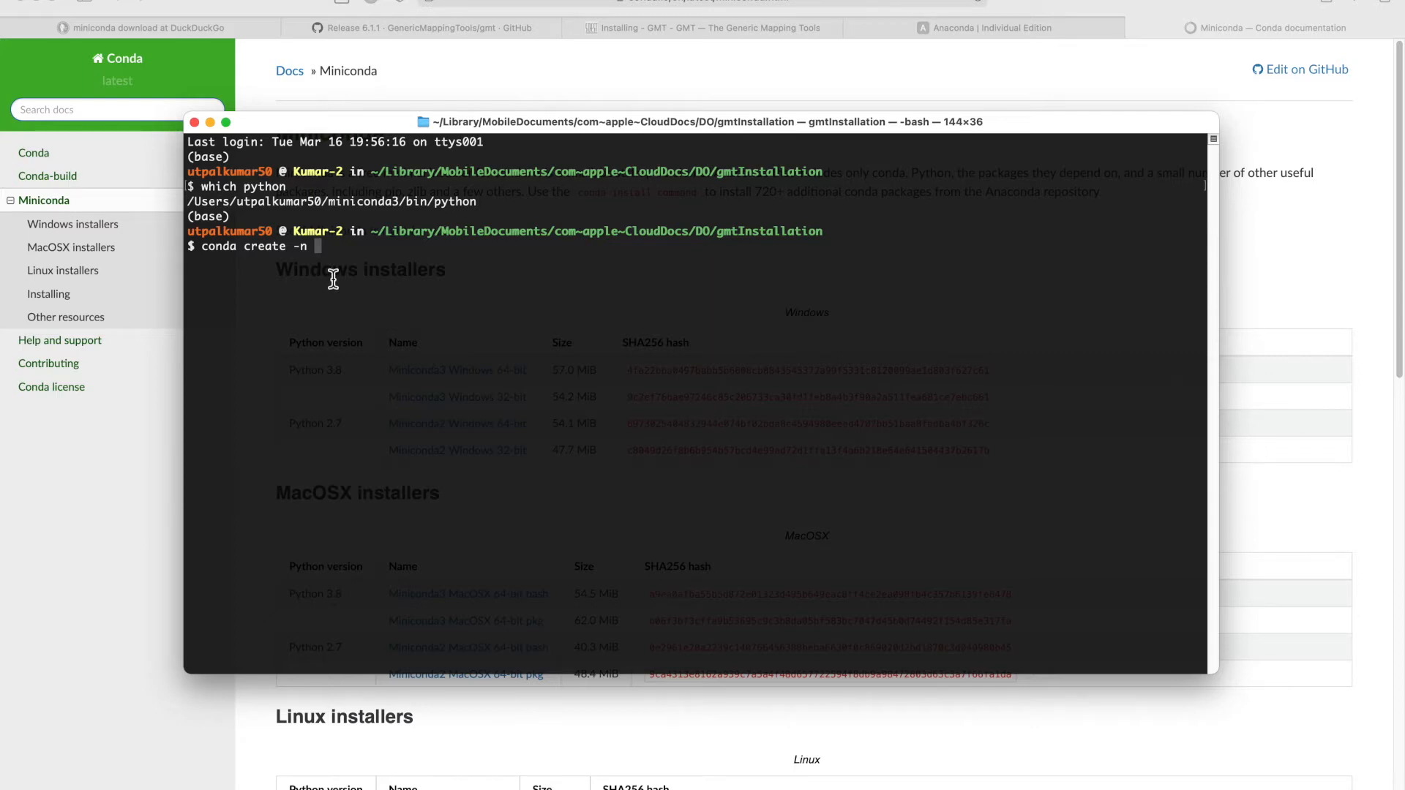
pyautogui.write('gmt')
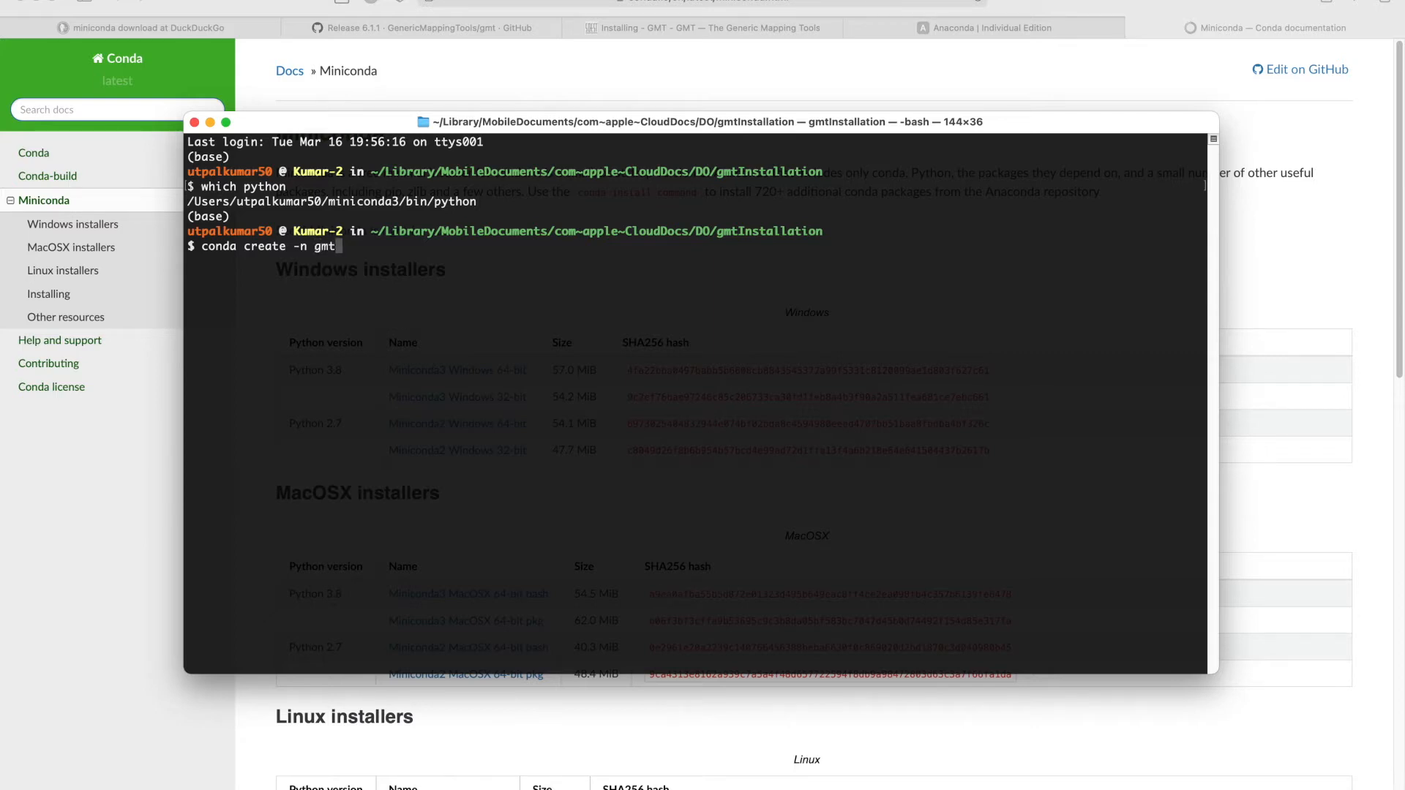
pyautogui.write('inst')
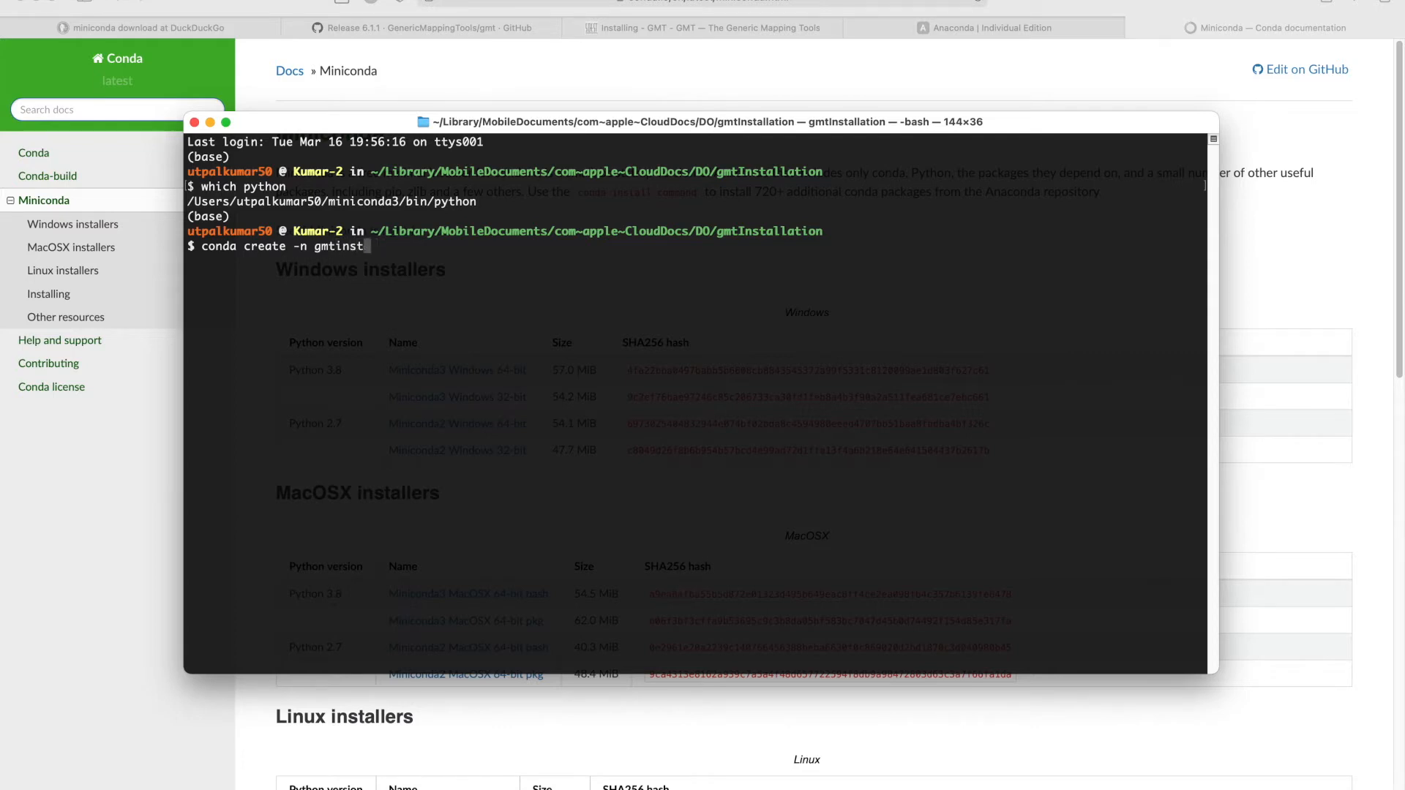
pyautogui.write('lla')
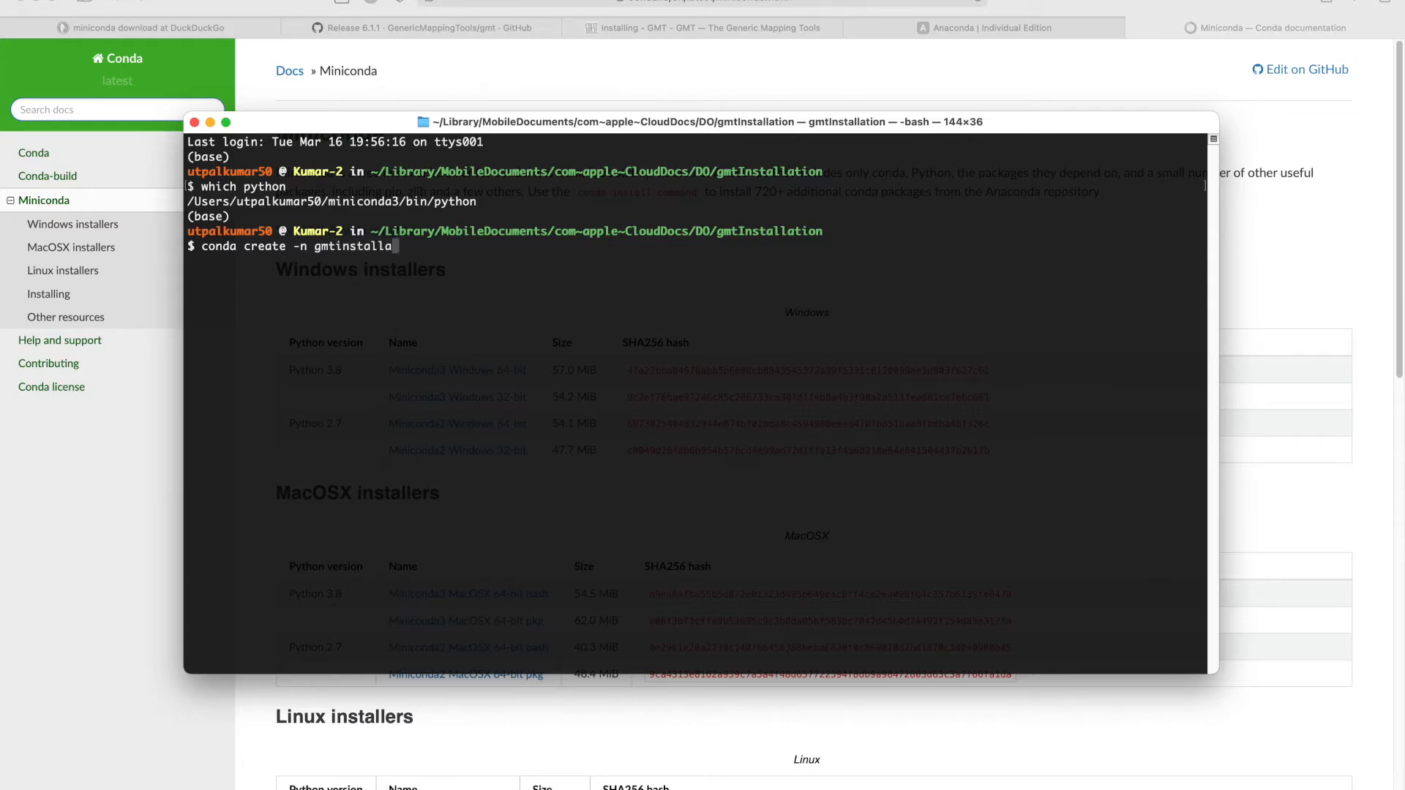
pyautogui.write('tion')
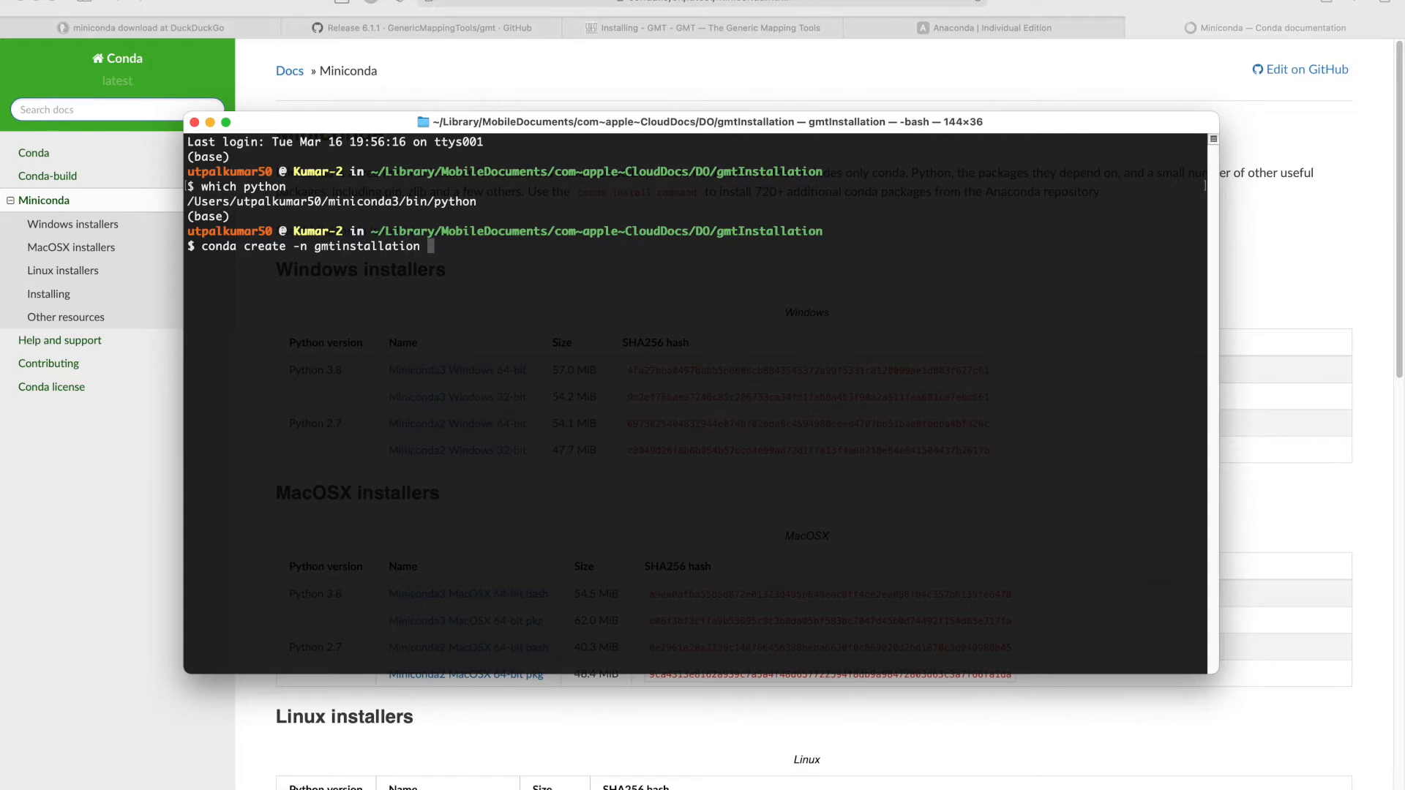
pyautogui.write('python')
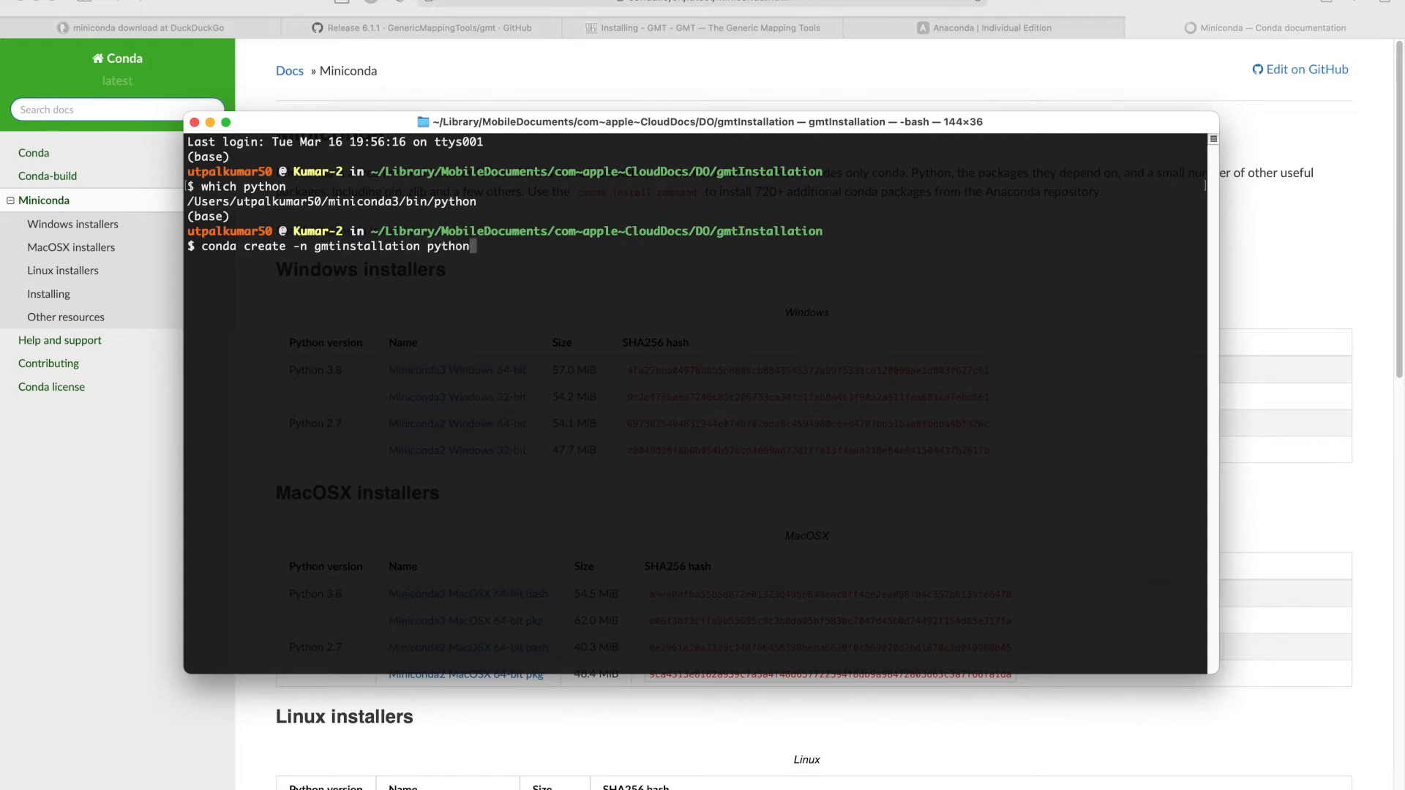
pyautogui.write('=3.7')
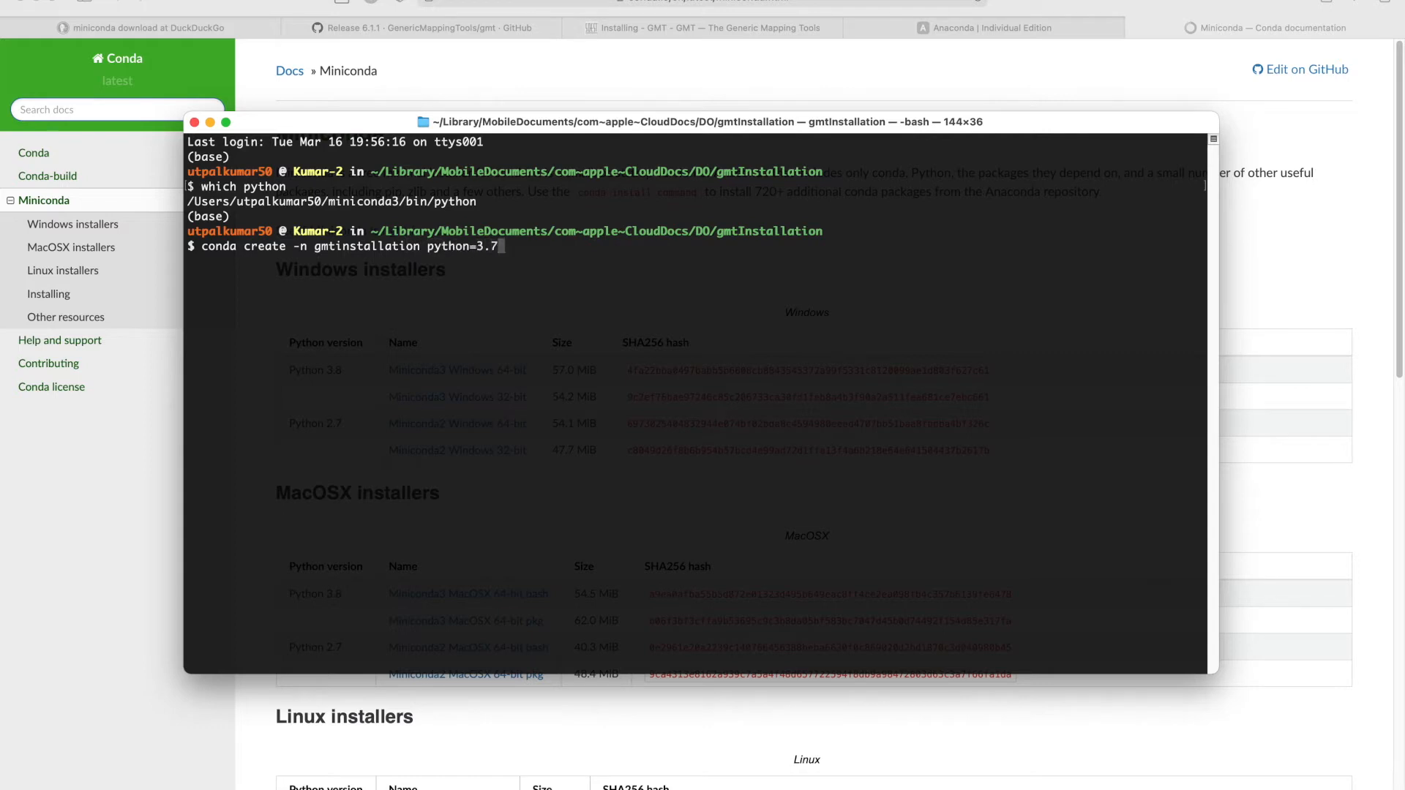
pyautogui.moveTo(366, 248)
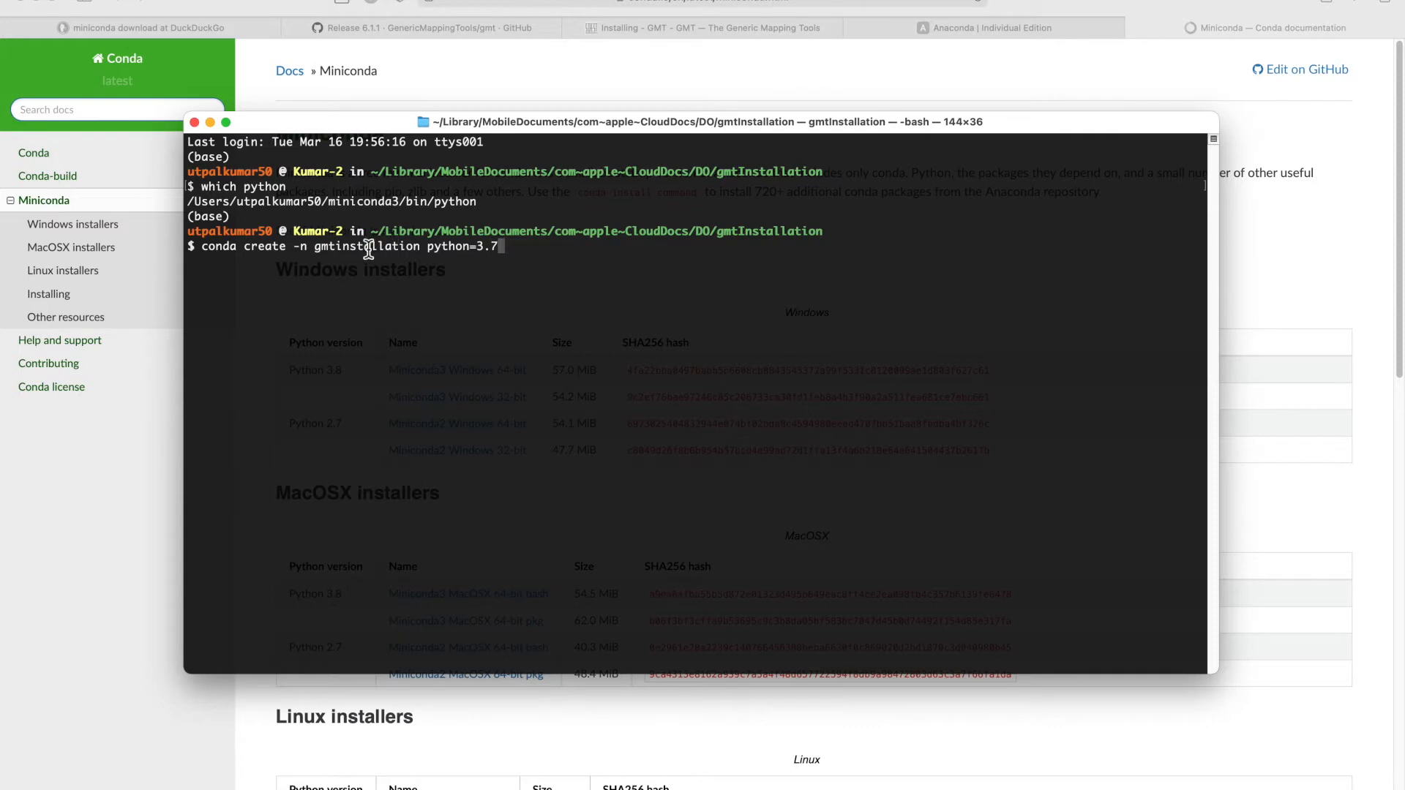
pyautogui.doubleClick(363, 246)
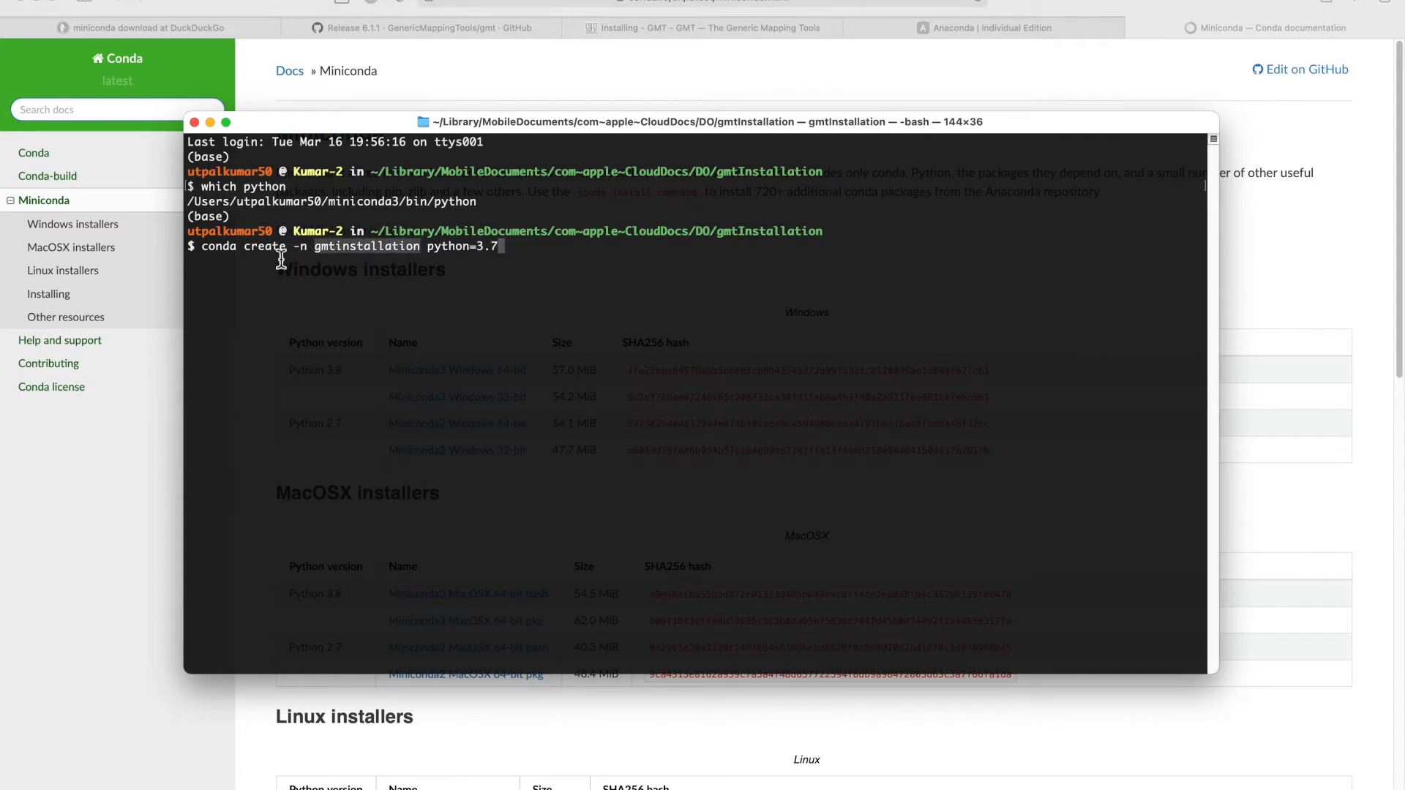
pyautogui.moveTo(498, 272)
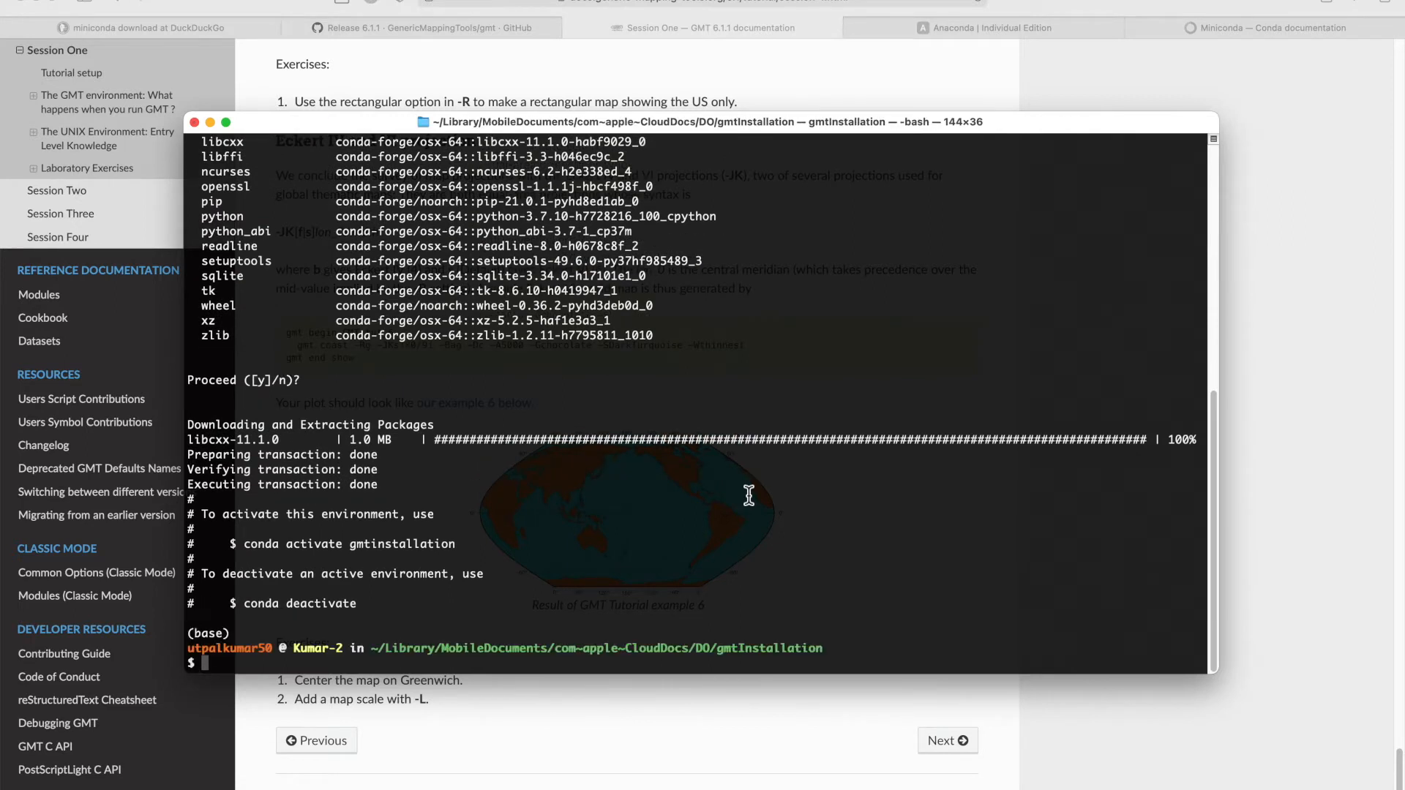
pyautogui.moveTo(261, 544)
pyautogui.write('conda activate gmtinstallation')
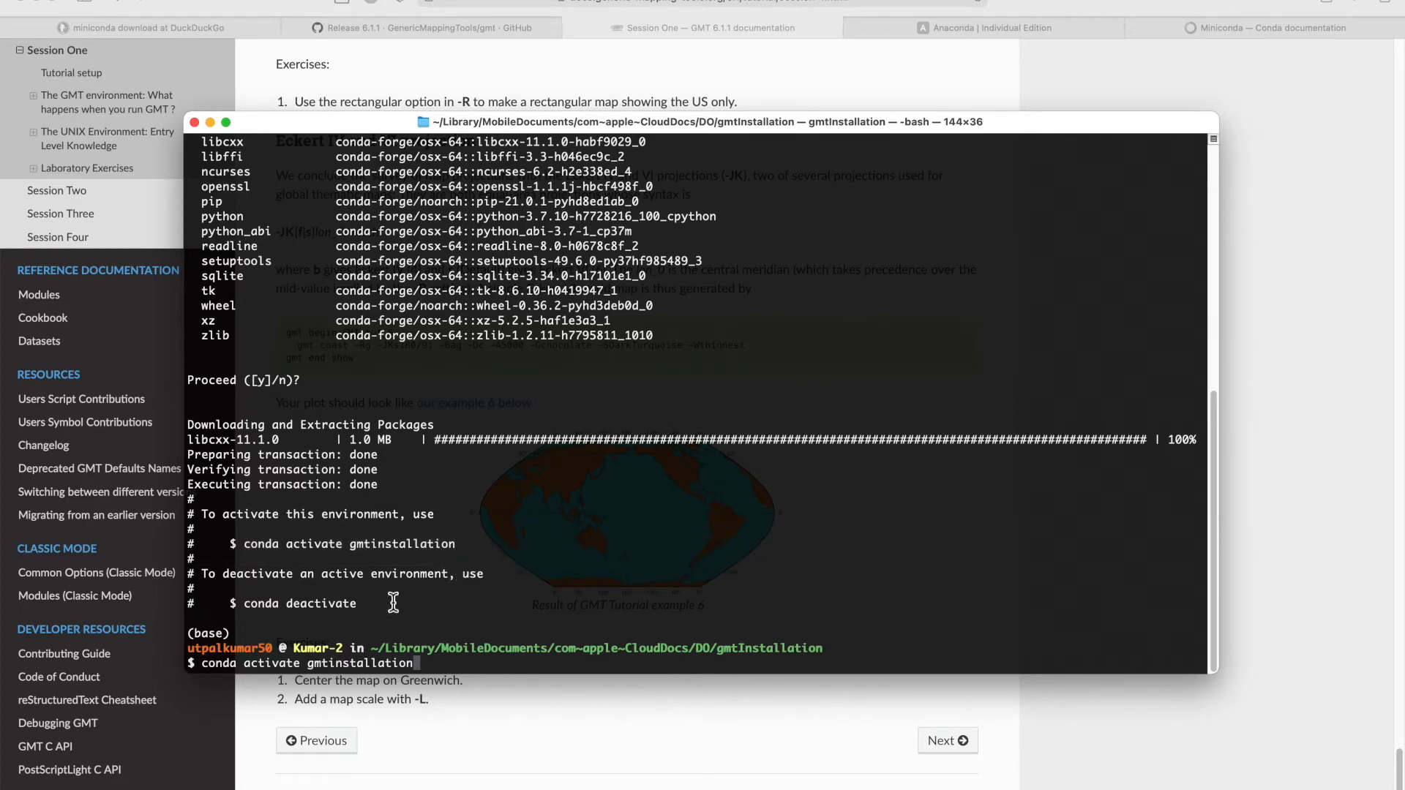
pyautogui.moveTo(436, 627)
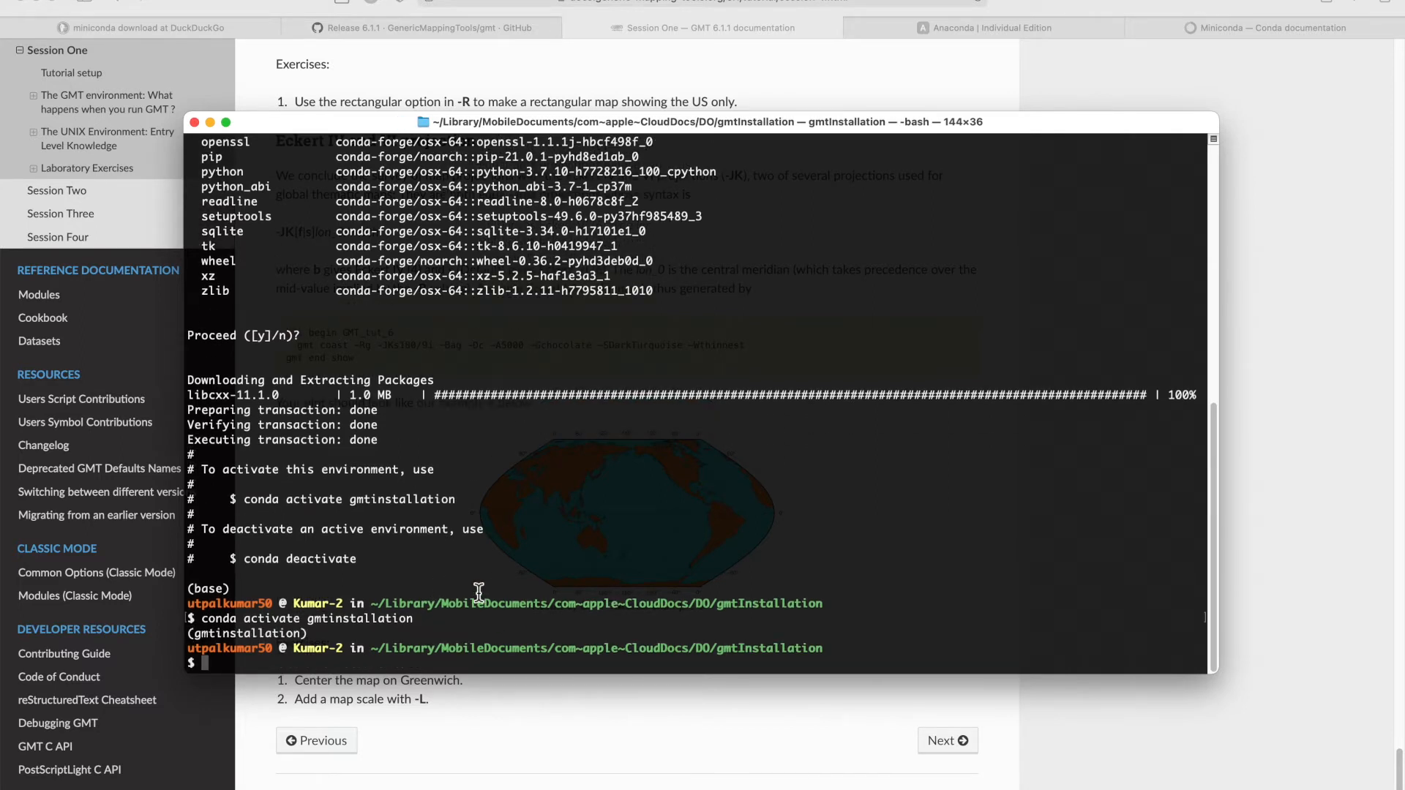
# Step: Run 'which python' to confirm it uses the gmtinstallation environment's interpreter
pyautogui.write('w')
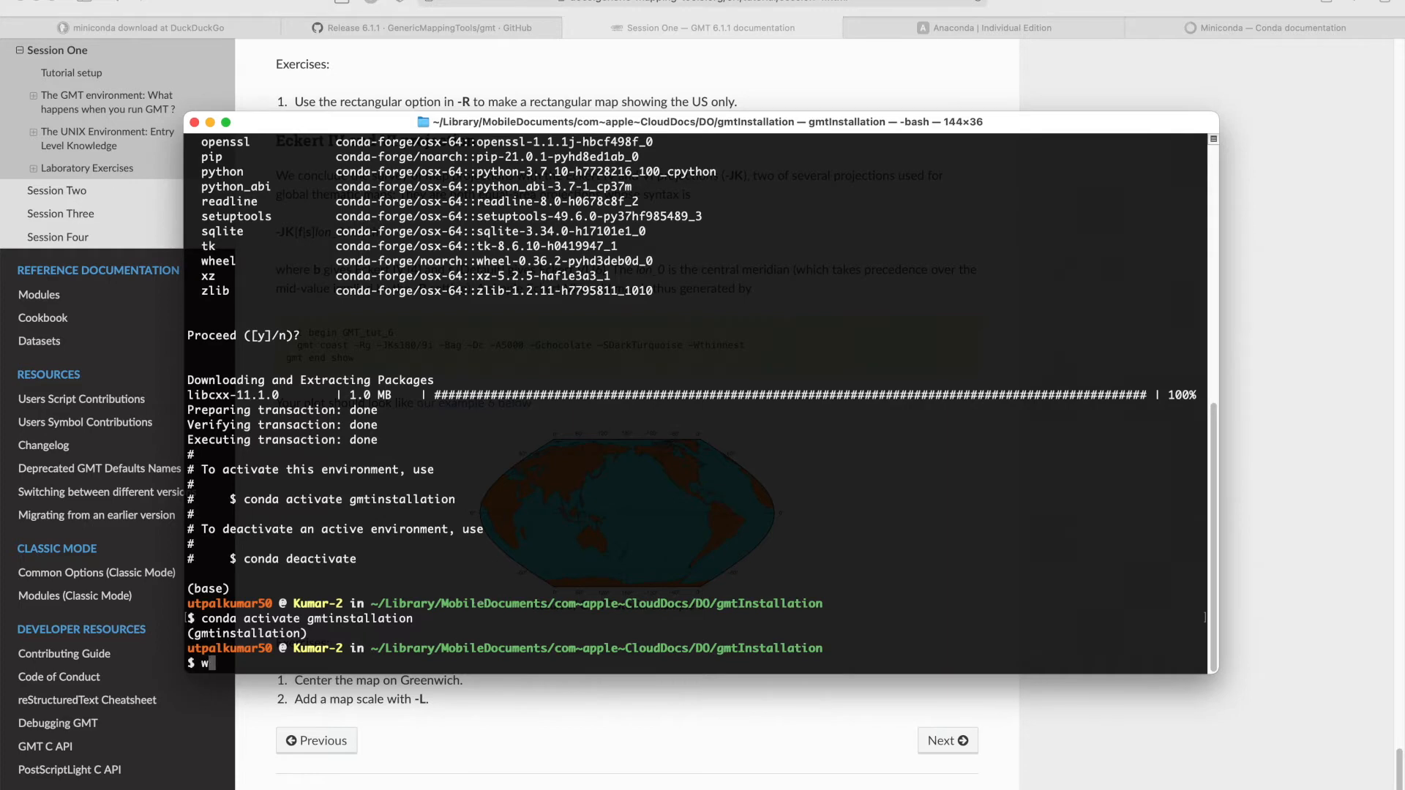
pyautogui.write('hich python')
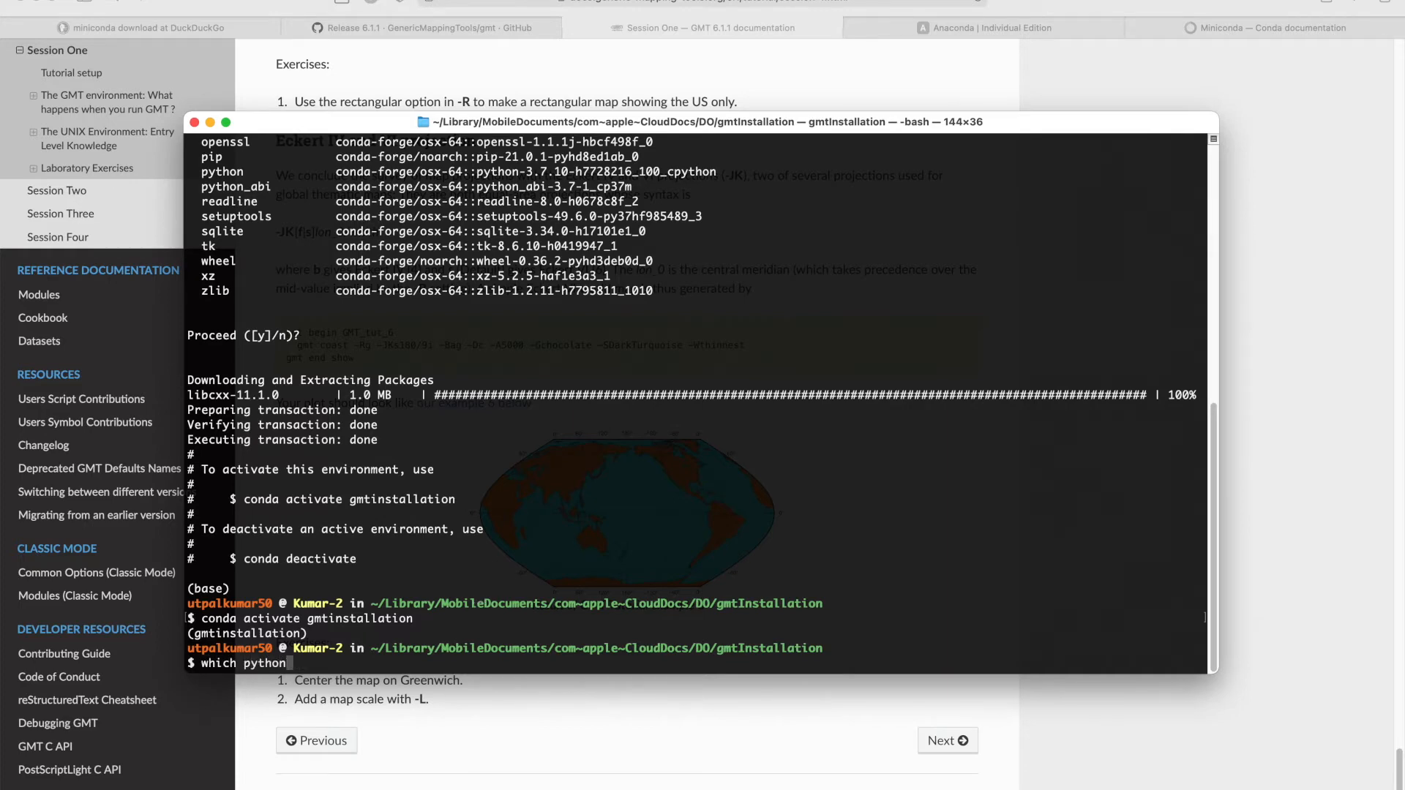
pyautogui.press('Return')
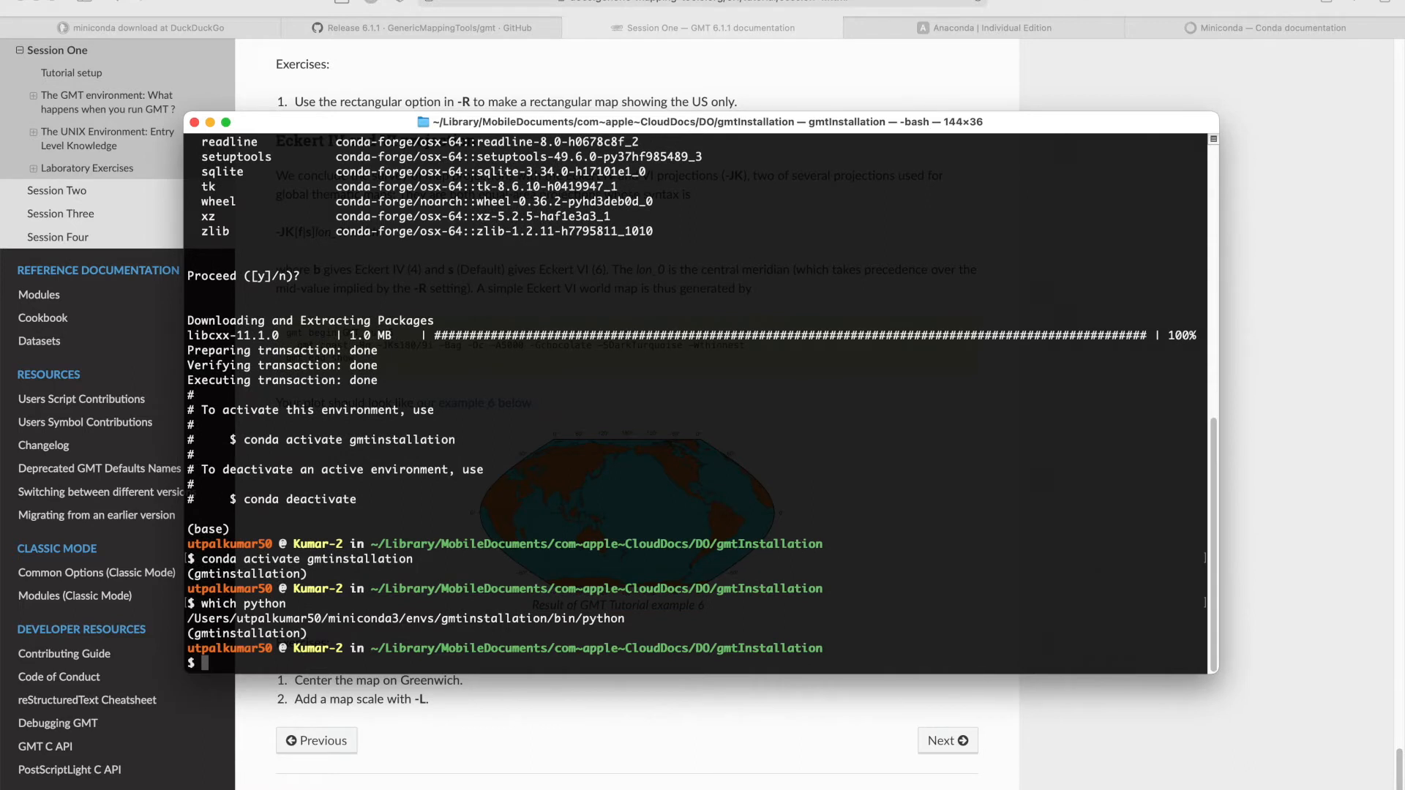
pyautogui.moveTo(479, 615)
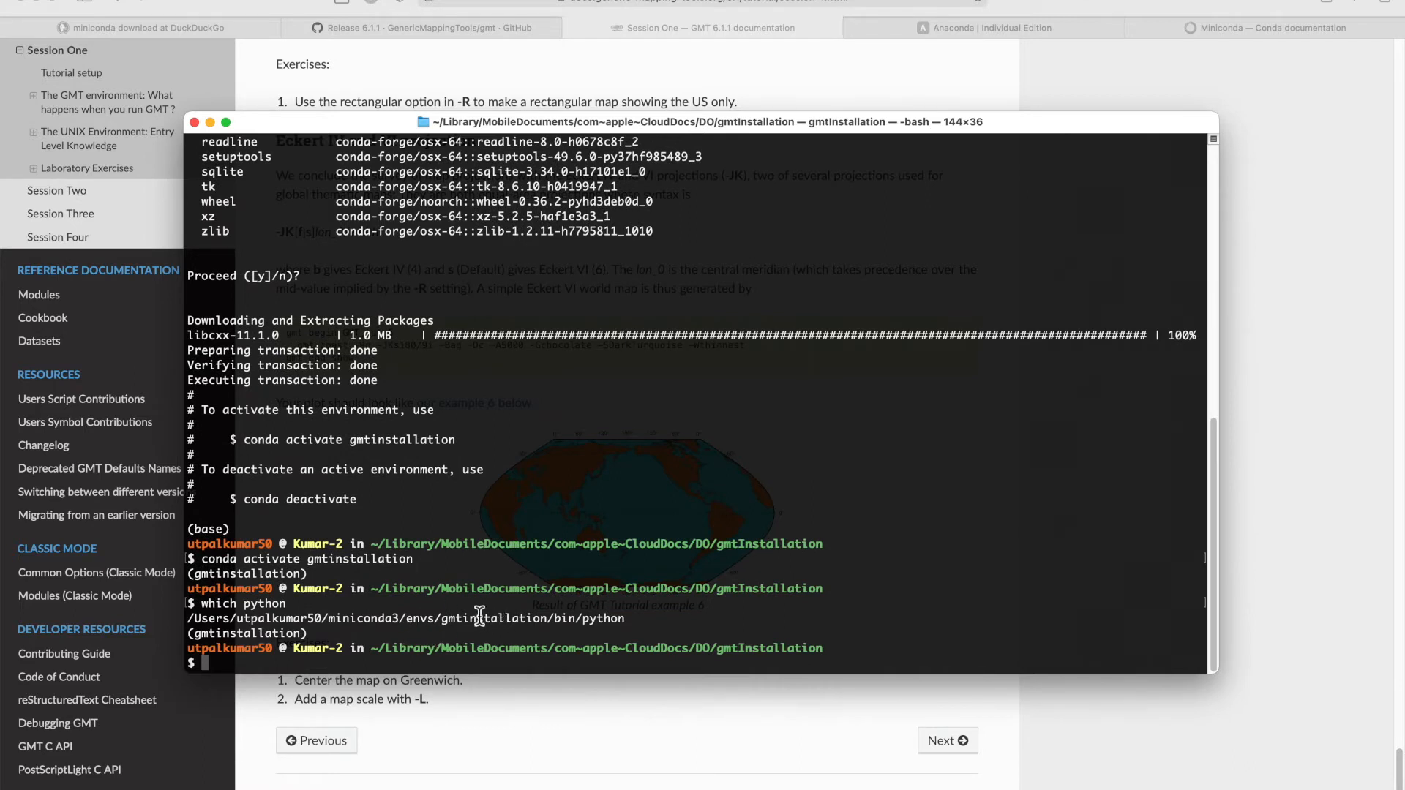
pyautogui.moveTo(600, 618)
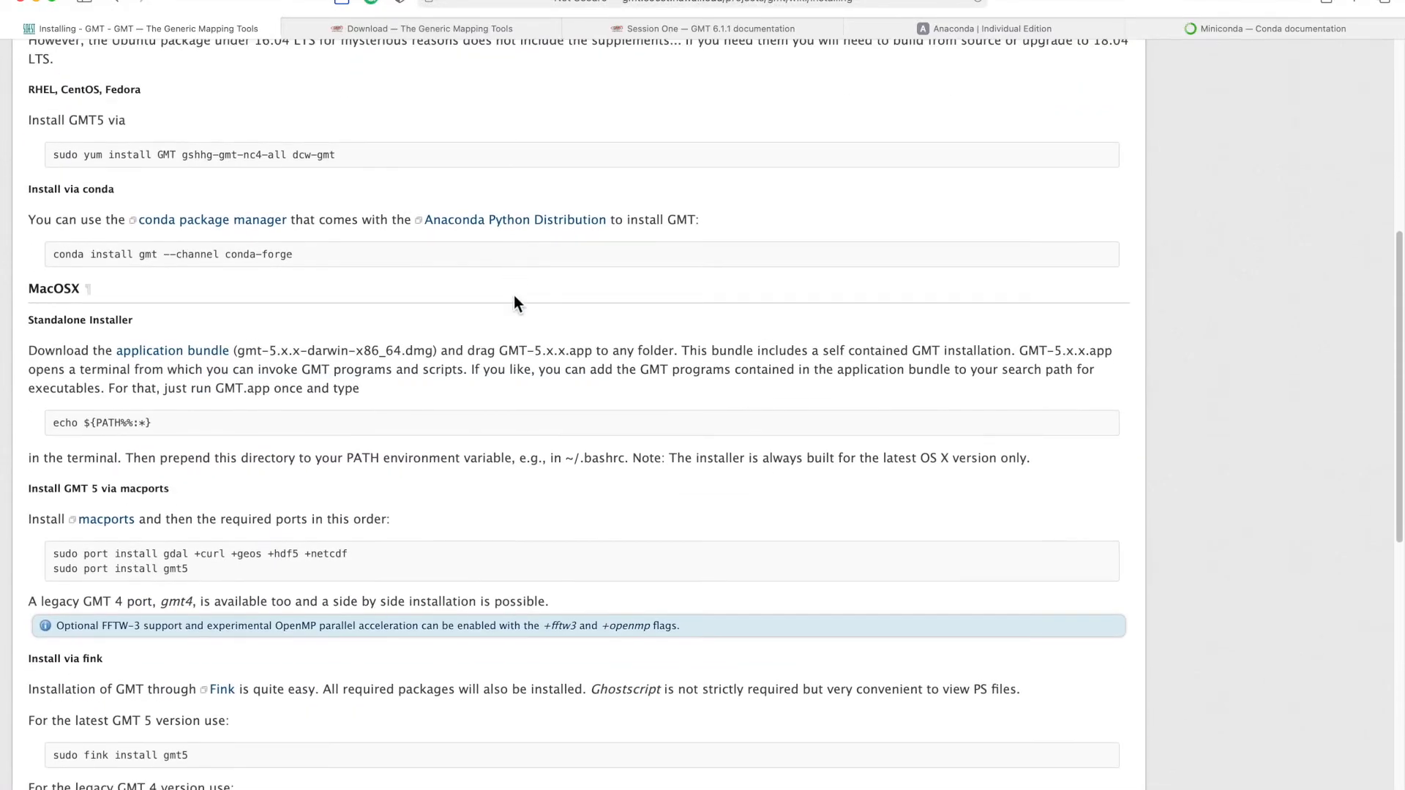
# Step: Select the gmt package name, open a new page and scroll the Earth Inversion PyGMT article
pyautogui.scroll(-3)
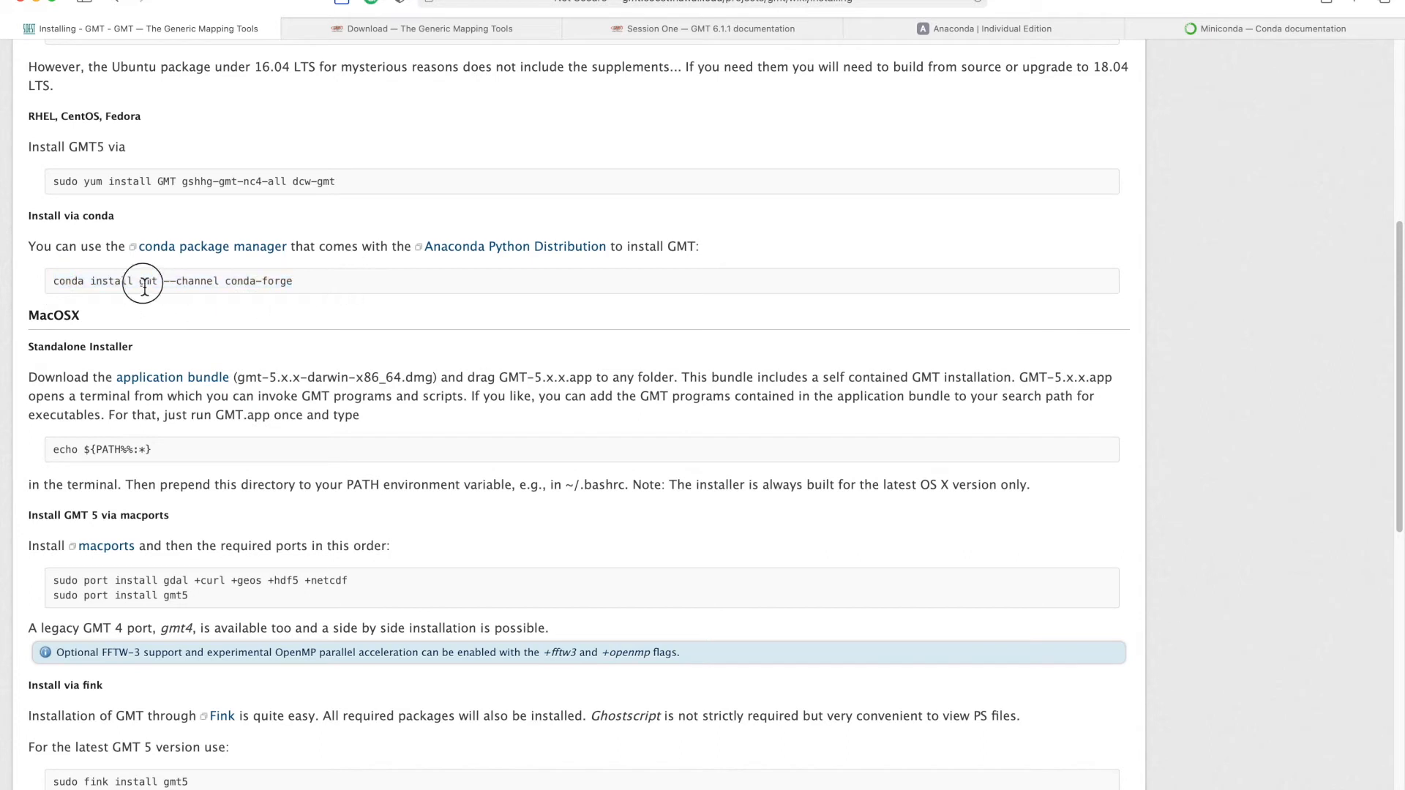
pyautogui.doubleClick(147, 280)
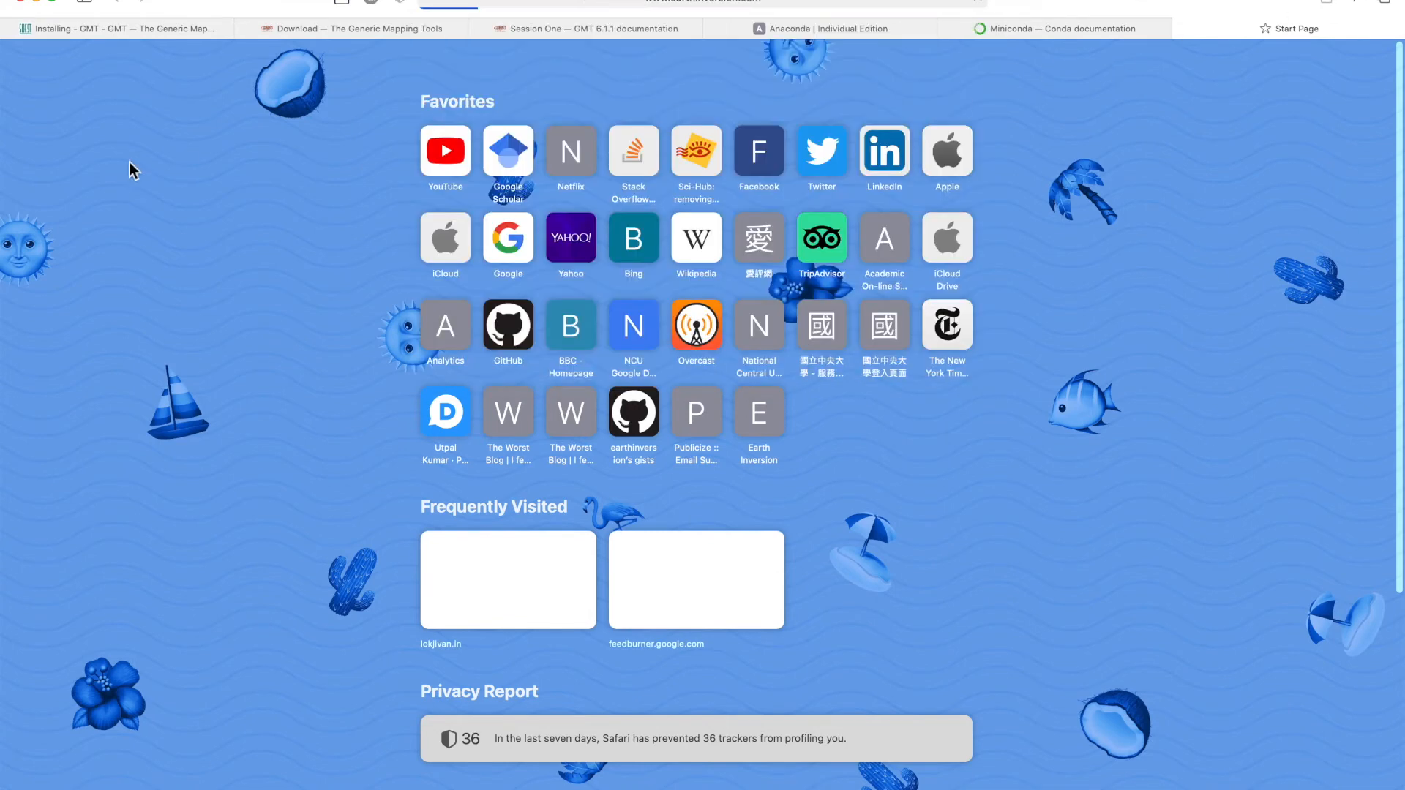
pyautogui.click(758, 414)
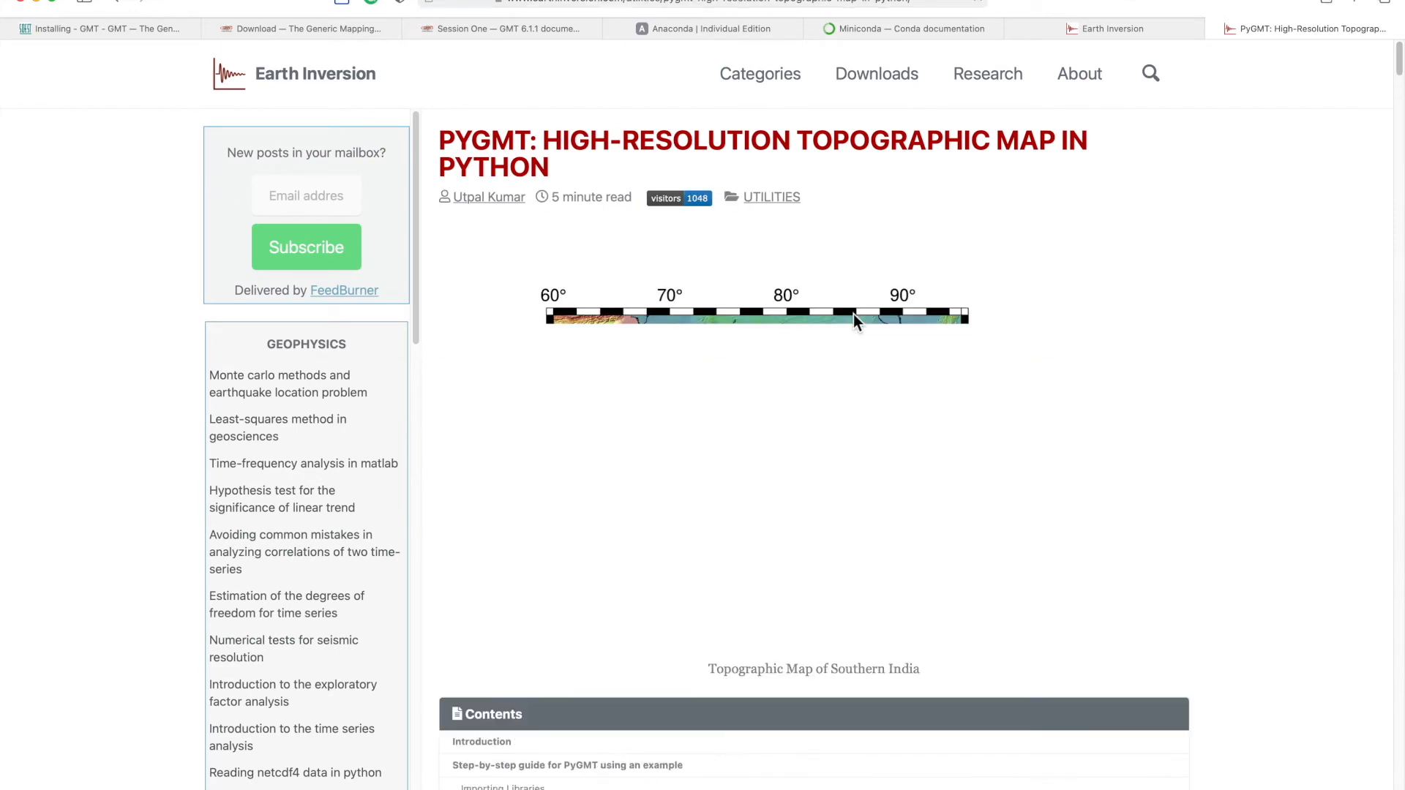
pyautogui.scroll(-3)
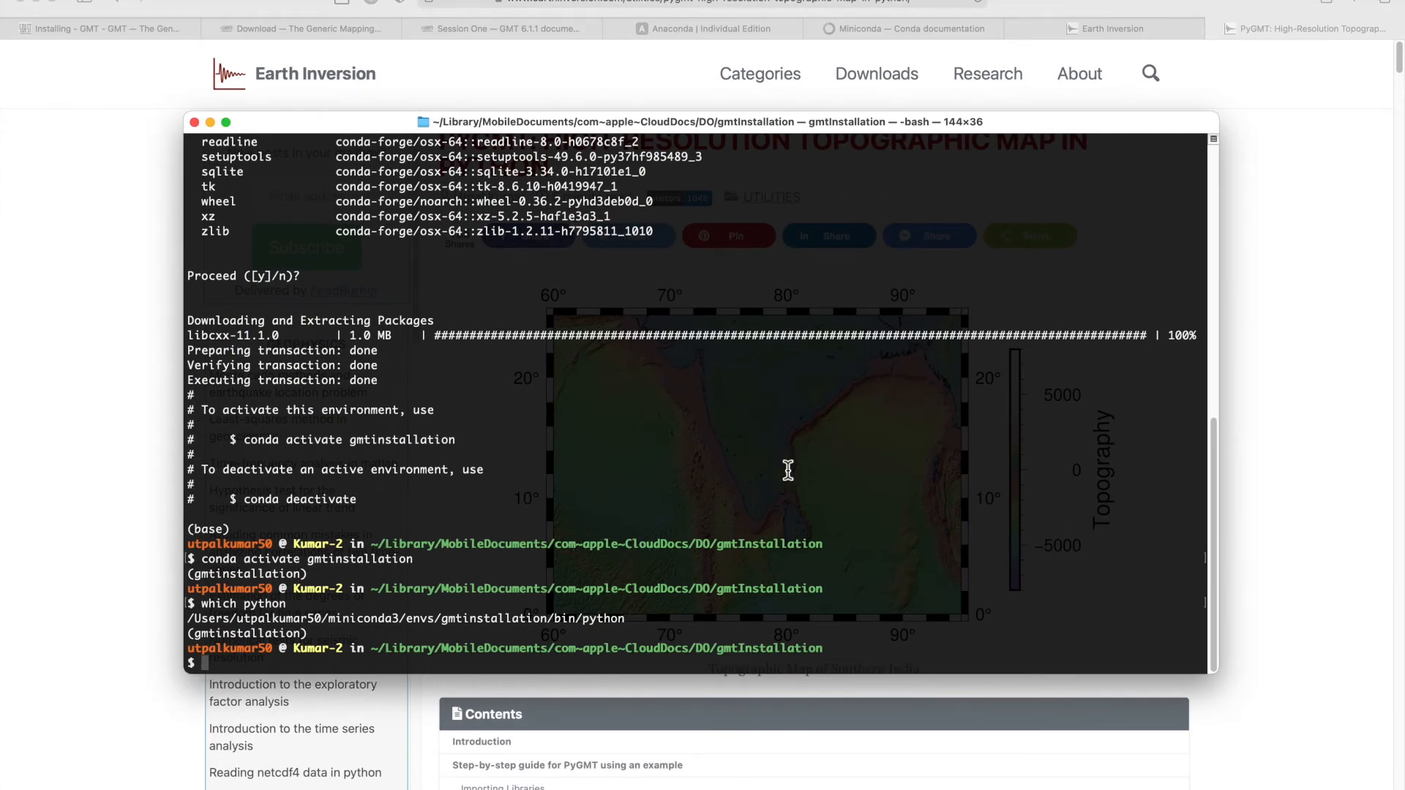
# Step: Run 'conda install -c conda-forge pygmt' and confirm with y to install GMT and PyGMT
pyautogui.write('conda')
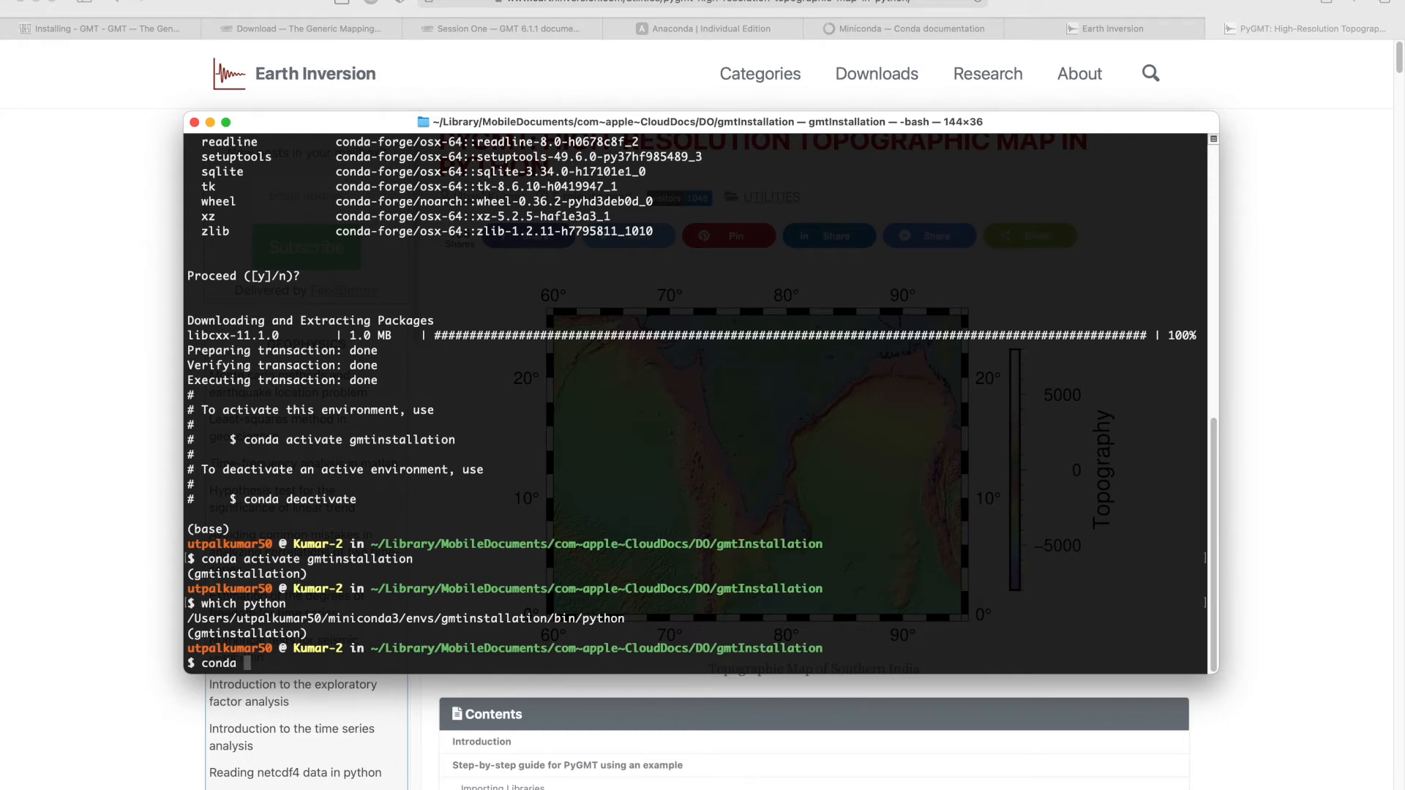
pyautogui.write('install')
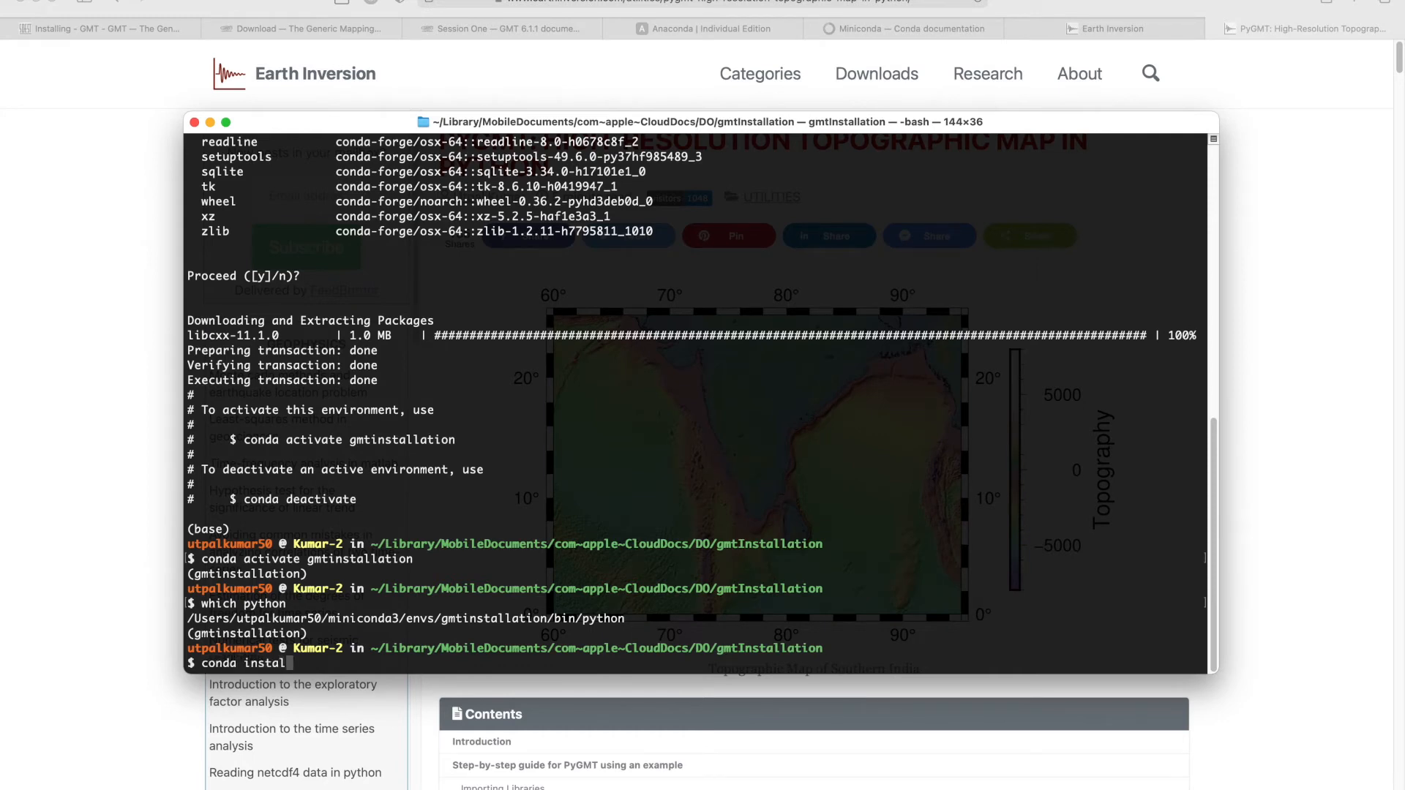
pyautogui.write('-c')
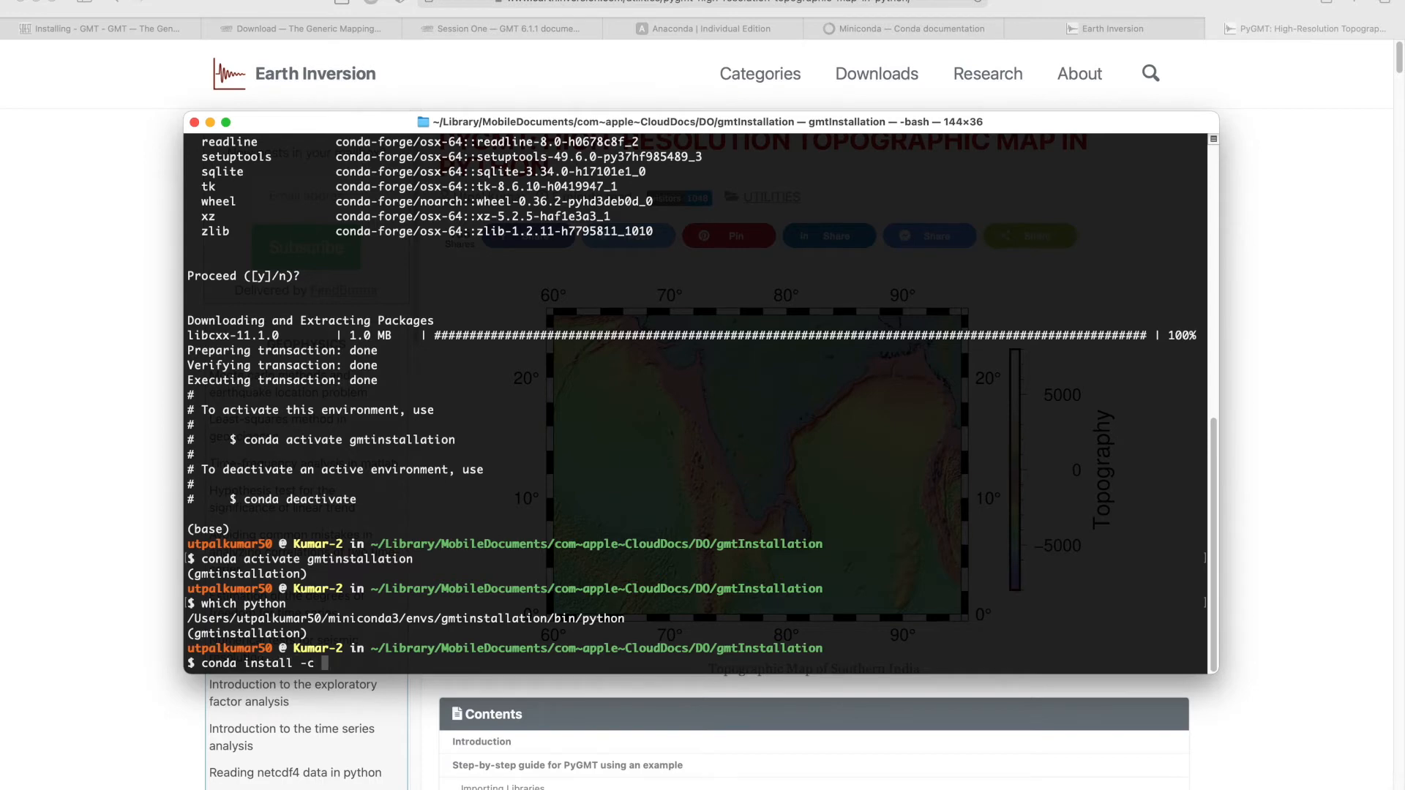
pyautogui.write('conda-for')
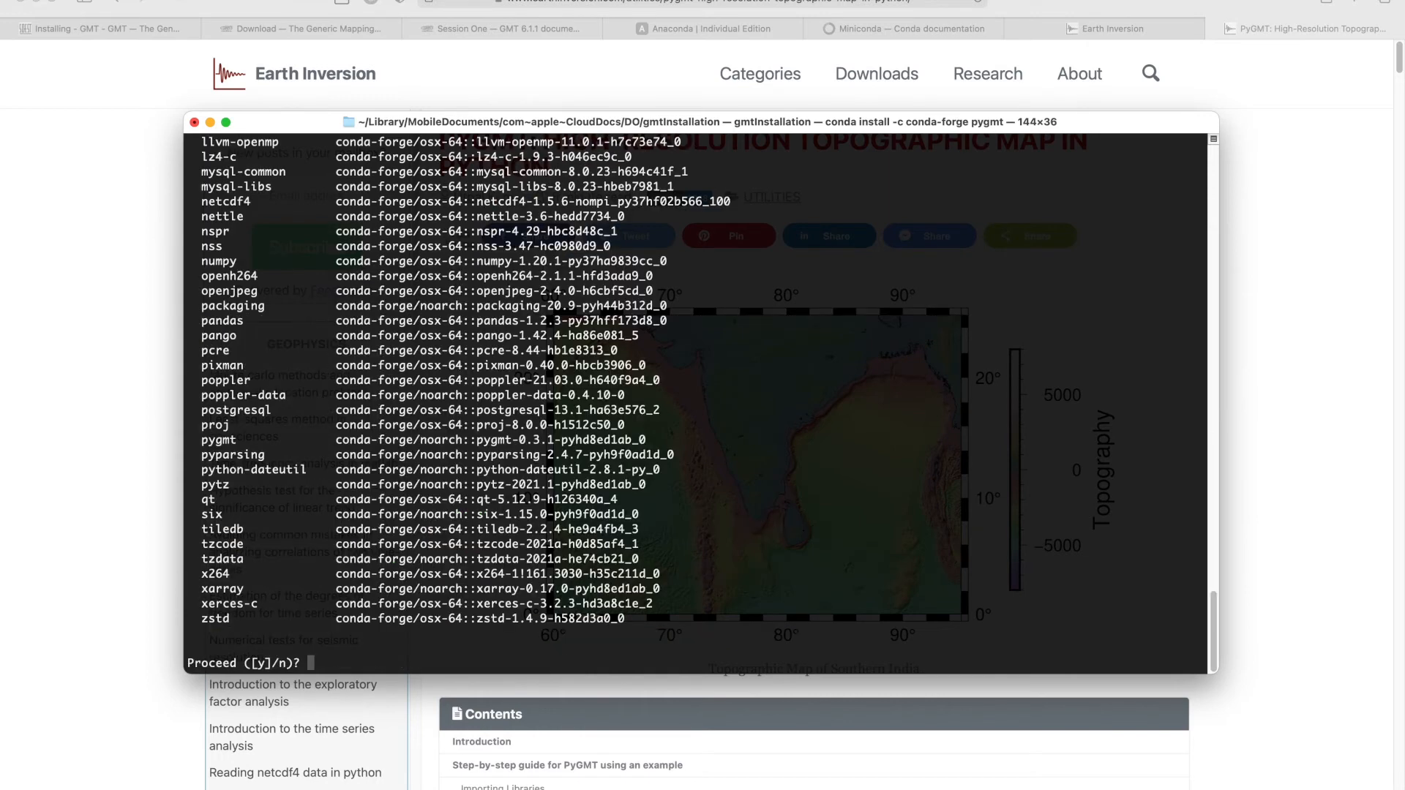
pyautogui.write('y')
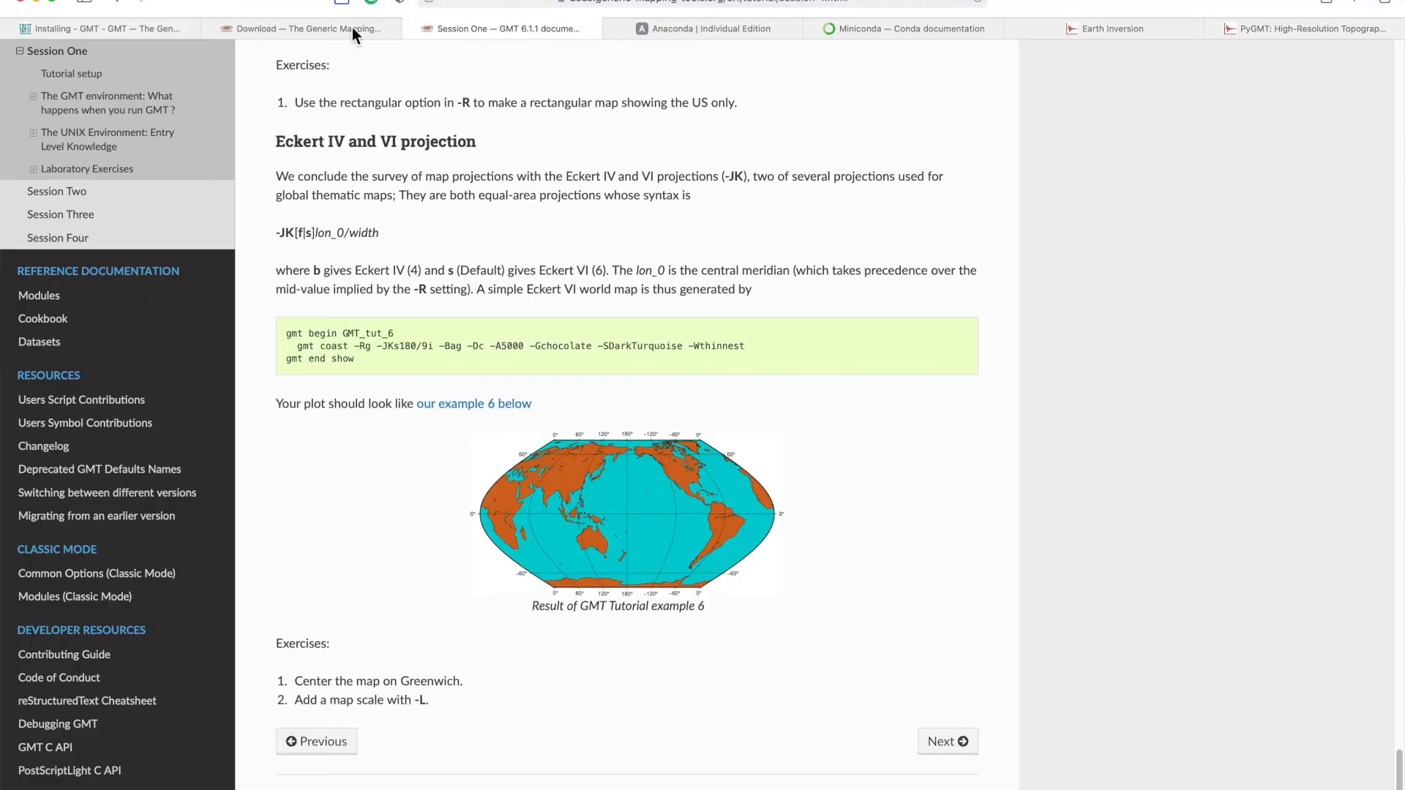
pyautogui.click(303, 28)
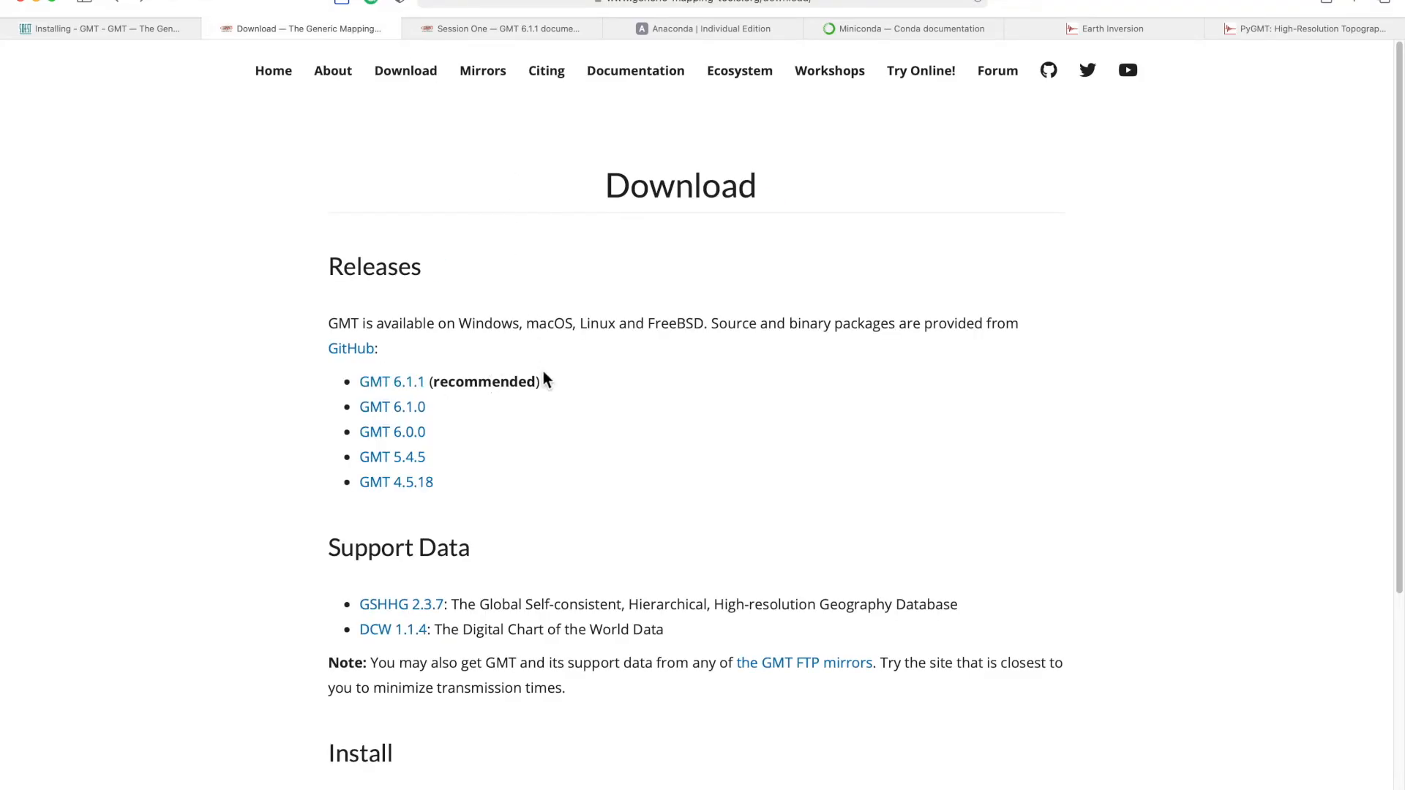
pyautogui.click(1113, 28)
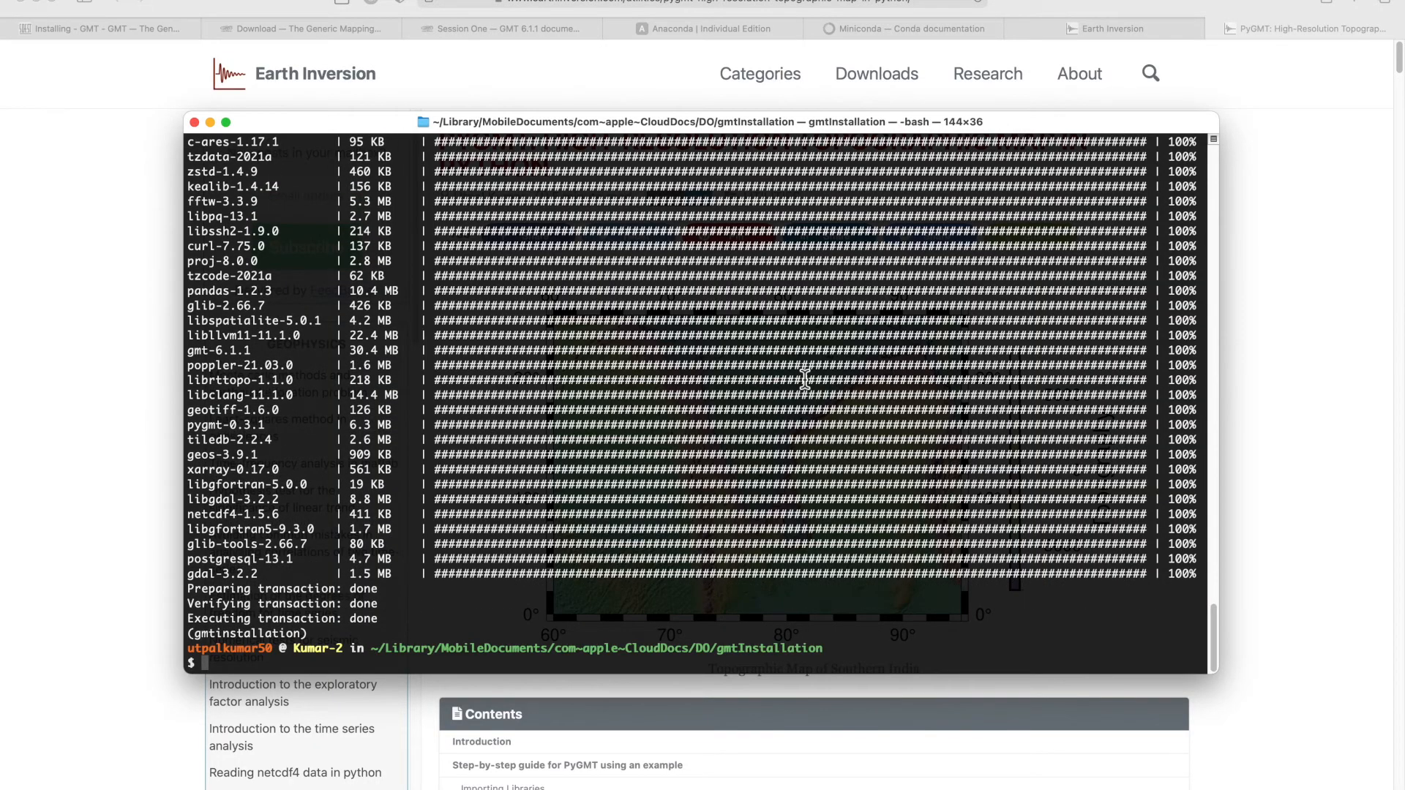
pyautogui.moveTo(394, 606)
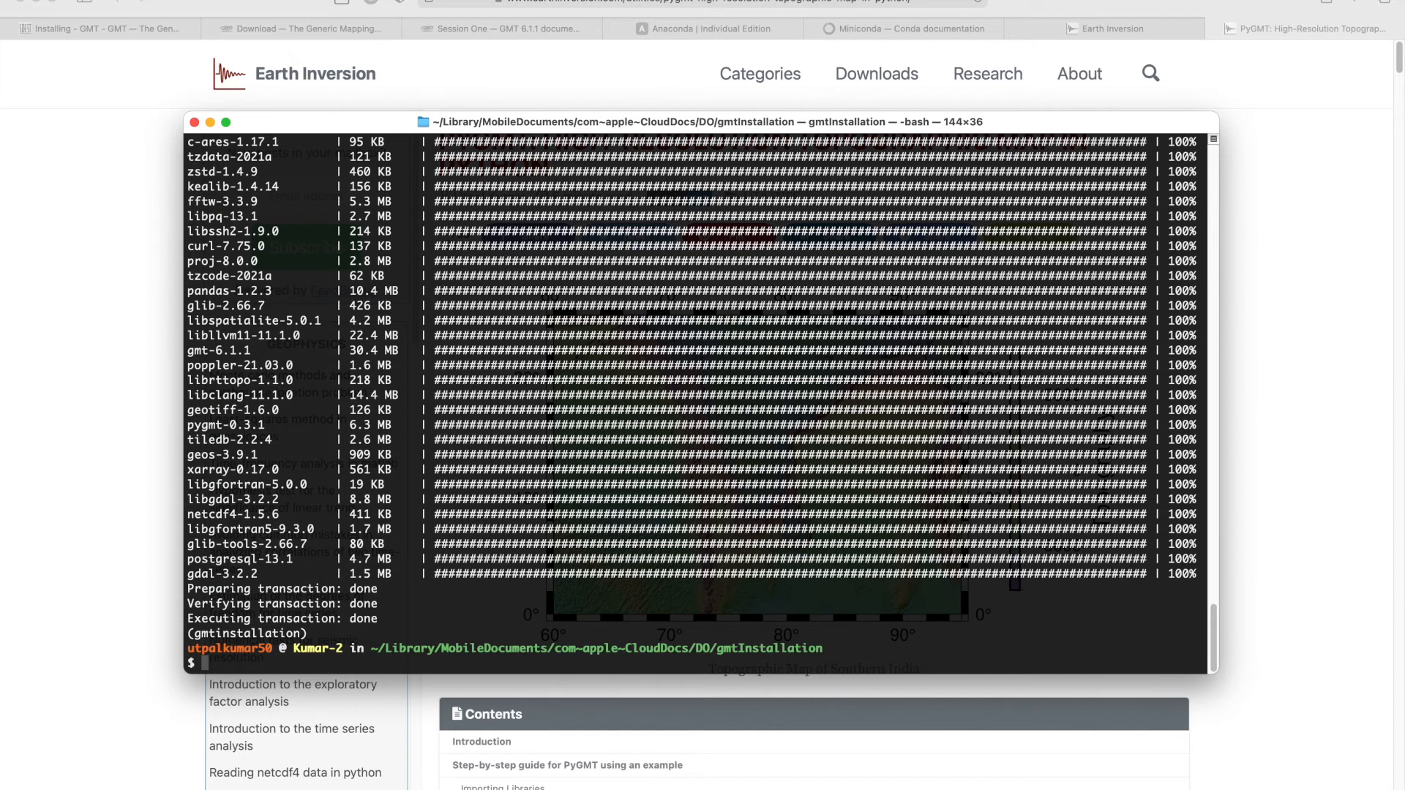
# Step: Verify 'import pygmt' in Python, quit, then run gmt and try a gmt module
pyautogui.write('python')
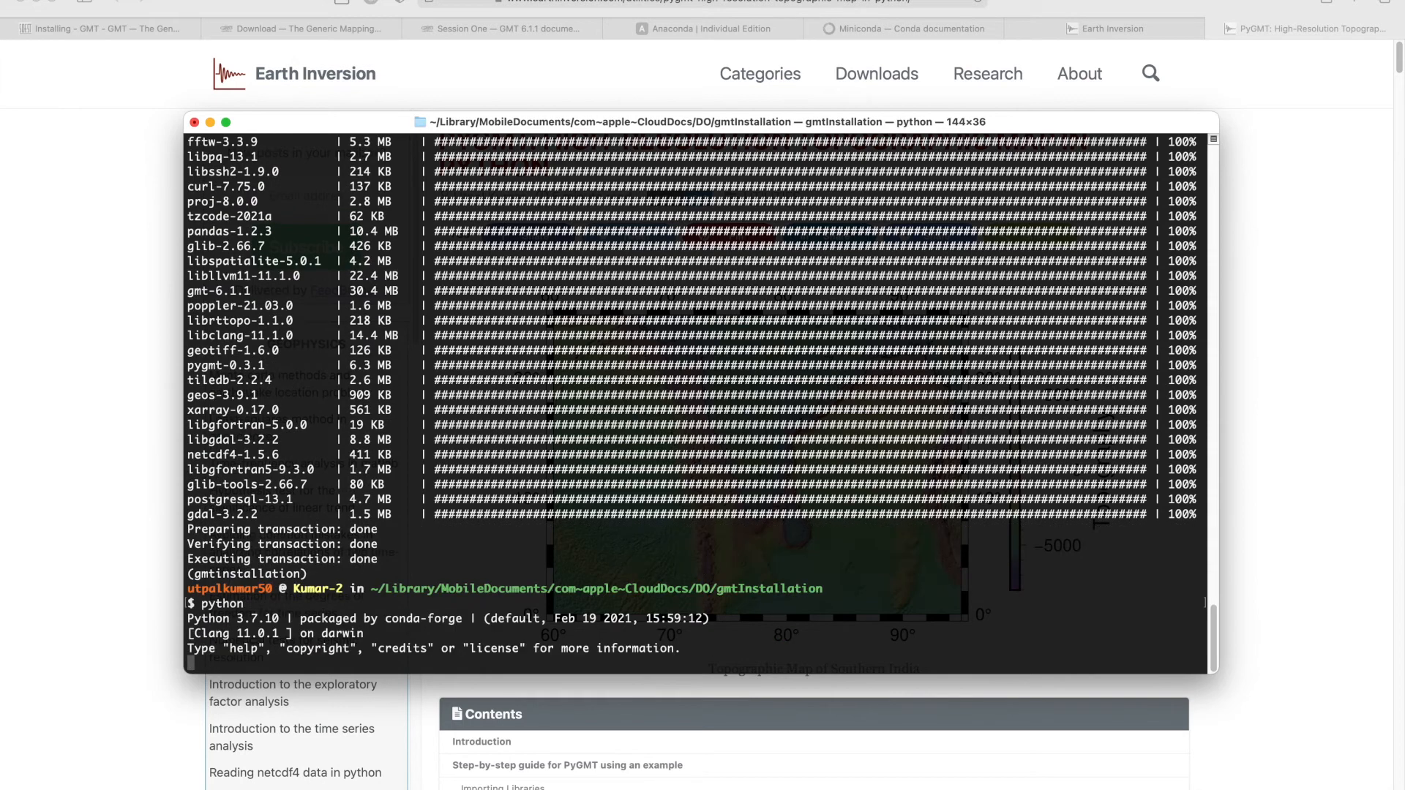
pyautogui.write('import >>> import')
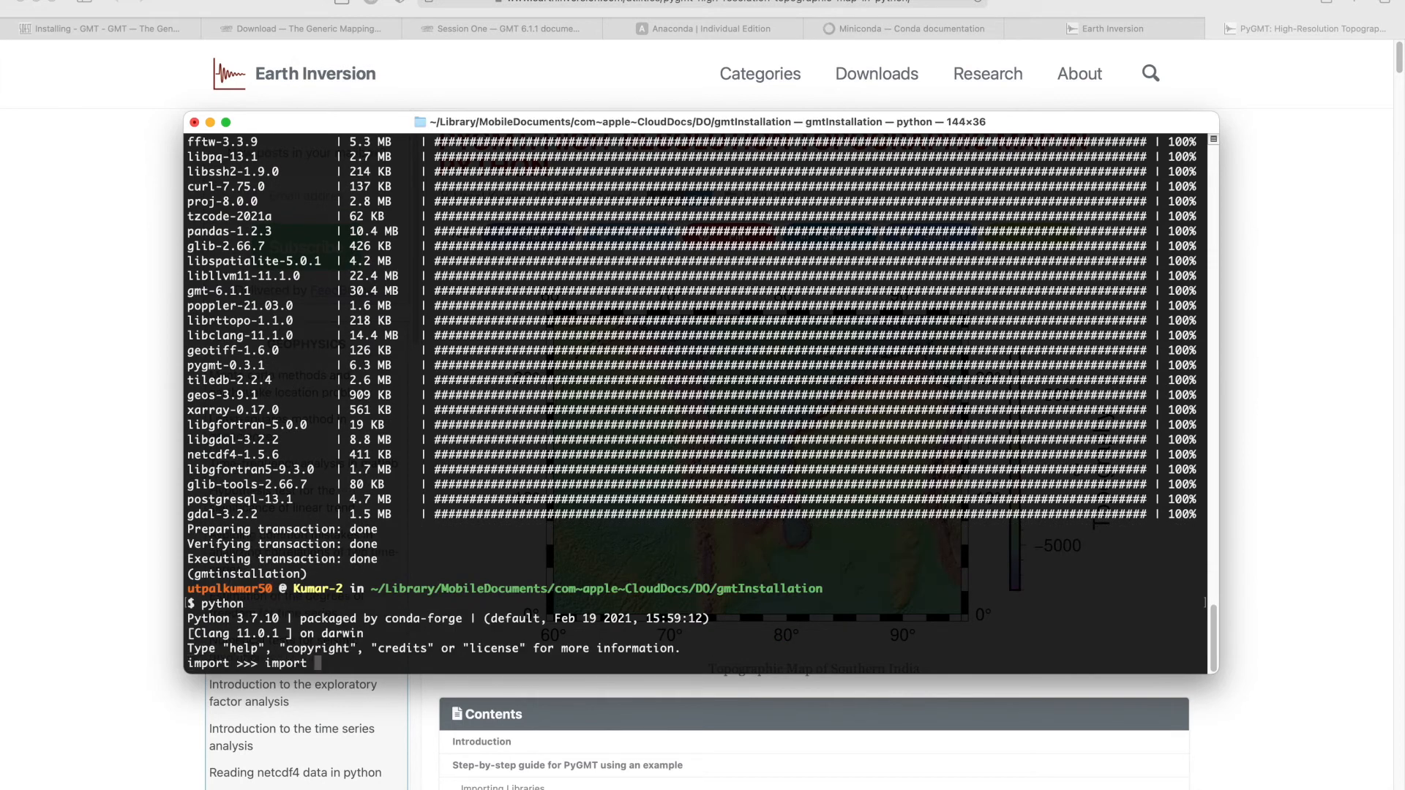
pyautogui.write('pygmt')
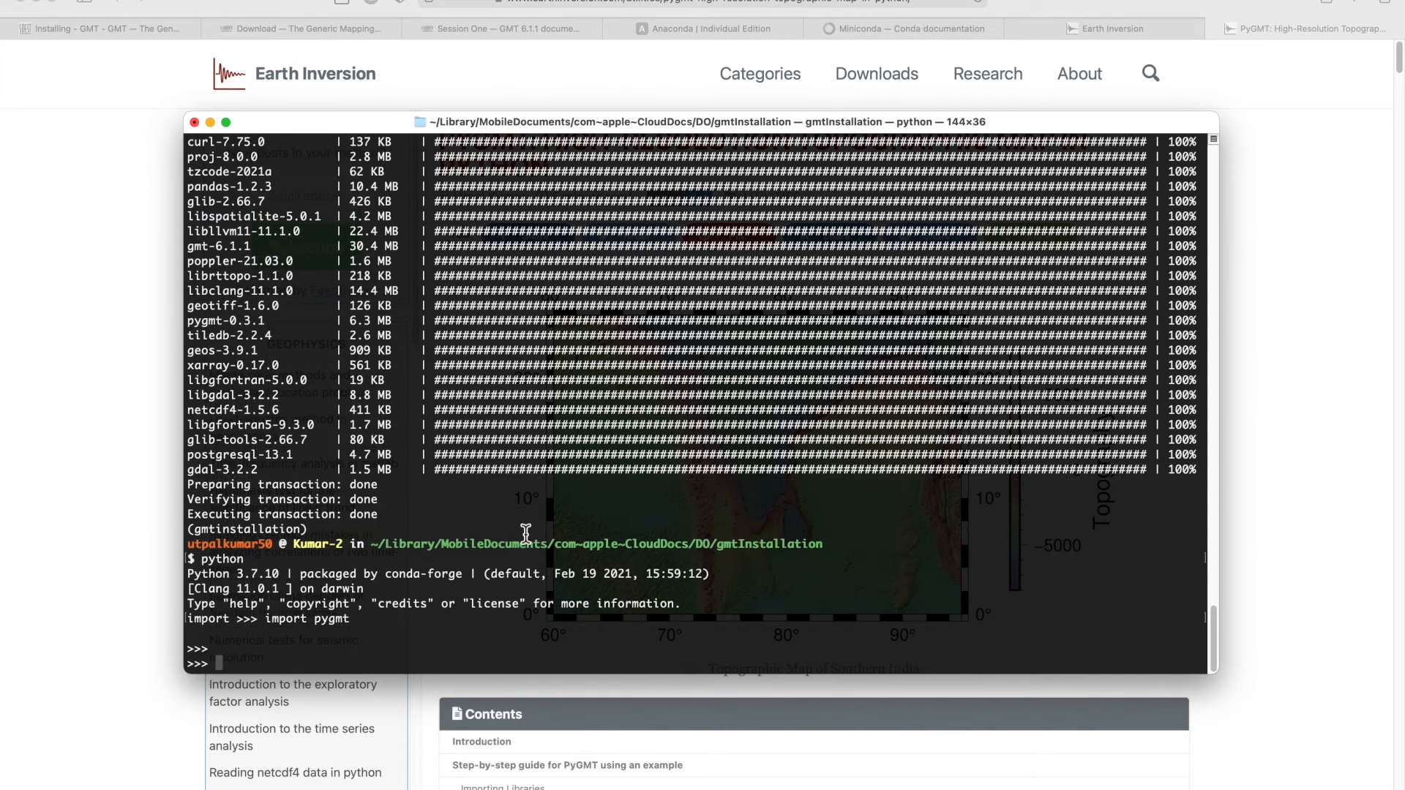
pyautogui.moveTo(576, 526)
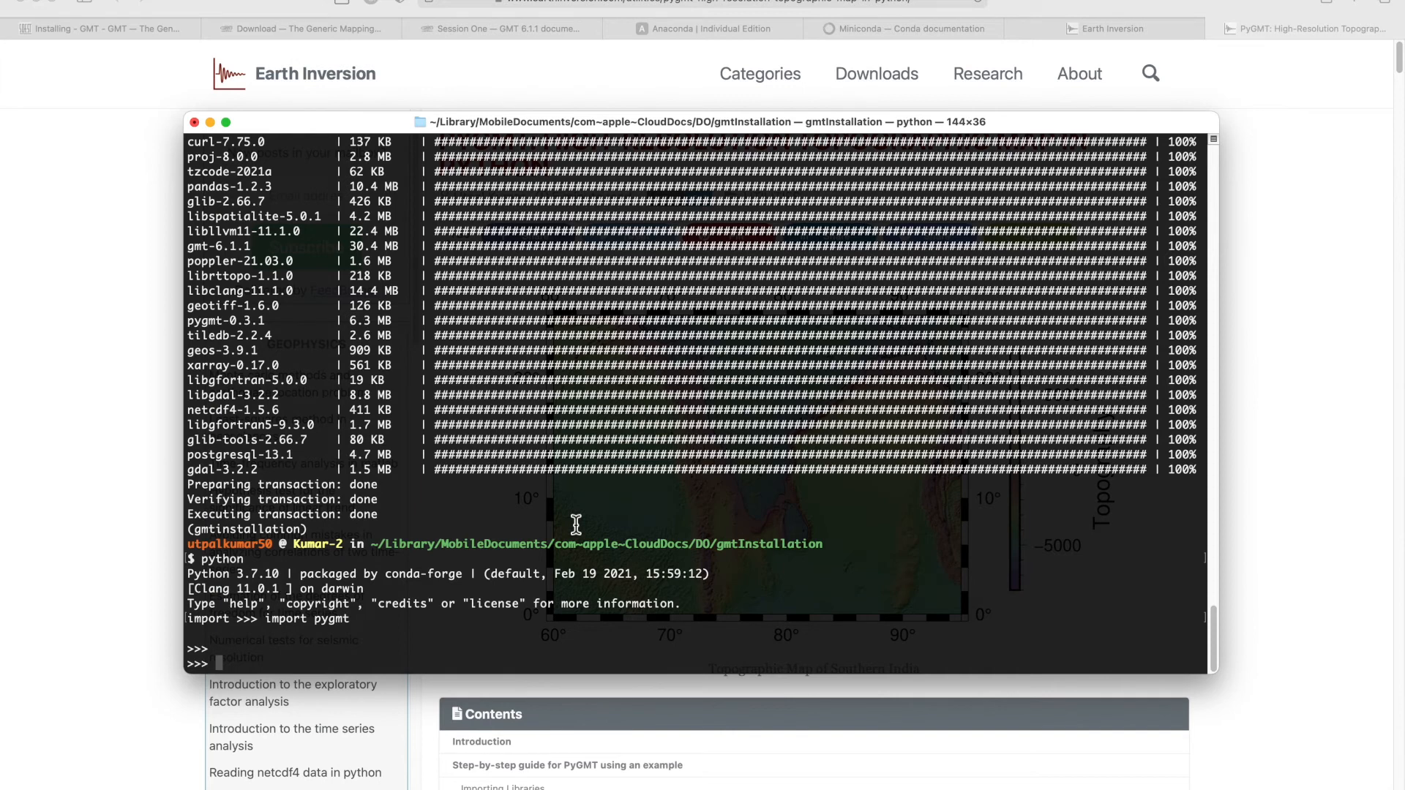
pyautogui.write('quit()')
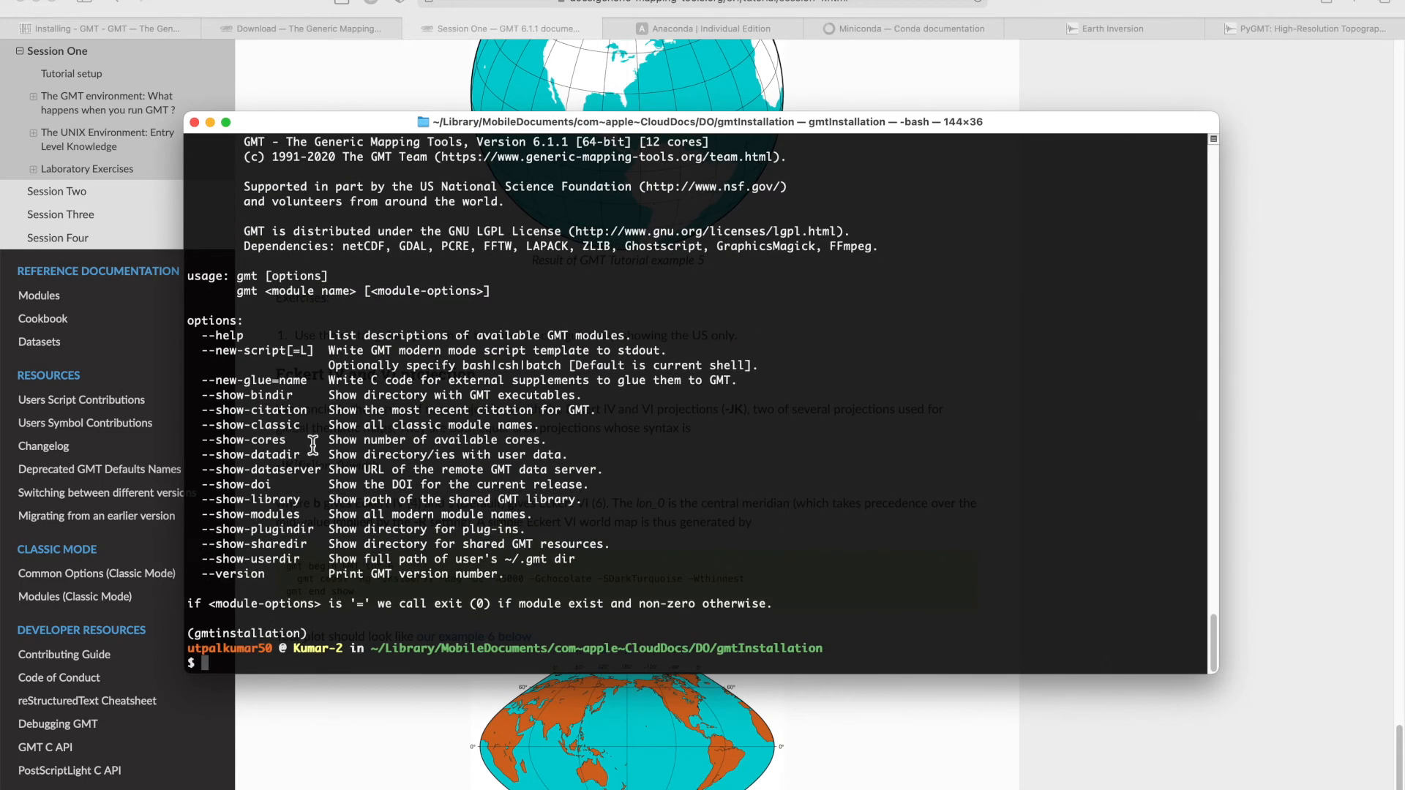
pyautogui.write('gmt')
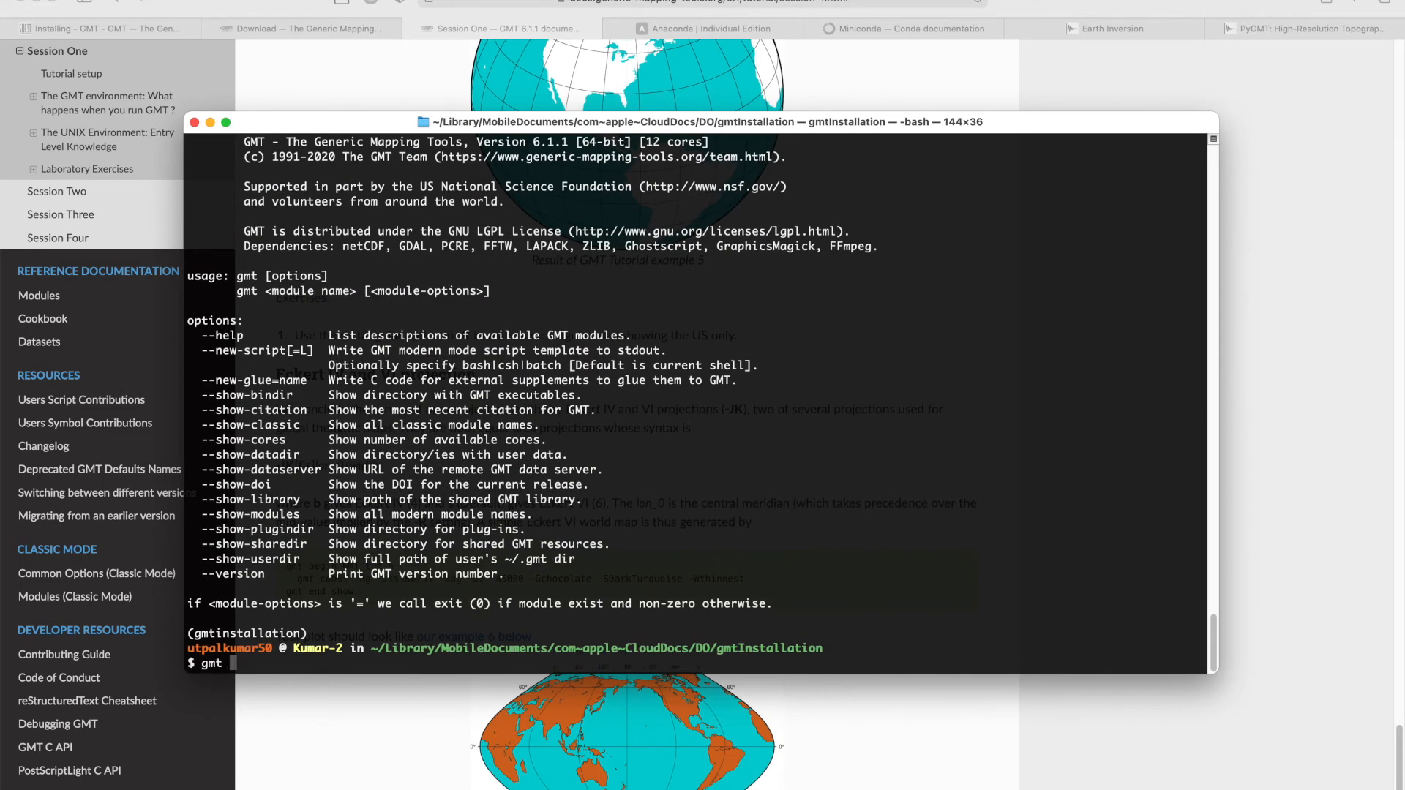
pyautogui.write('psco')
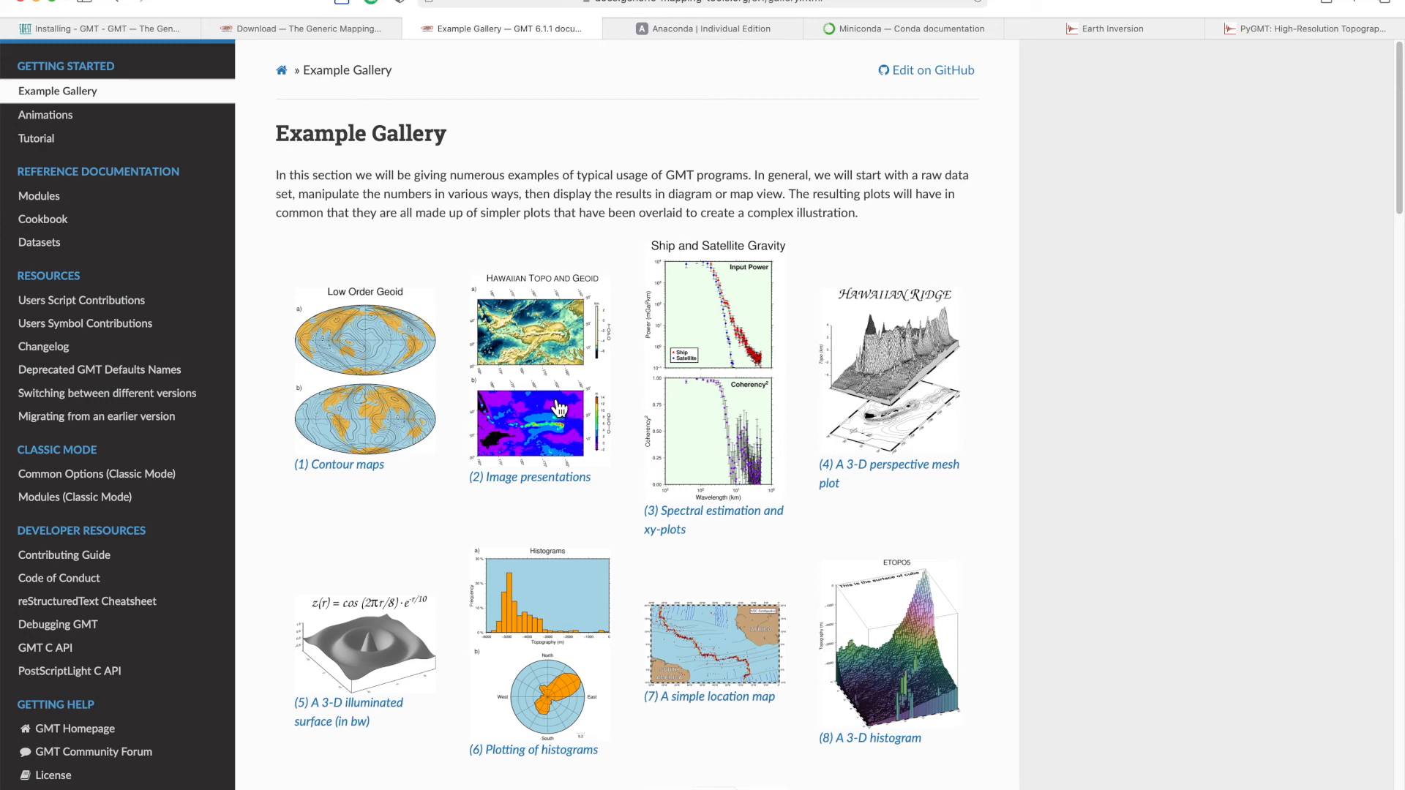
pyautogui.moveTo(910, 396)
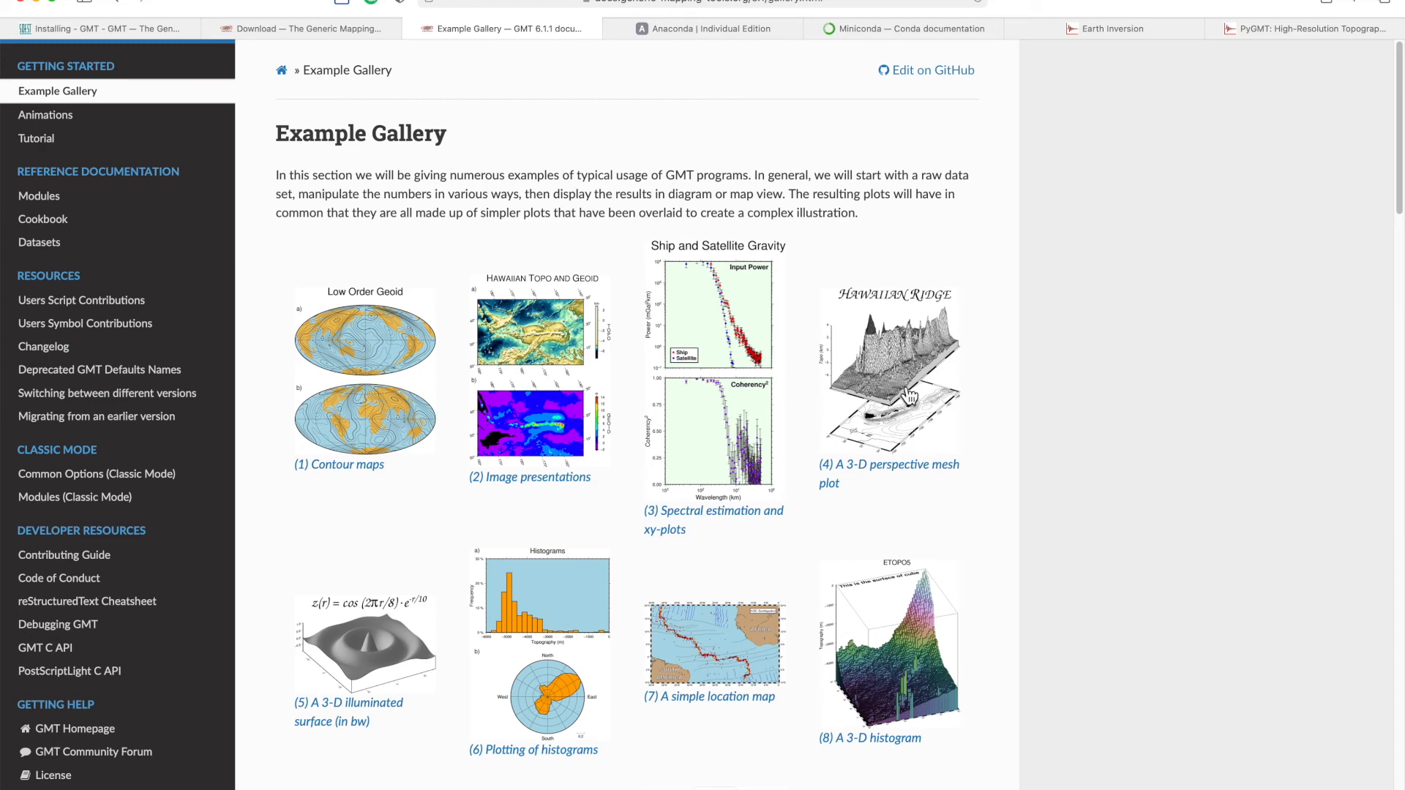
# Step: Open the '(4) A 3-D perspective mesh plot' gallery example and scroll to its script
pyautogui.click(887, 363)
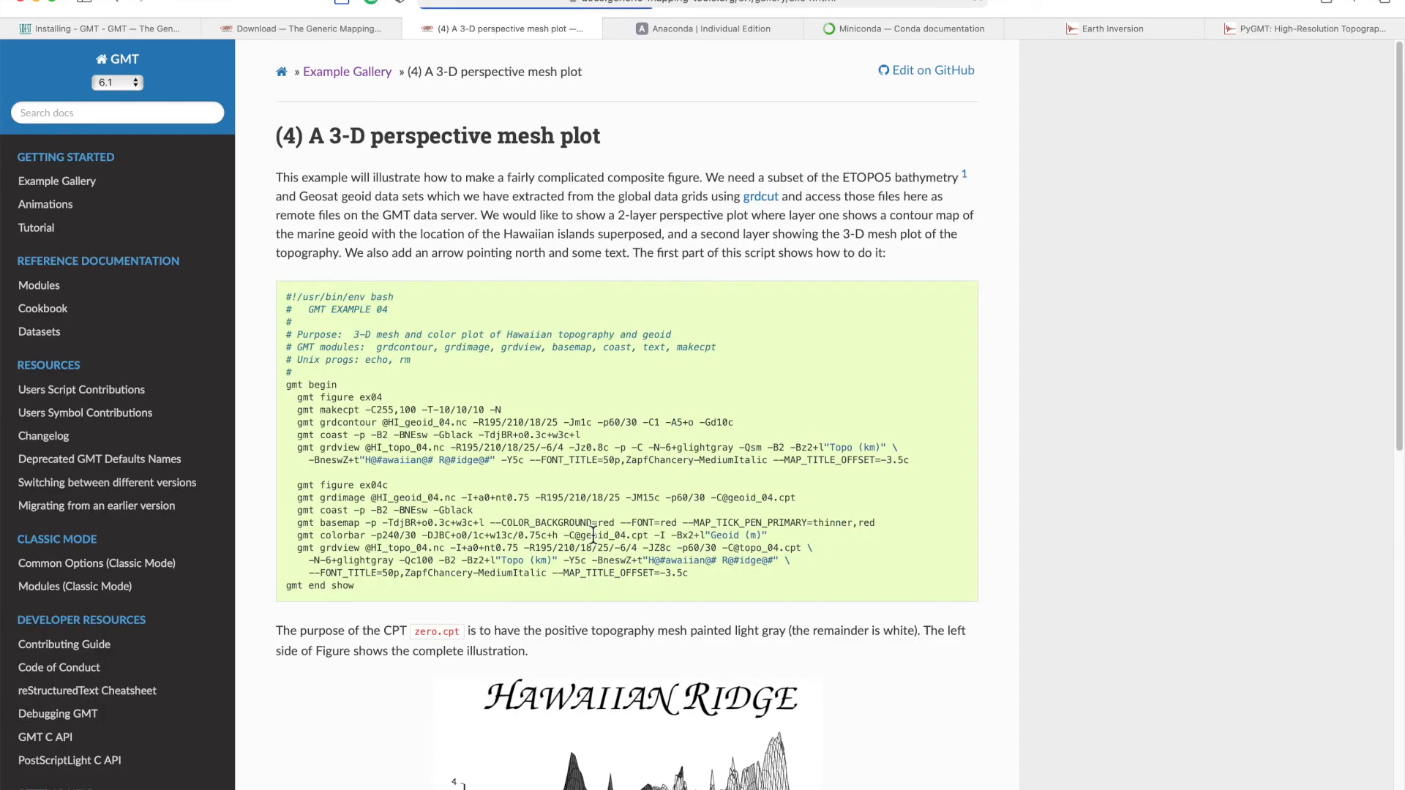
pyautogui.moveTo(359, 336)
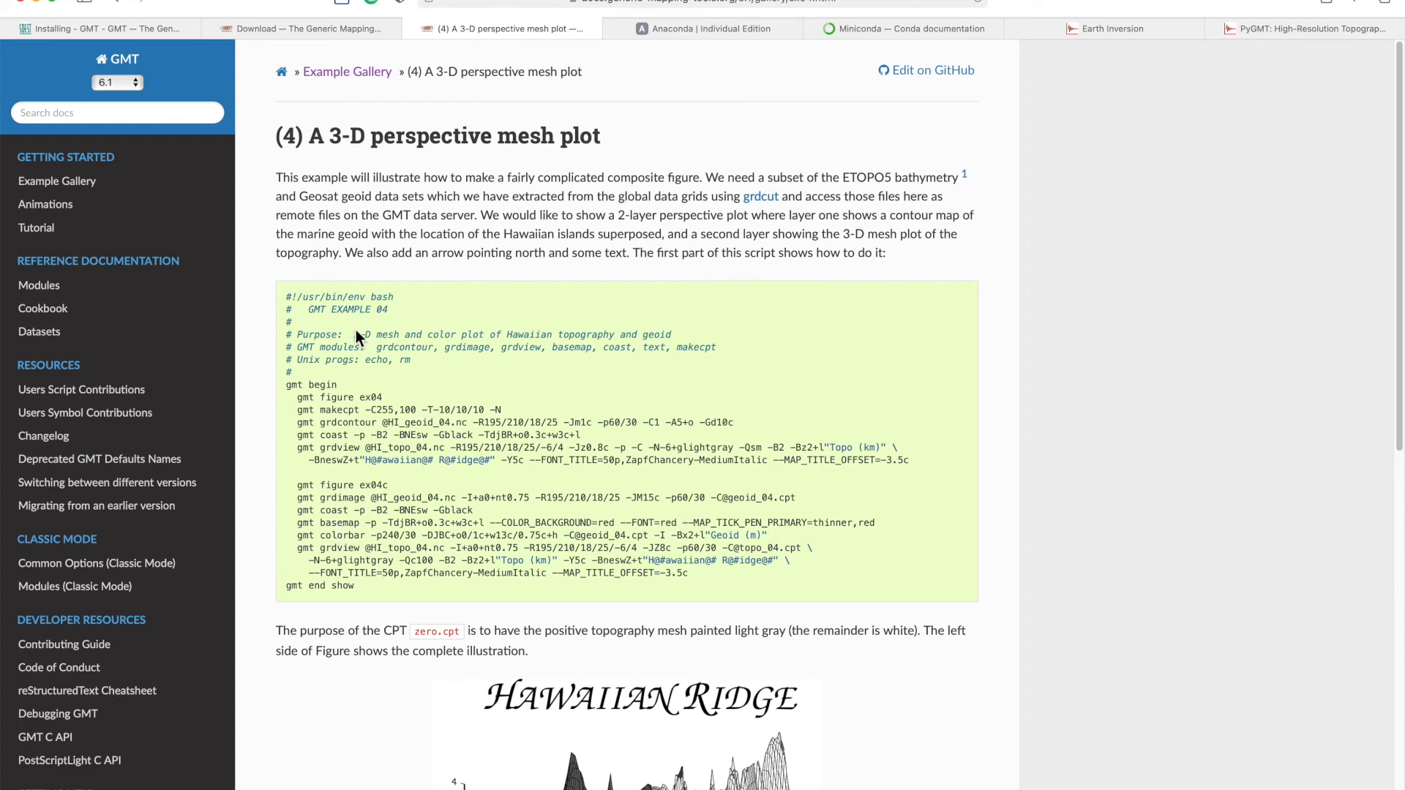
pyautogui.scroll(-3)
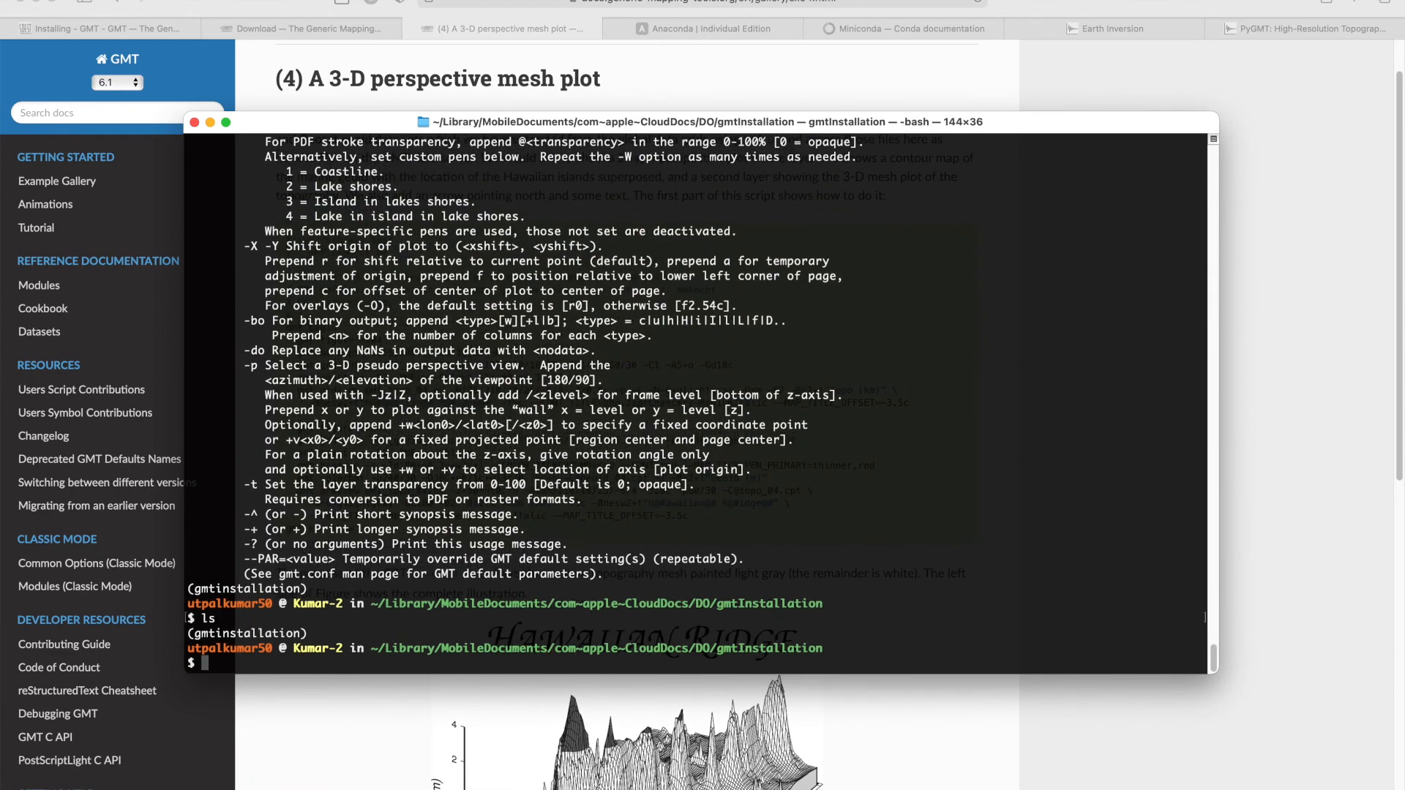
# Step: Create testgmt.sh with touch and open it in VS Code via 'code testgmt.sh'
pyautogui.write('tocu')
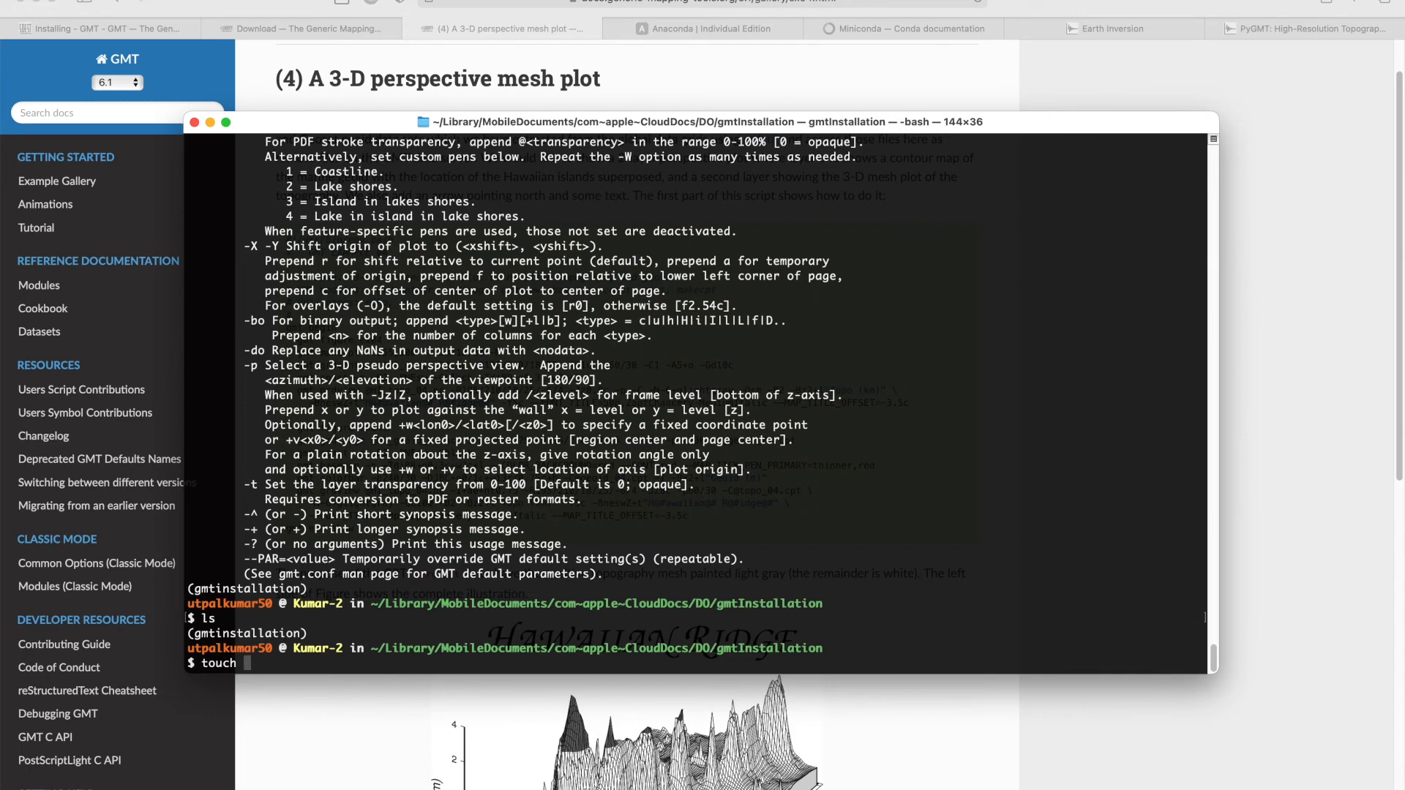
pyautogui.write('testgmt.sh')
pyautogui.write('ls')
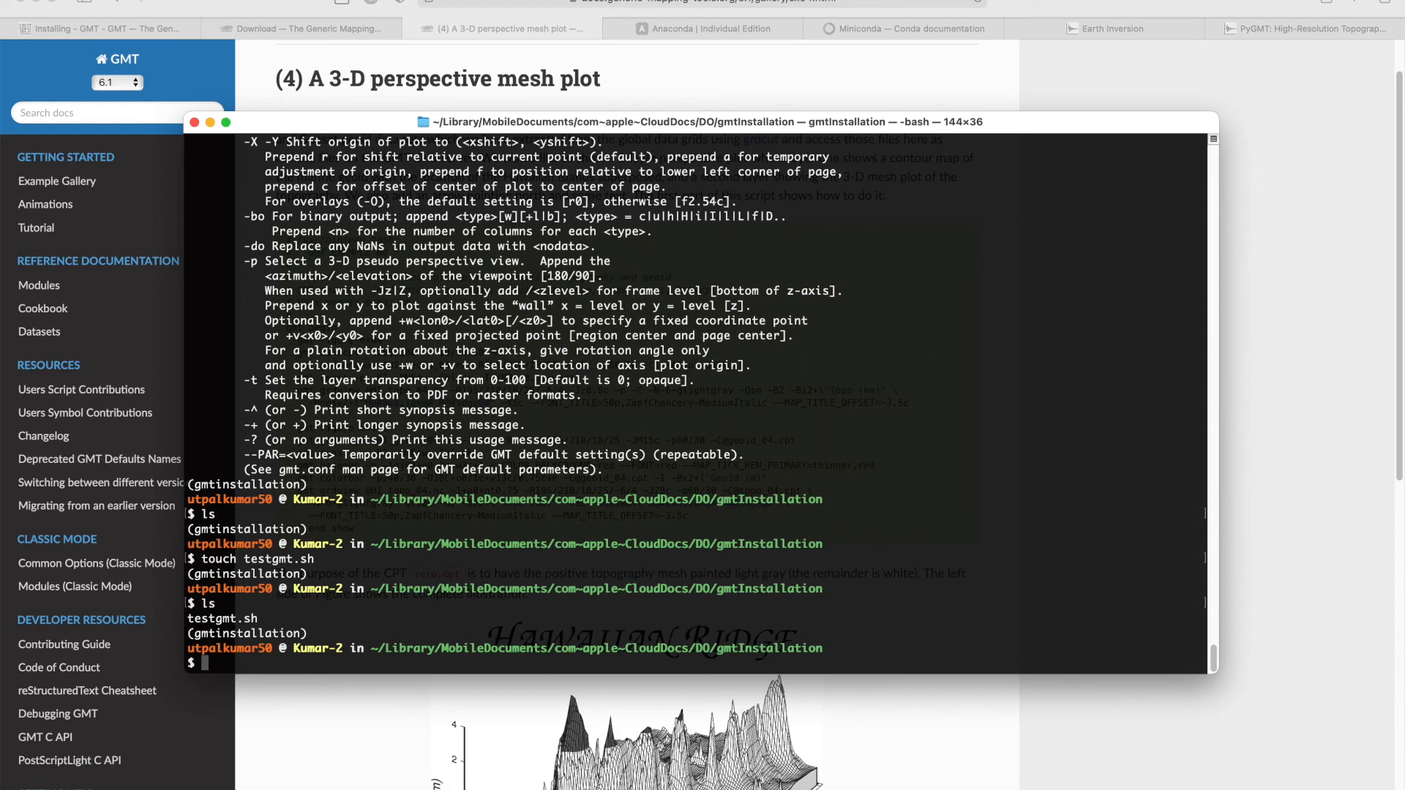
pyautogui.write('code testgmt.sh')
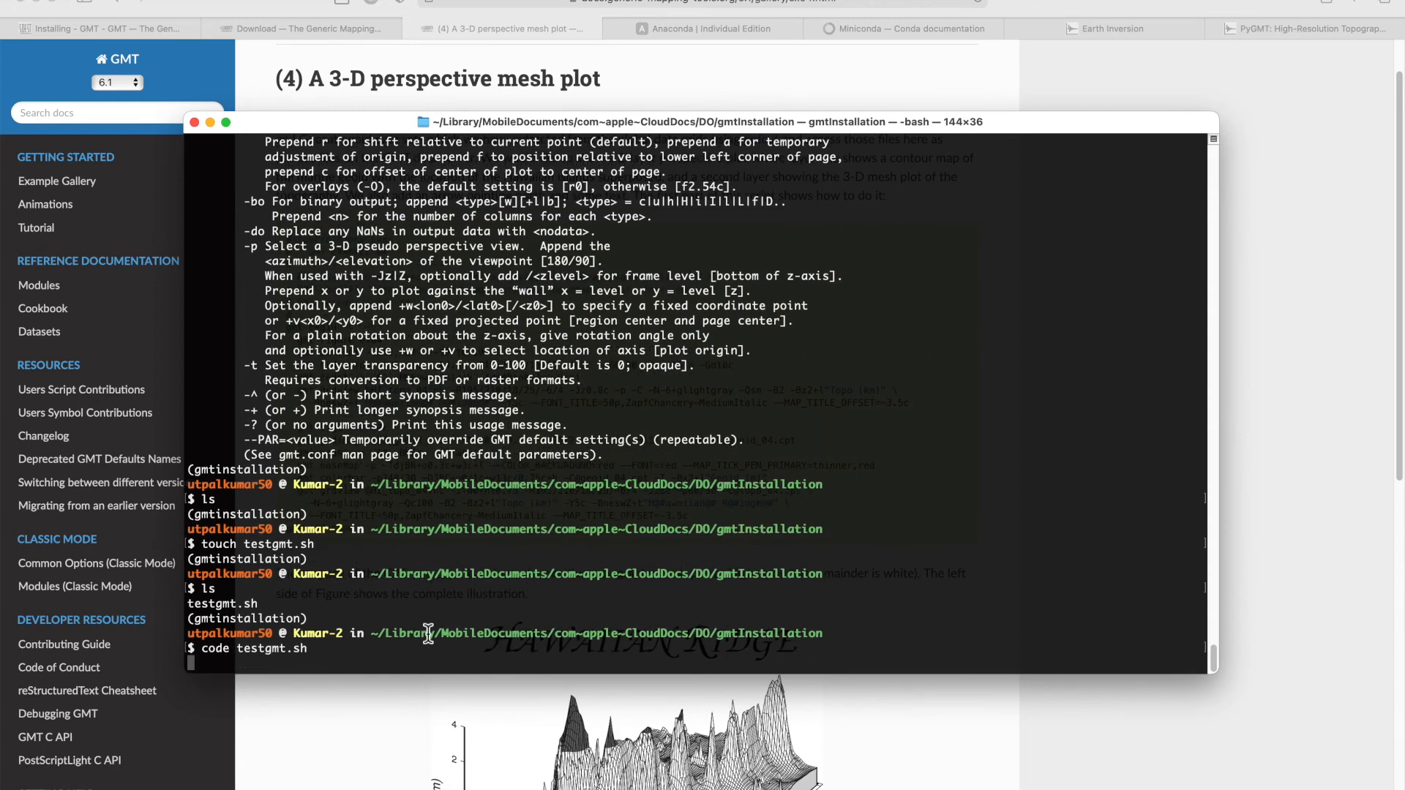
pyautogui.press('Return')
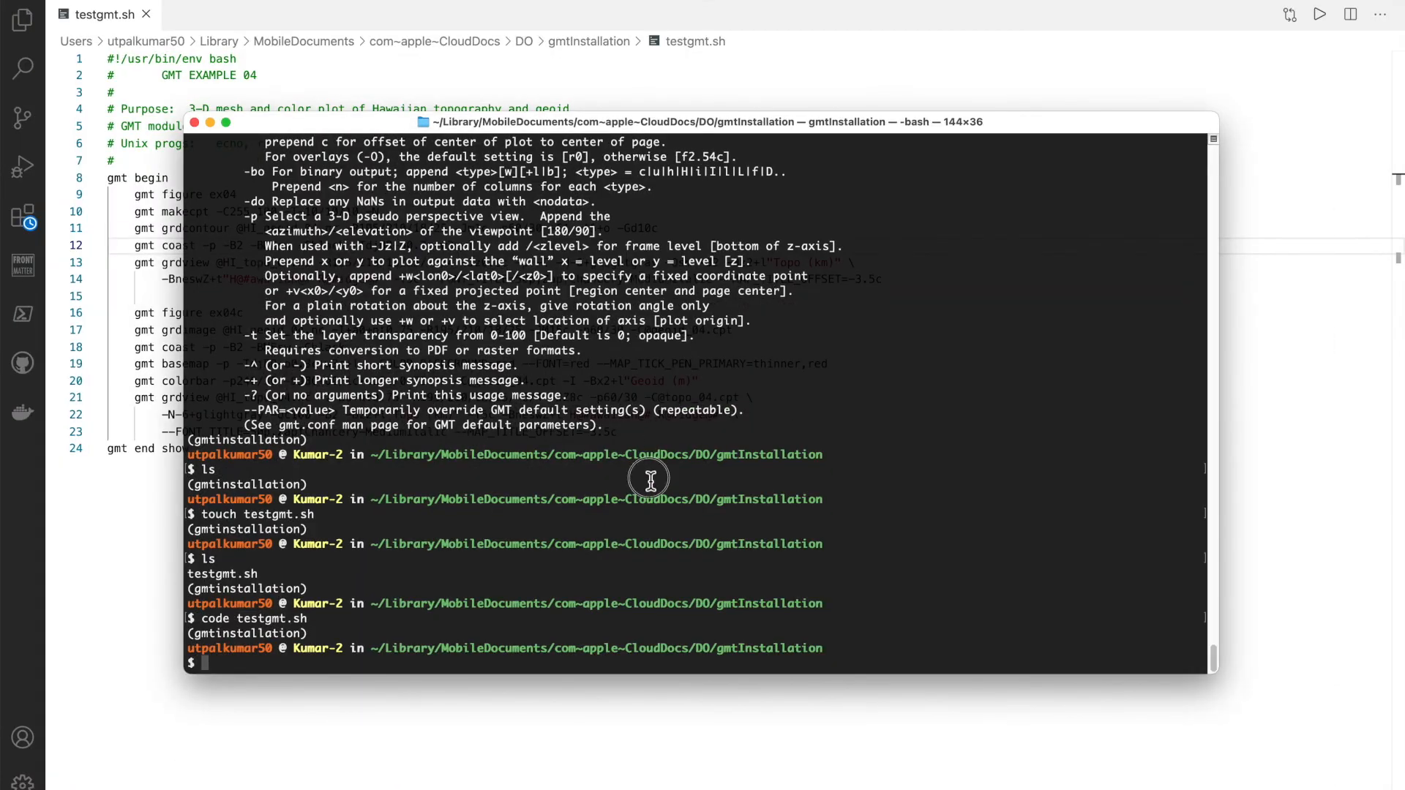
pyautogui.write('bash')
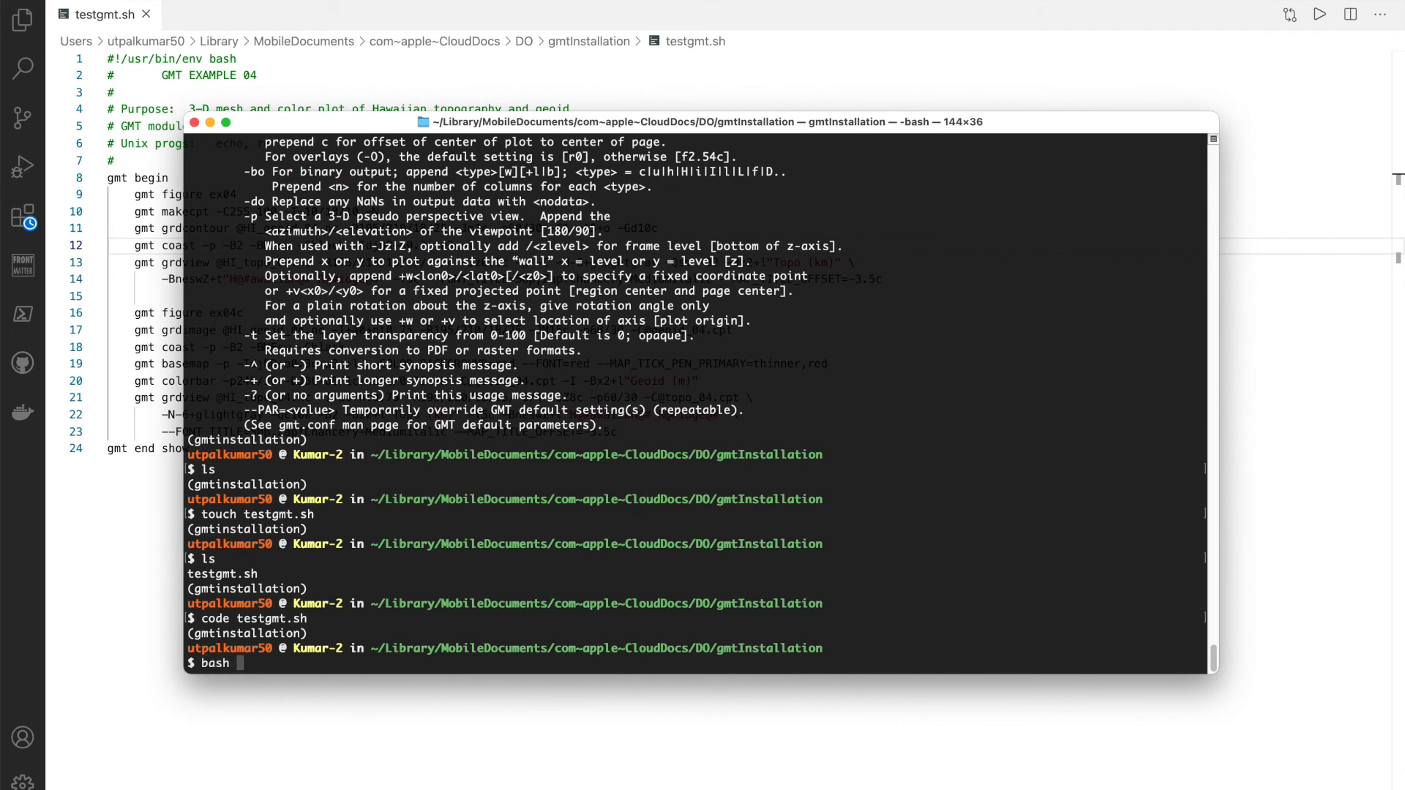
pyautogui.write('testgmt.sh')
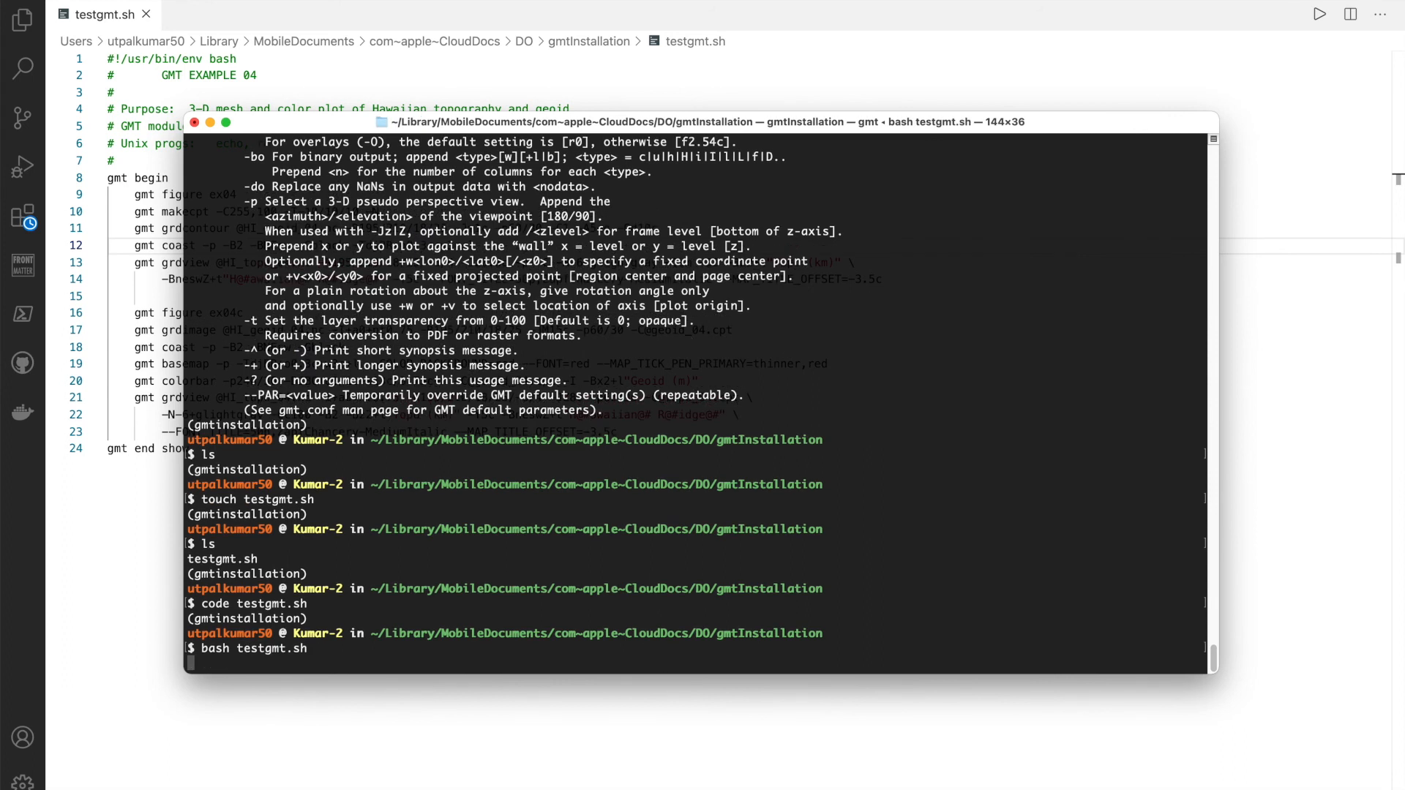
pyautogui.scroll(-3)
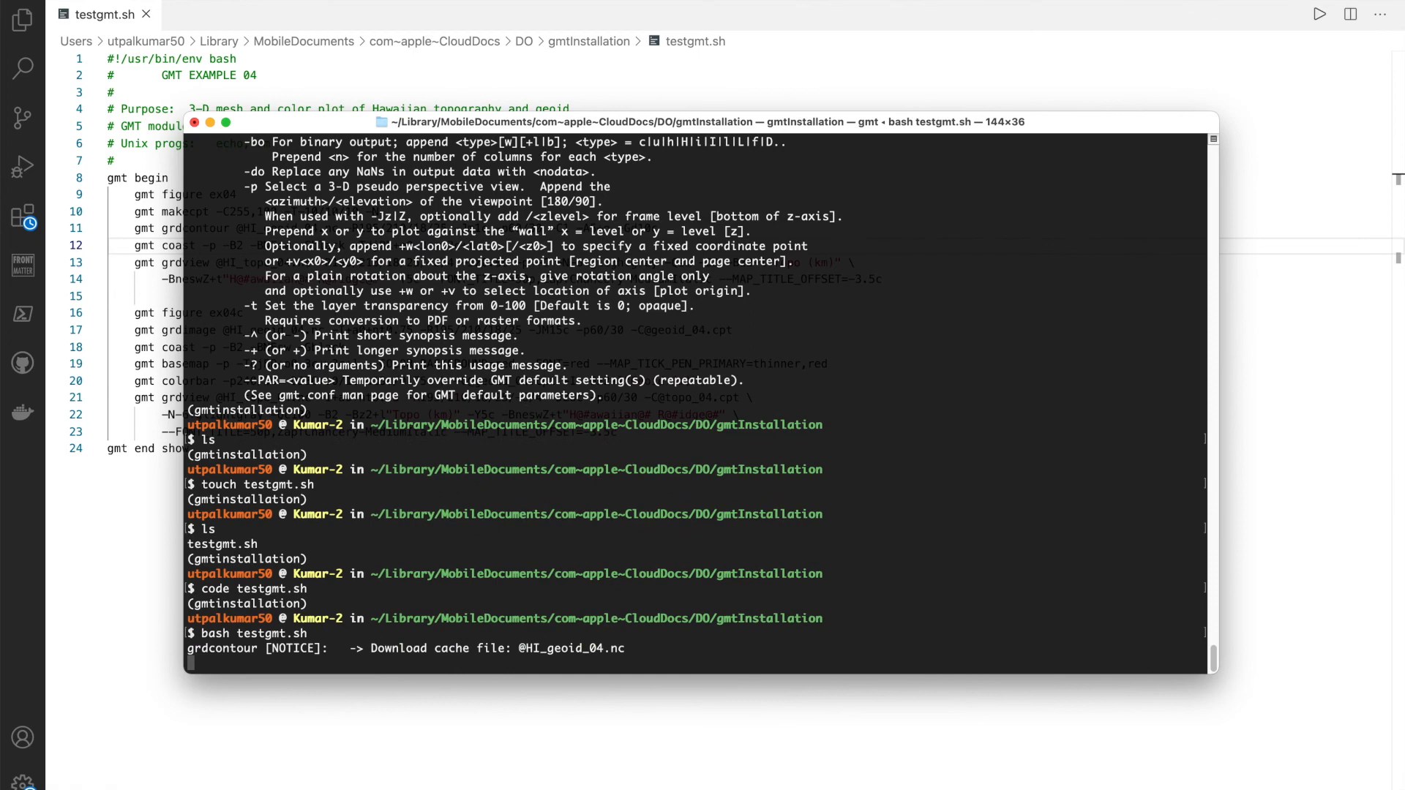